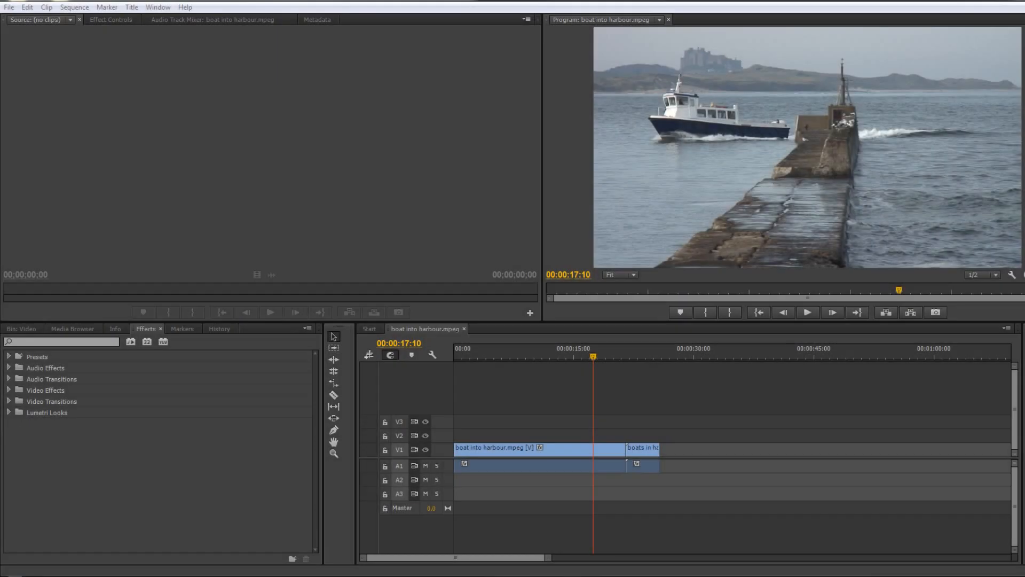
{"action": "mouse_move", "coordinate": [884, 443]}
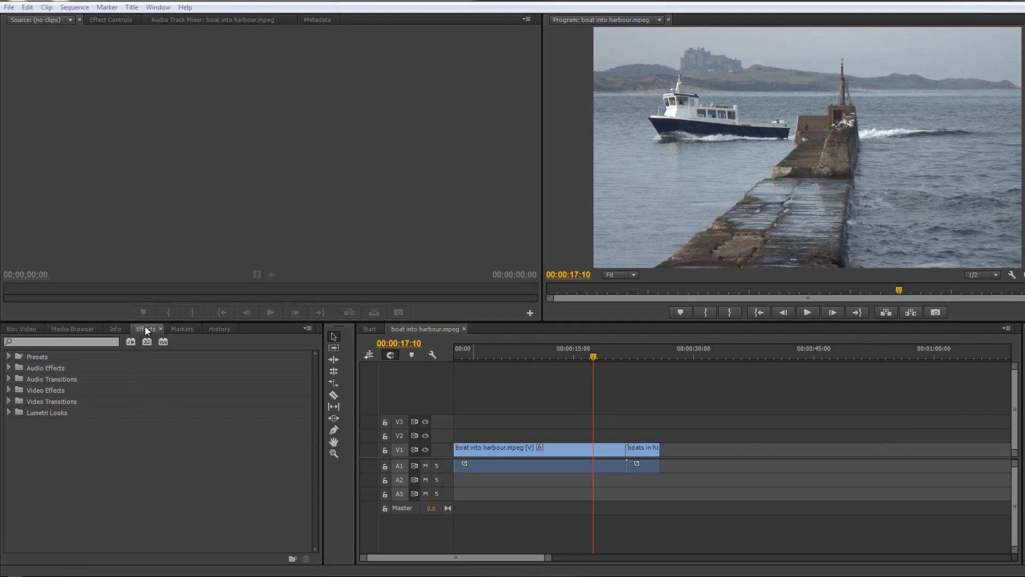
{"action": "mouse_move", "coordinate": [32, 422]}
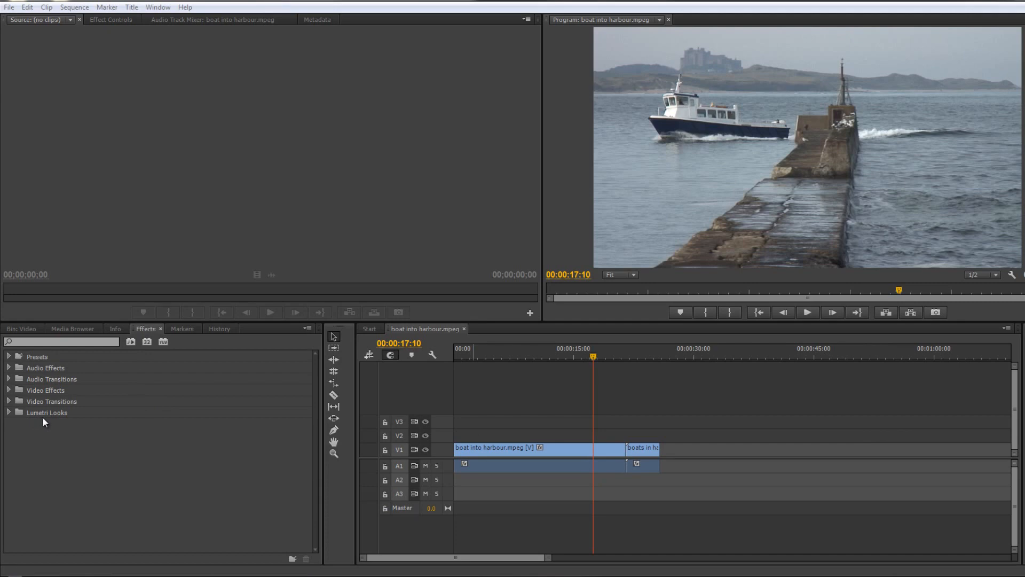
Expand Lumetri Looks > Cinematic, preview Compression 1, then select Seventies 1 from Style
{"action": "left_click", "coordinate": [9, 413]}
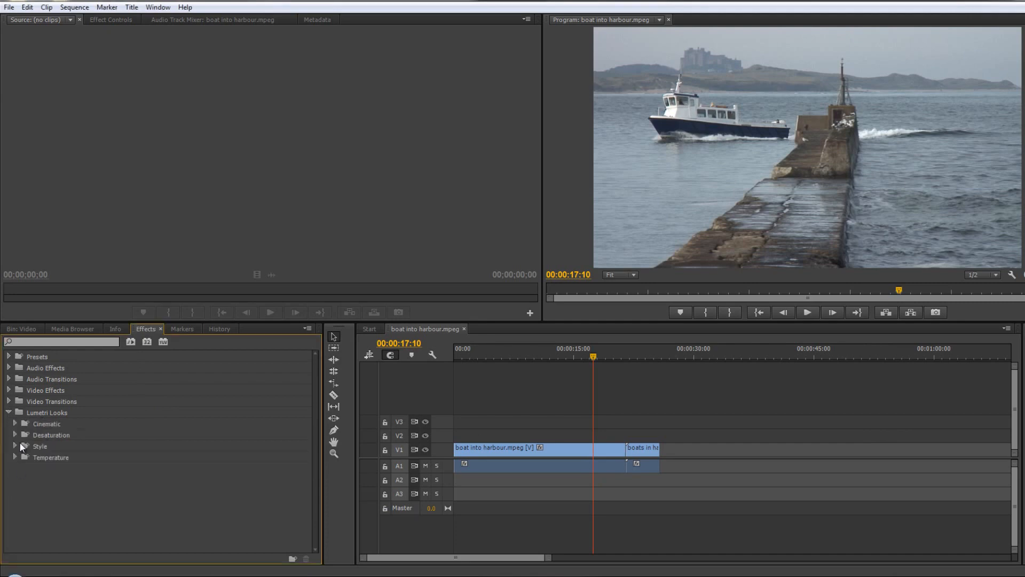
{"action": "mouse_move", "coordinate": [18, 425]}
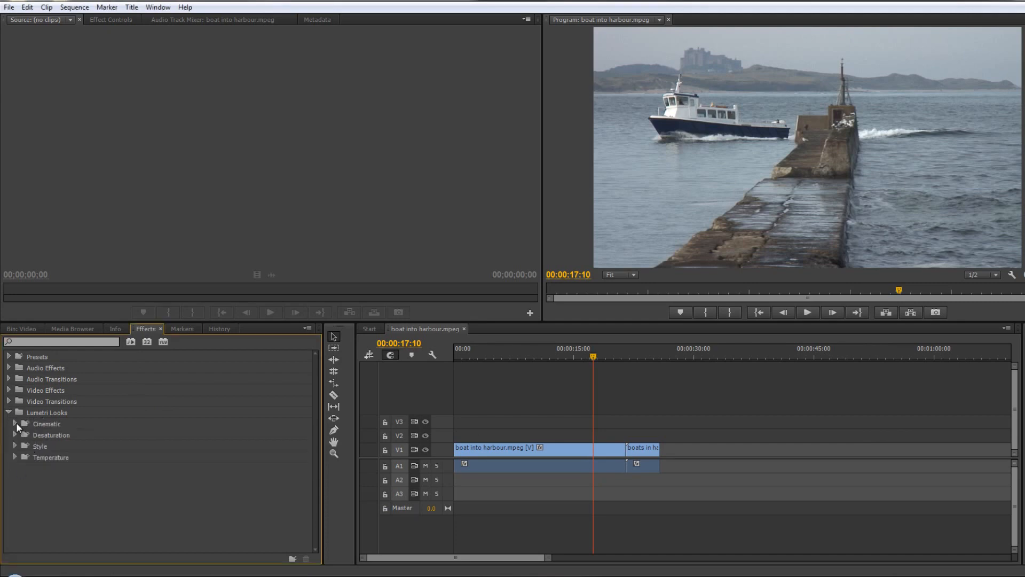
{"action": "left_click", "coordinate": [15, 424]}
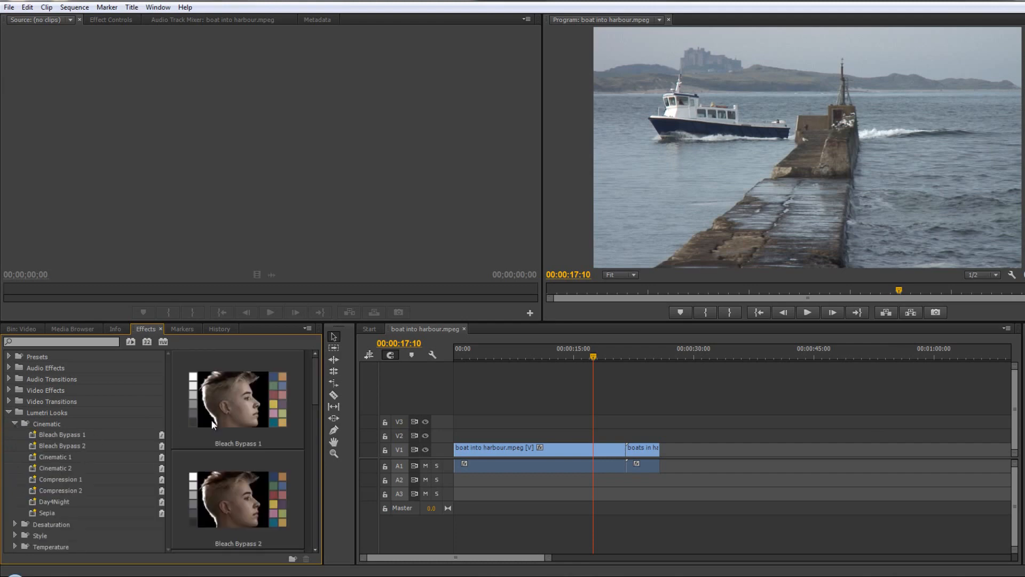
{"action": "mouse_move", "coordinate": [228, 552]}
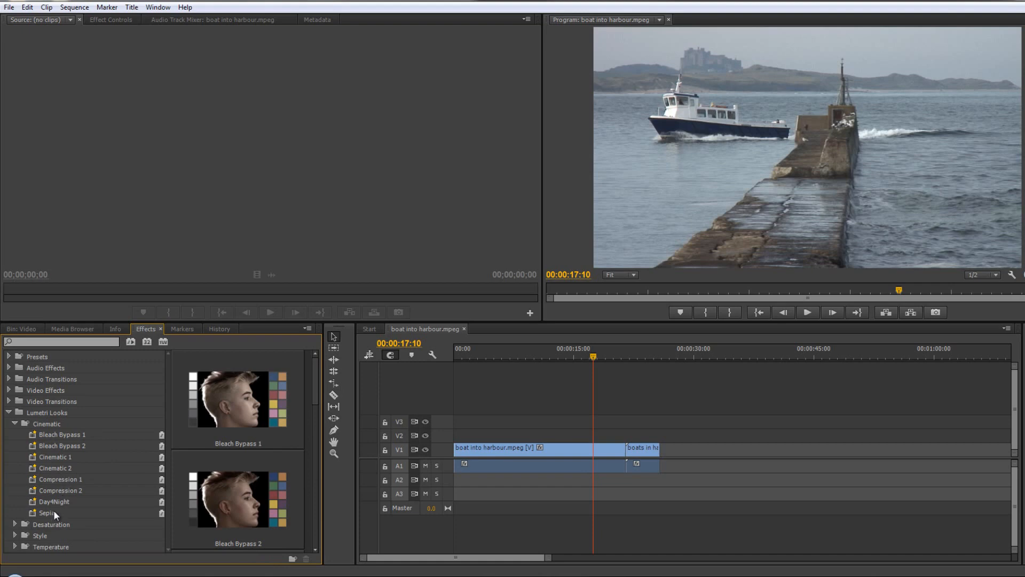
{"action": "left_click", "coordinate": [60, 479]}
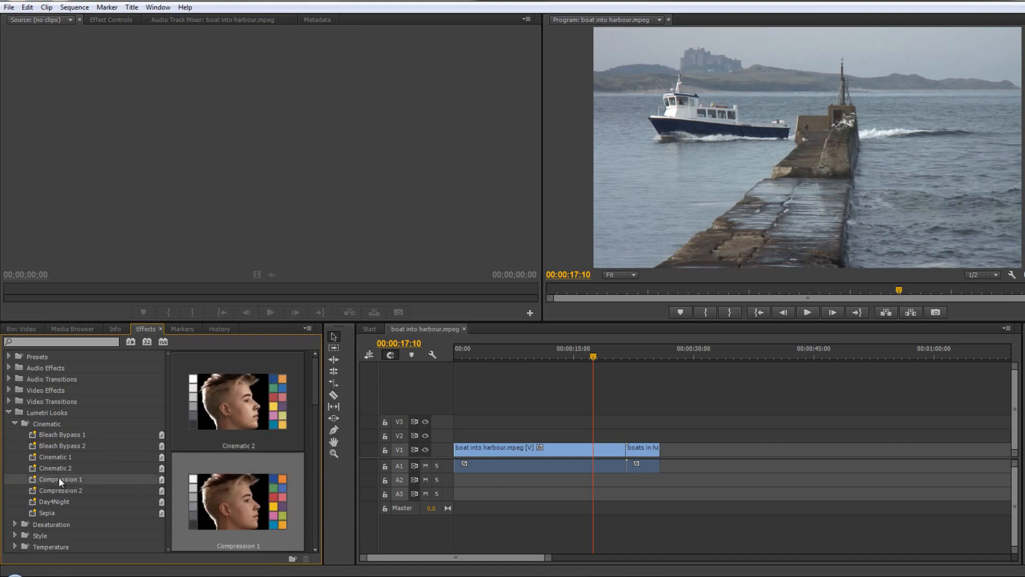
{"action": "mouse_move", "coordinate": [251, 511]}
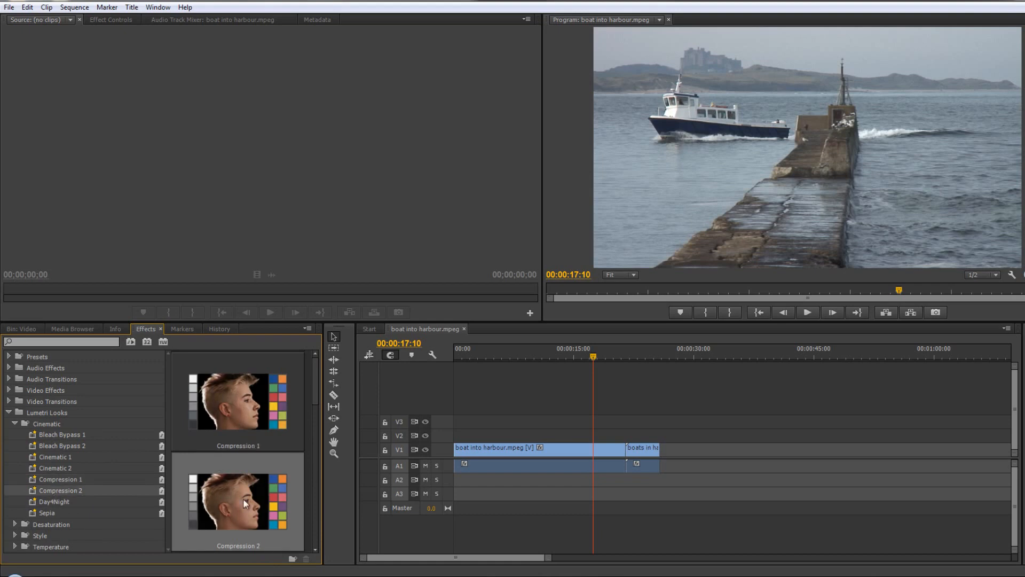
{"action": "mouse_move", "coordinate": [248, 523]}
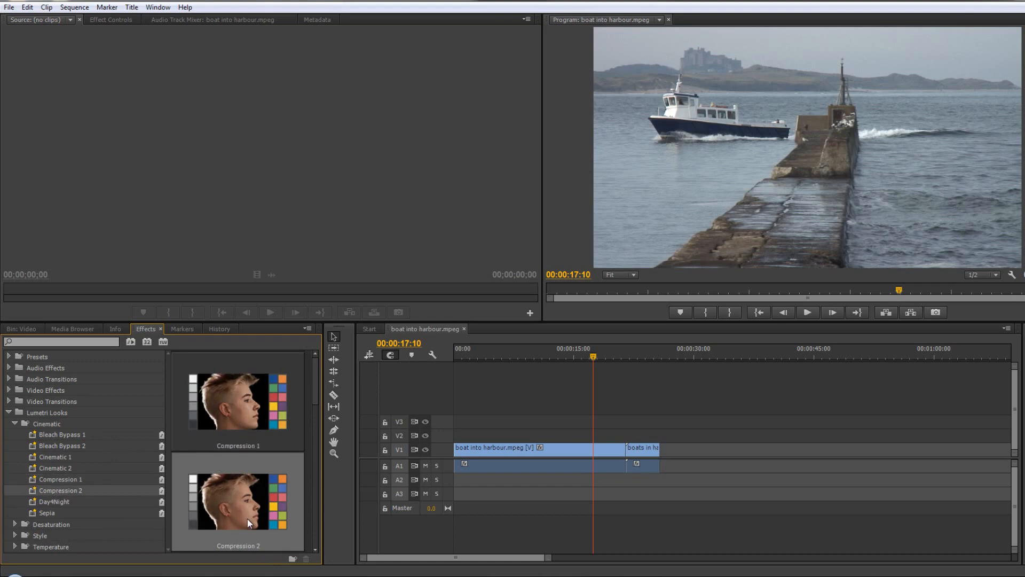
{"action": "mouse_move", "coordinate": [31, 535]}
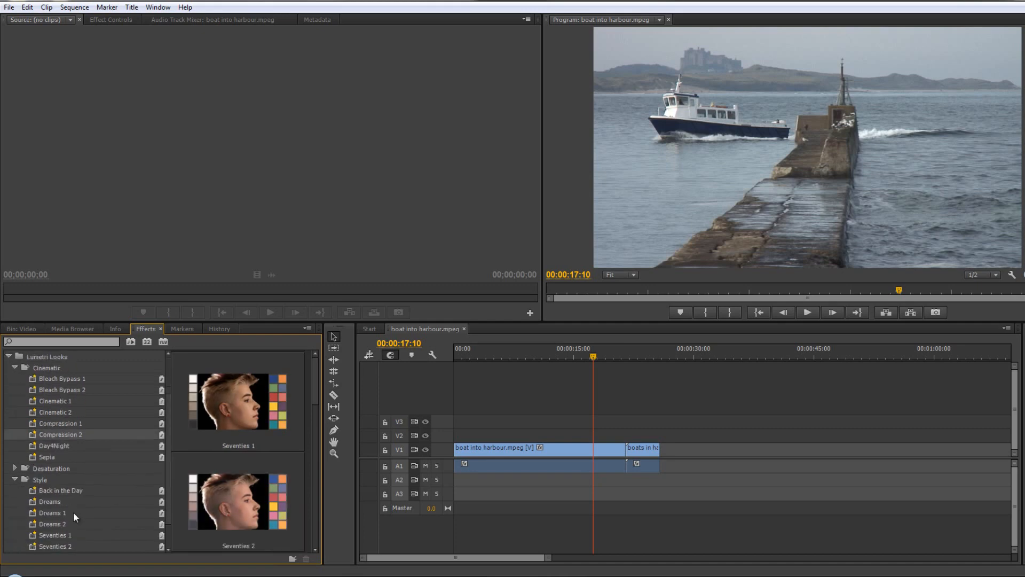
{"action": "scroll", "scroll_direction": "down", "scroll_amount": 3}
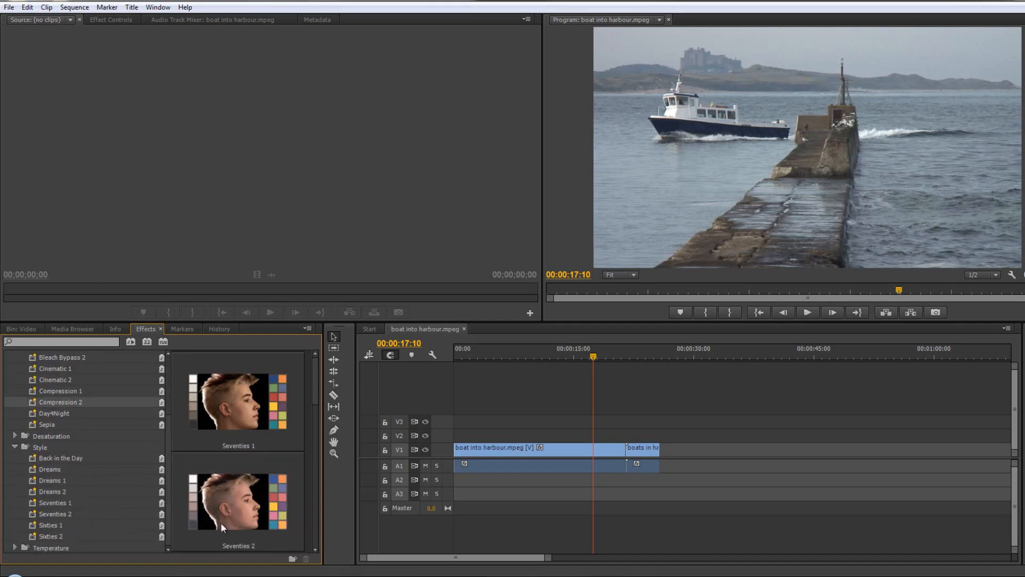
{"action": "left_click", "coordinate": [55, 502]}
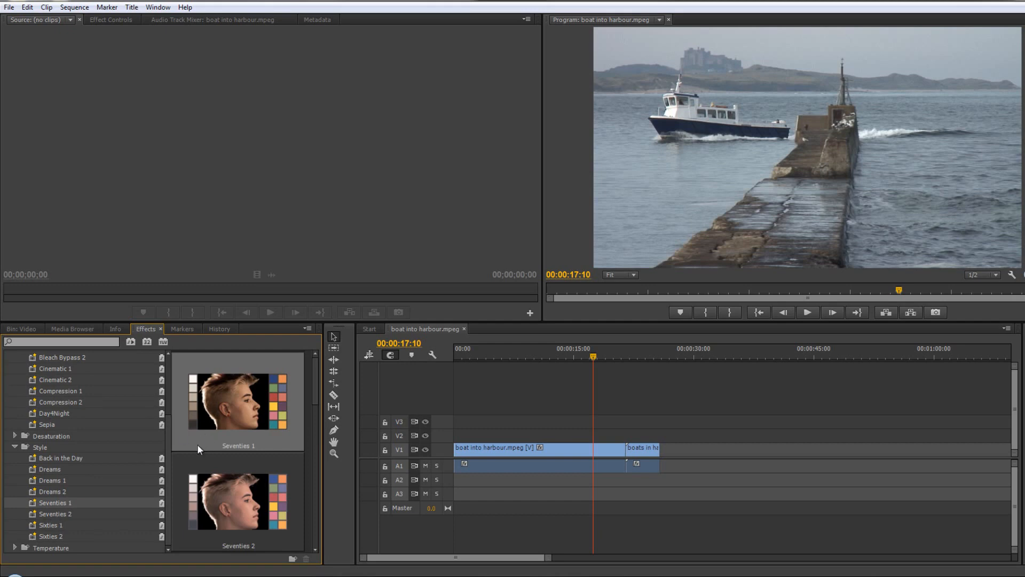
{"action": "mouse_move", "coordinate": [521, 456]}
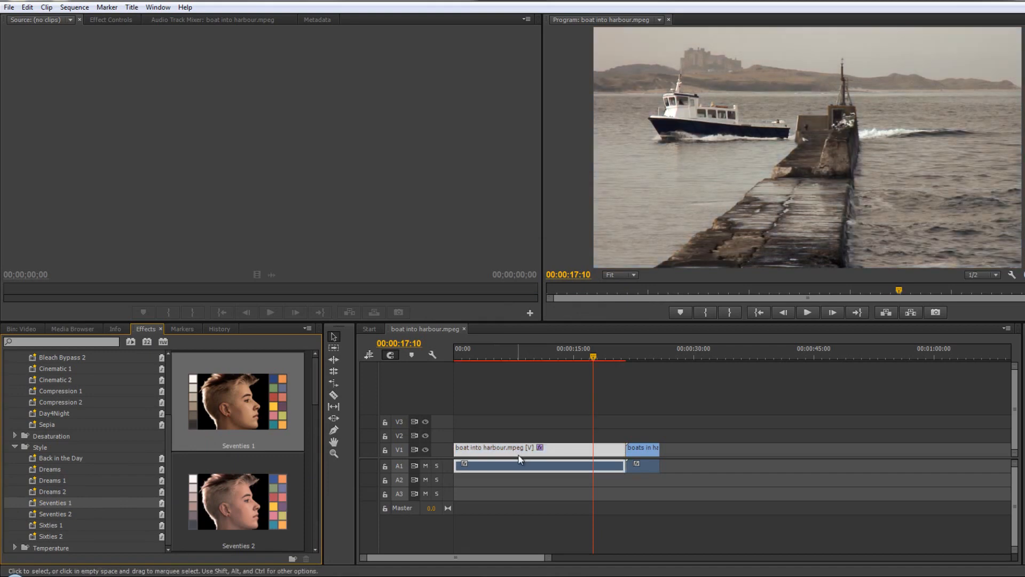
{"action": "mouse_move", "coordinate": [519, 460]}
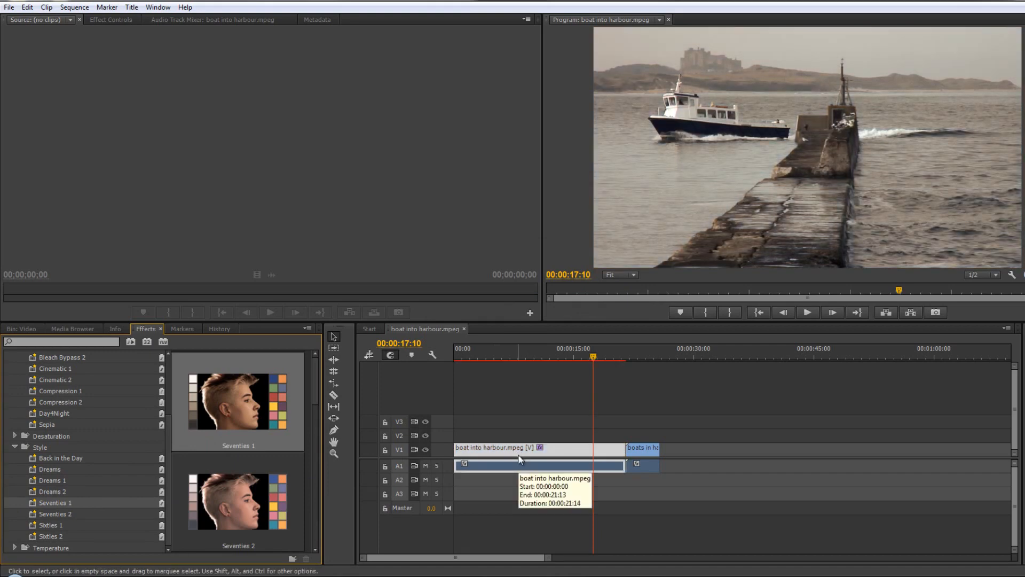
{"action": "mouse_move", "coordinate": [518, 458]}
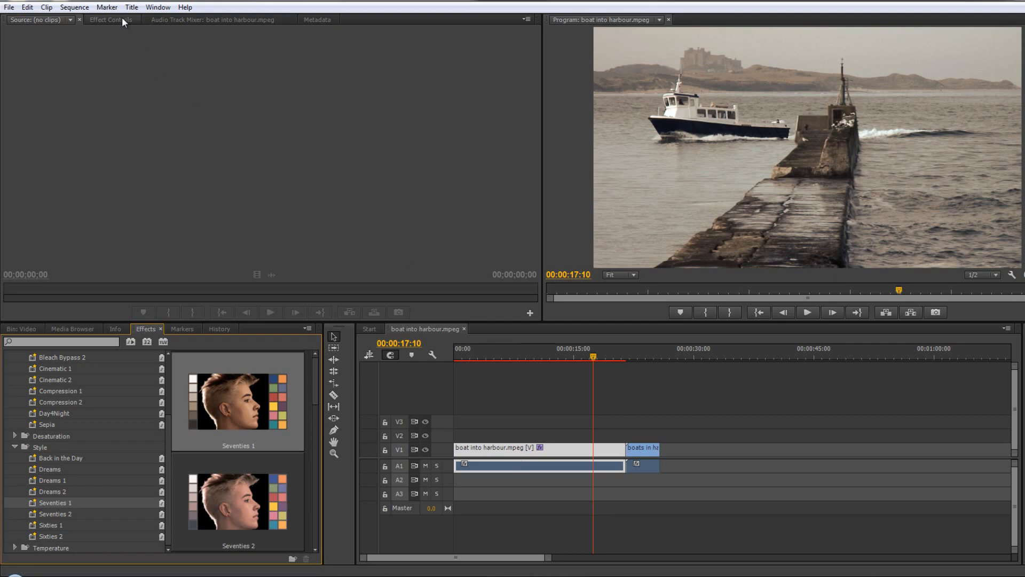
Show Effect Controls and open the Lumetri Select a Look/LUT browser at the Desktop
{"action": "left_click", "coordinate": [110, 20]}
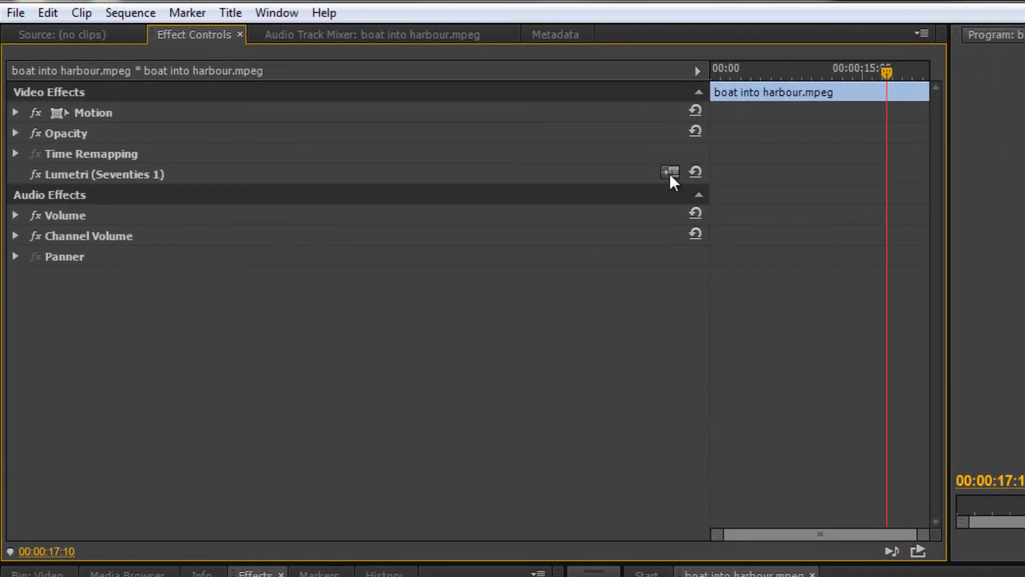
{"action": "mouse_move", "coordinate": [668, 172]}
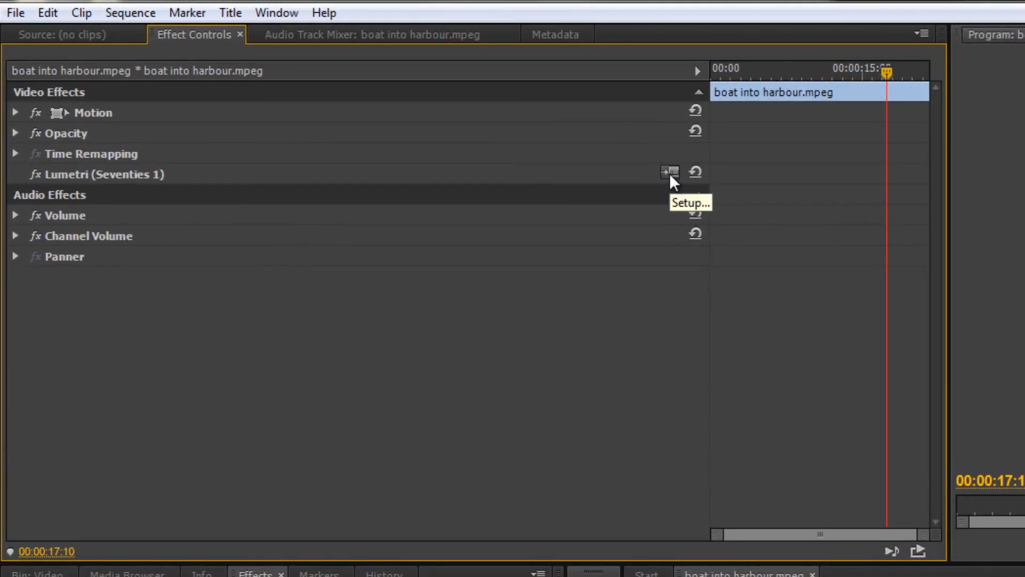
{"action": "left_click", "coordinate": [668, 172]}
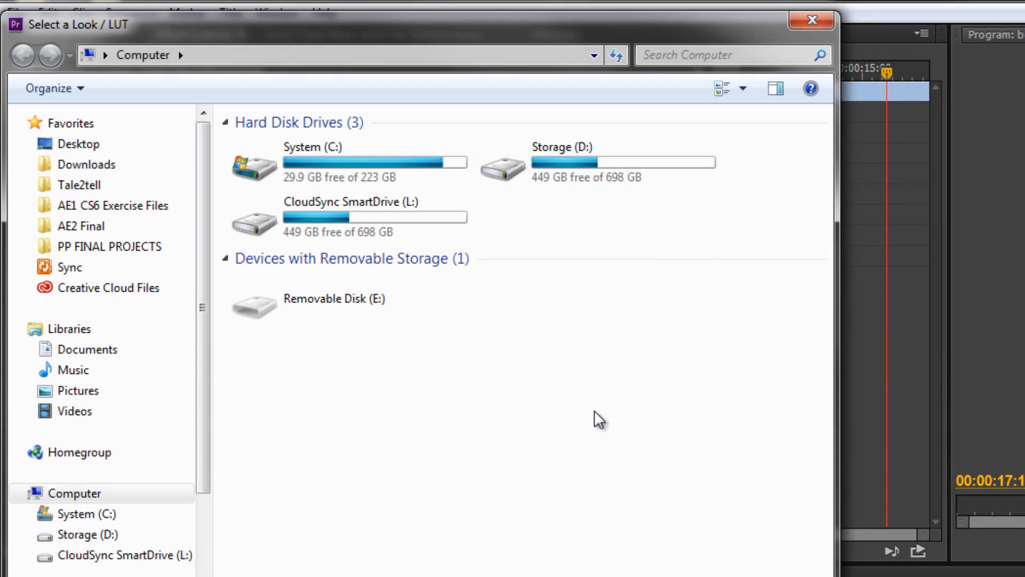
{"action": "left_click", "coordinate": [79, 144]}
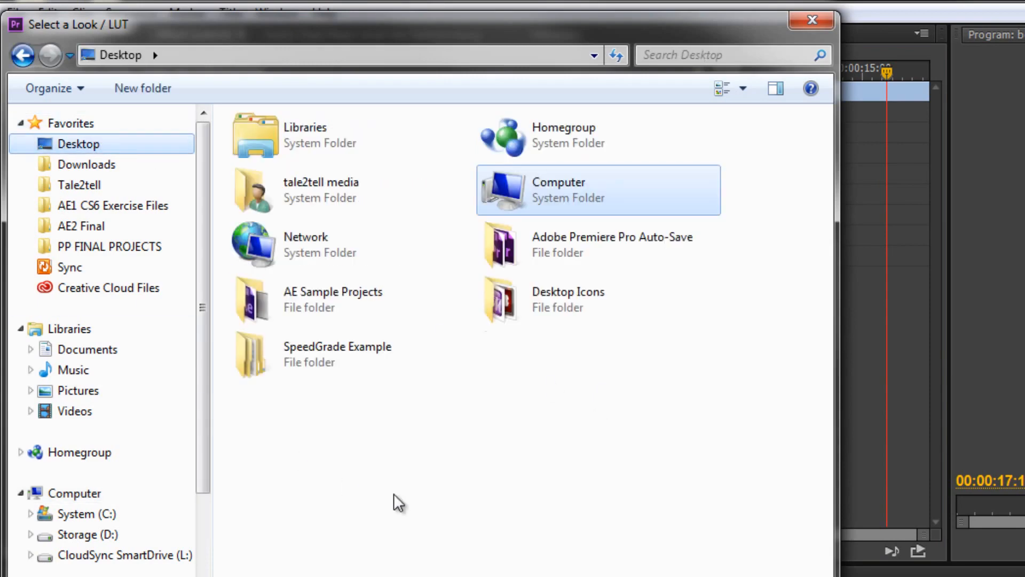
{"action": "mouse_move", "coordinate": [292, 376]}
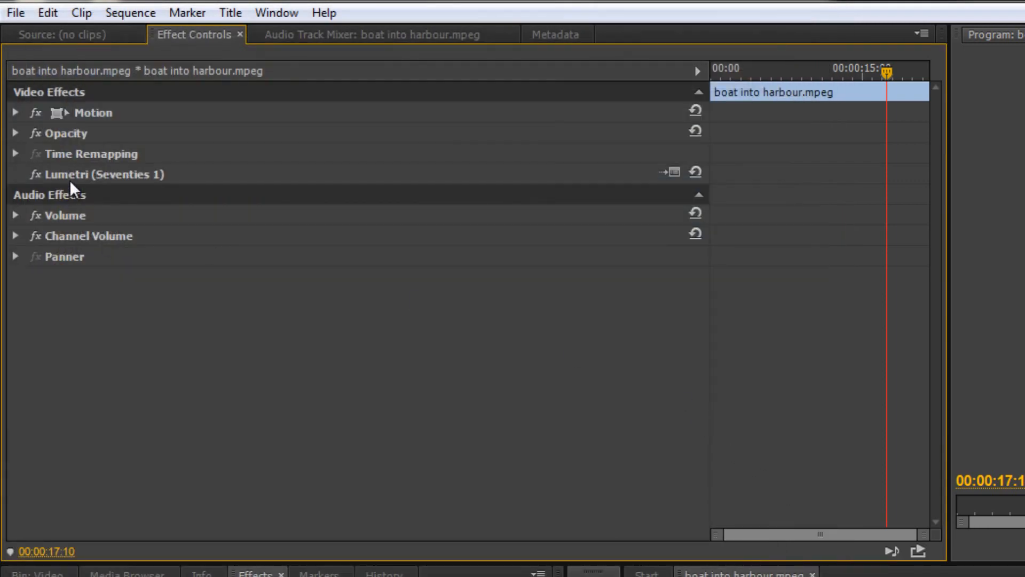
Clear the Lumetri (Seventies 1) effect from the clip and move the playhead earlier
{"action": "left_click", "coordinate": [104, 174]}
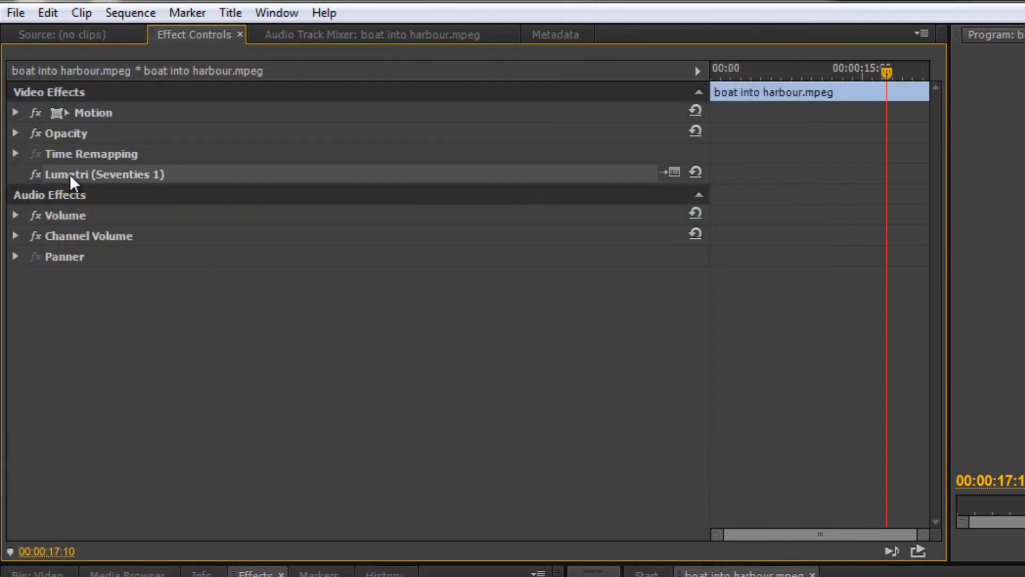
{"action": "right_click", "coordinate": [104, 174]}
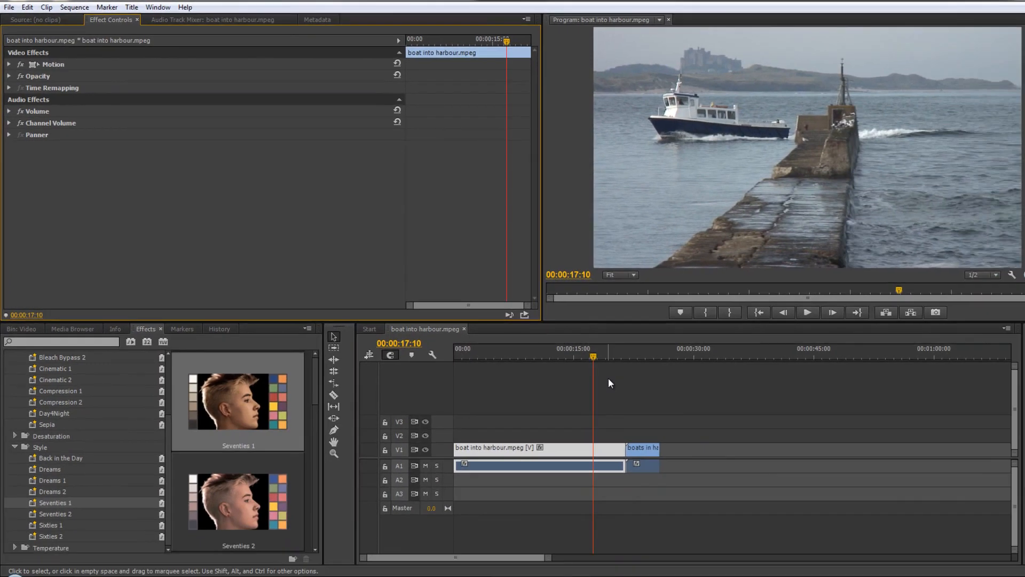
{"action": "mouse_move", "coordinate": [652, 394]}
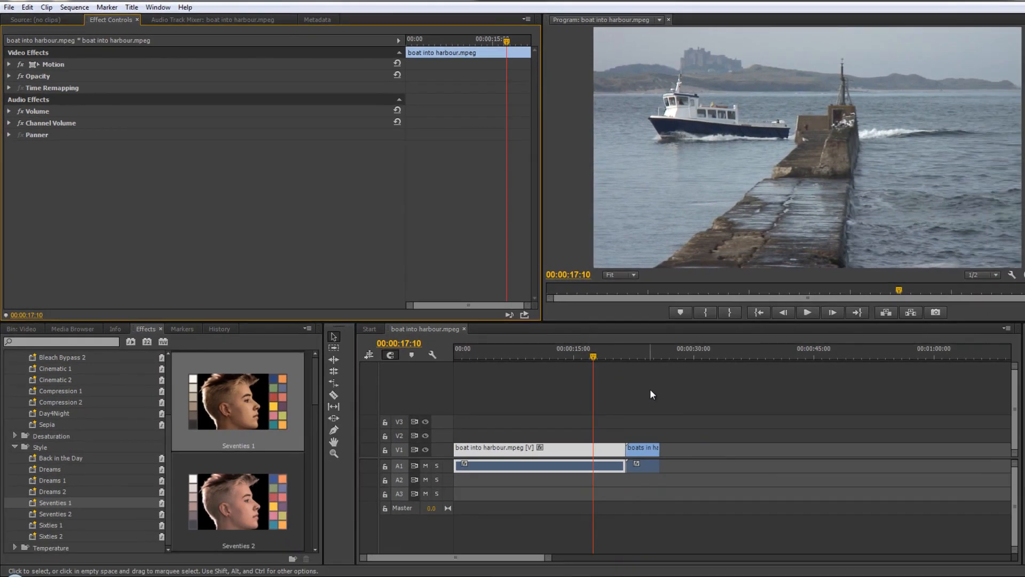
{"action": "left_click", "coordinate": [505, 349]}
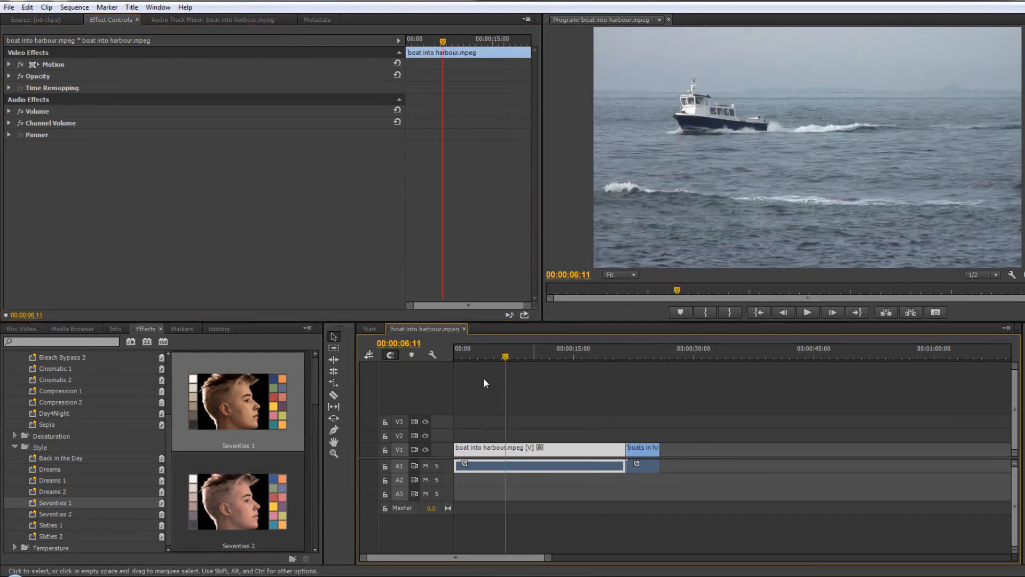
{"action": "left_click", "coordinate": [8, 6]}
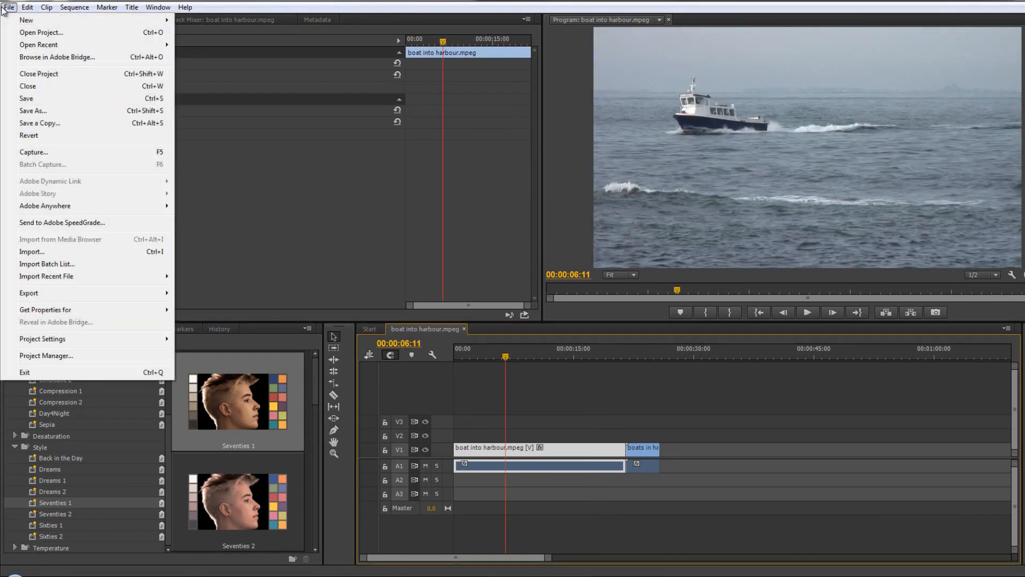
{"action": "mouse_move", "coordinate": [69, 225]}
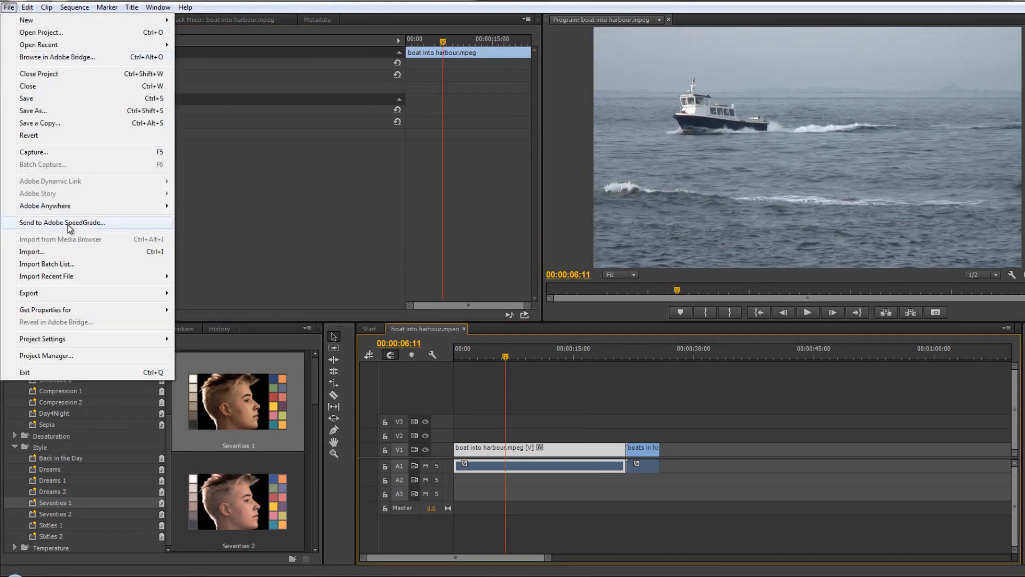
{"action": "mouse_move", "coordinate": [99, 227]}
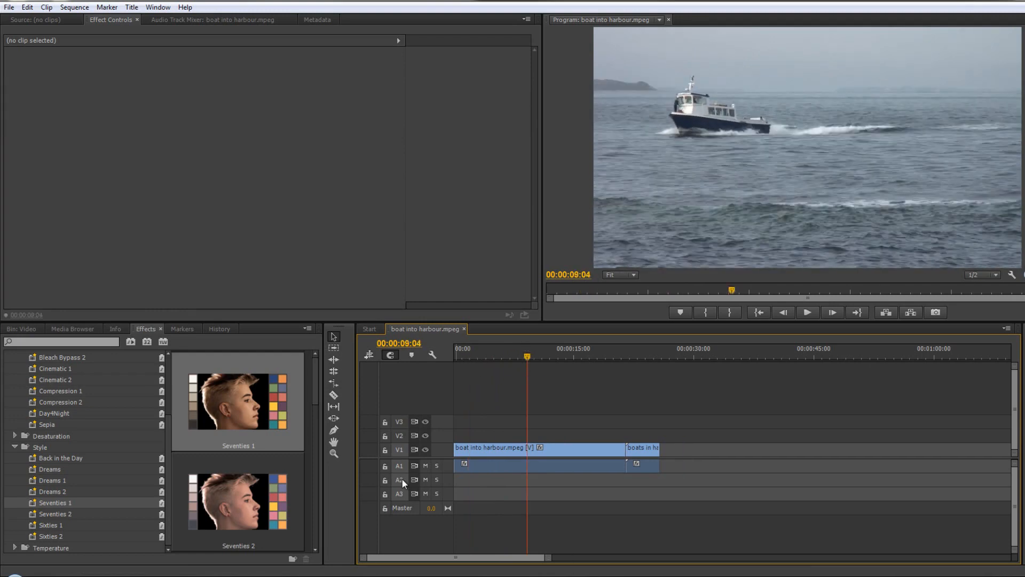
Mute the first audio track and move the playhead back to about 00:00:08:03
{"action": "left_click", "coordinate": [425, 466]}
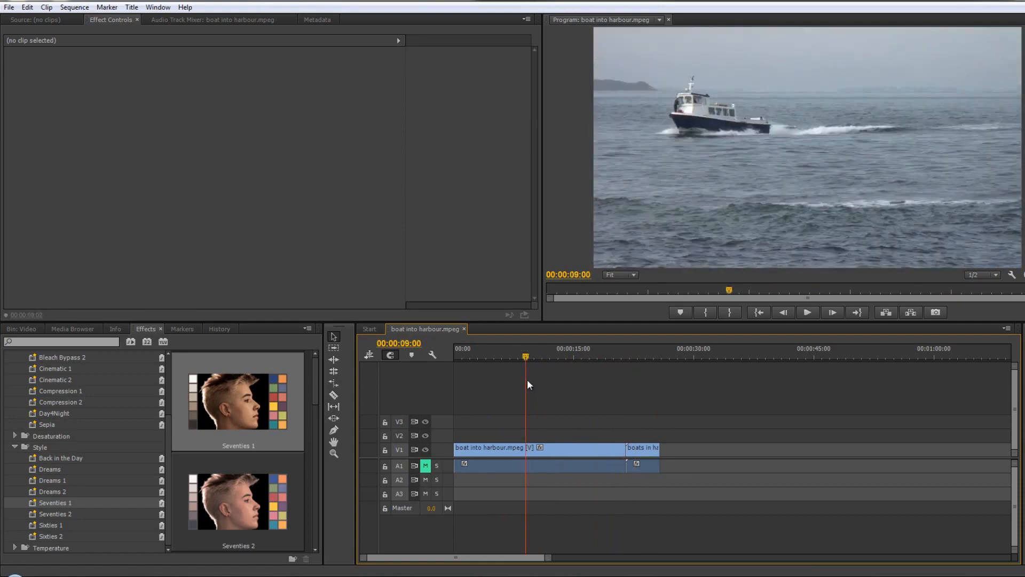
{"action": "left_click", "coordinate": [519, 358]}
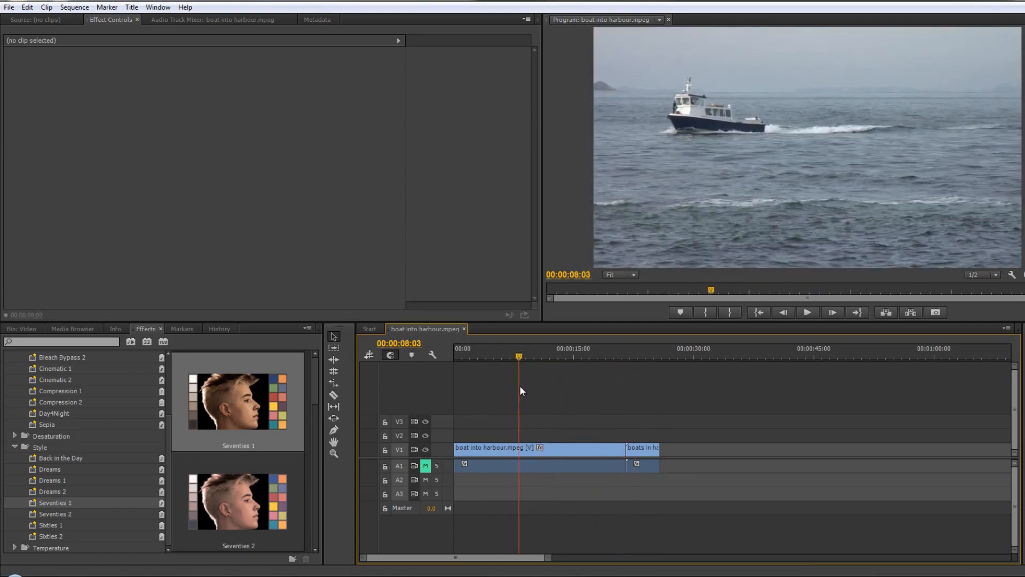
{"action": "mouse_move", "coordinate": [515, 412]}
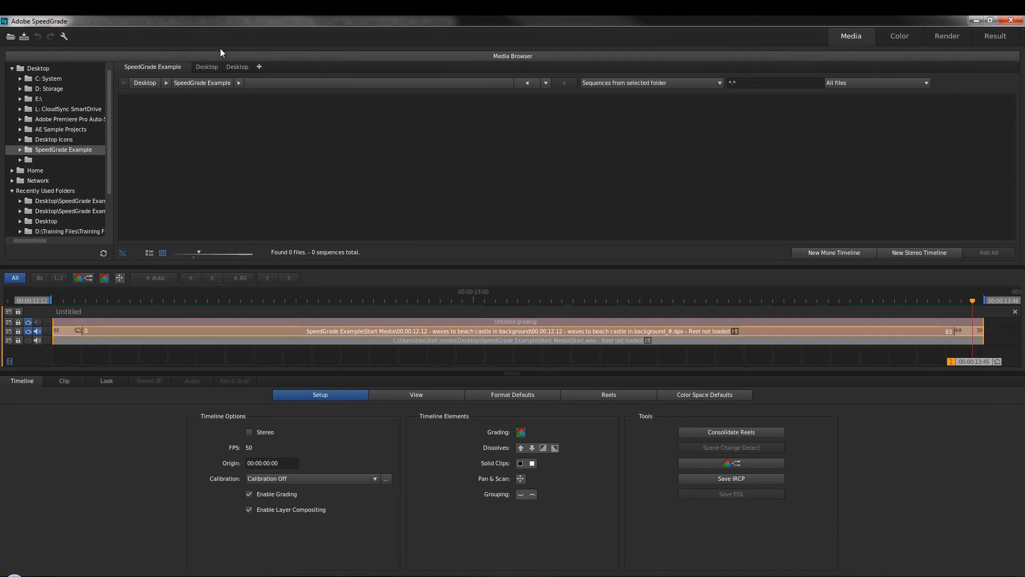
{"action": "mouse_move", "coordinate": [864, 32]}
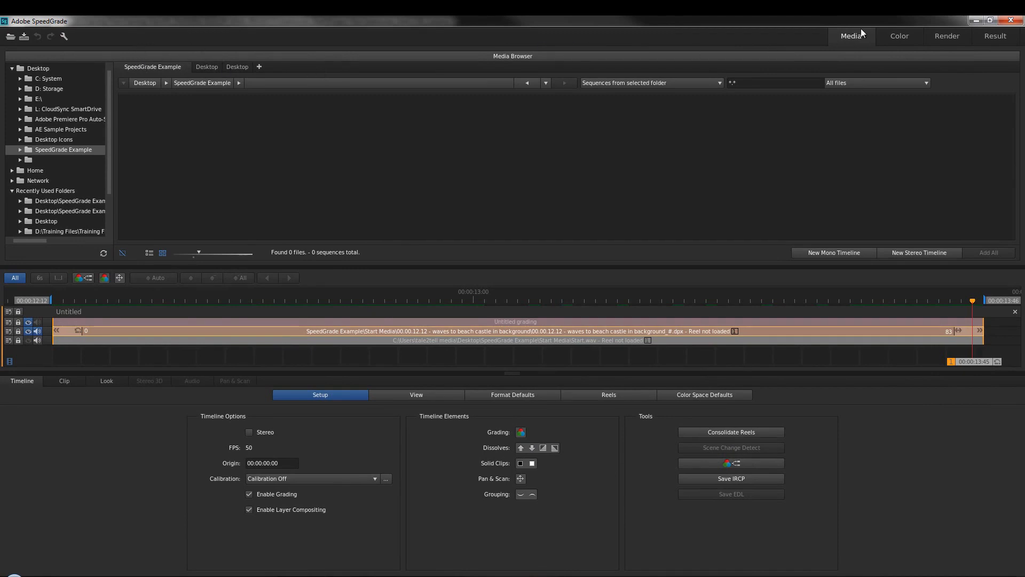
{"action": "left_click", "coordinate": [900, 35]}
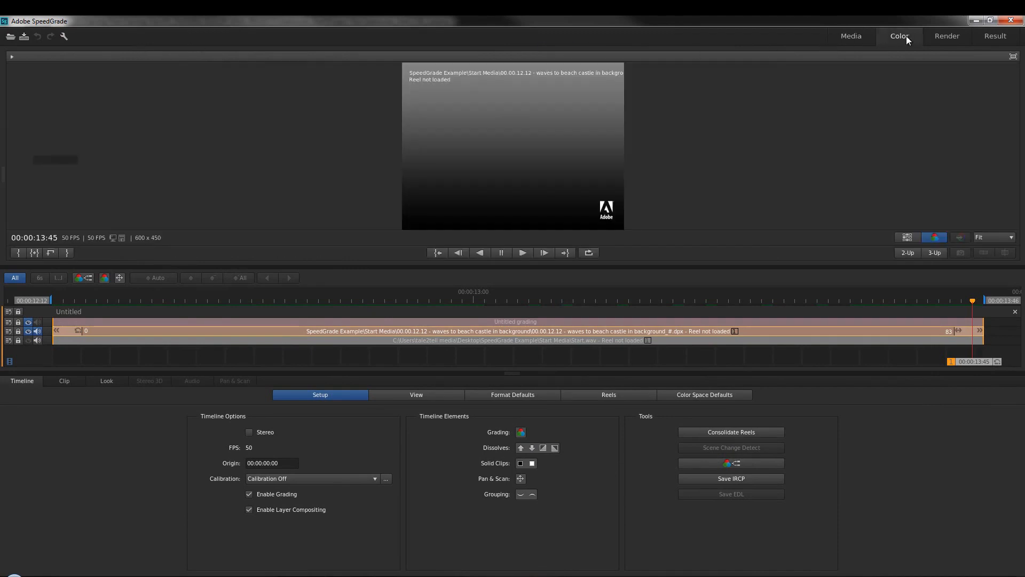
{"action": "left_click", "coordinate": [851, 36]}
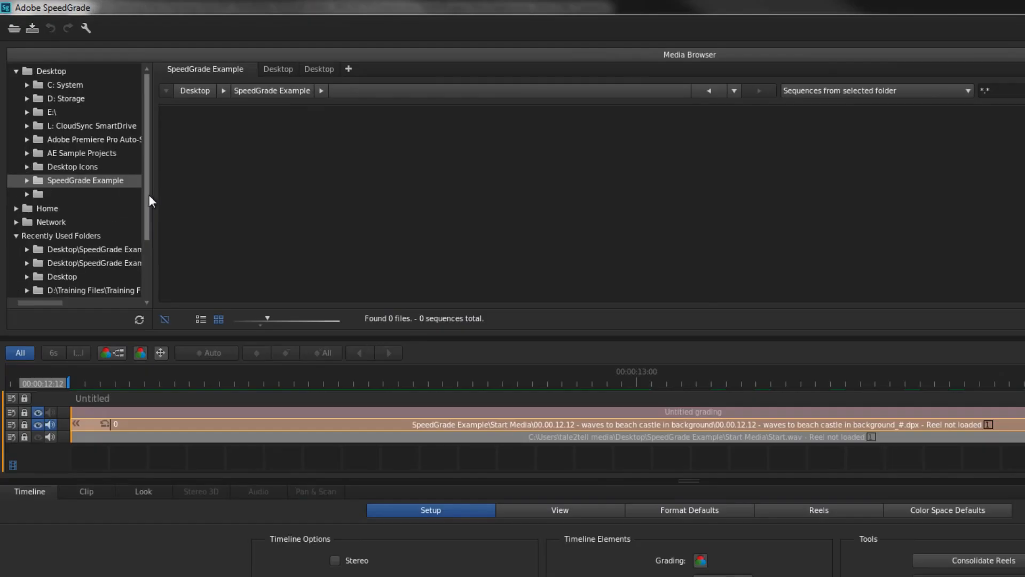
{"action": "mouse_move", "coordinate": [134, 189]}
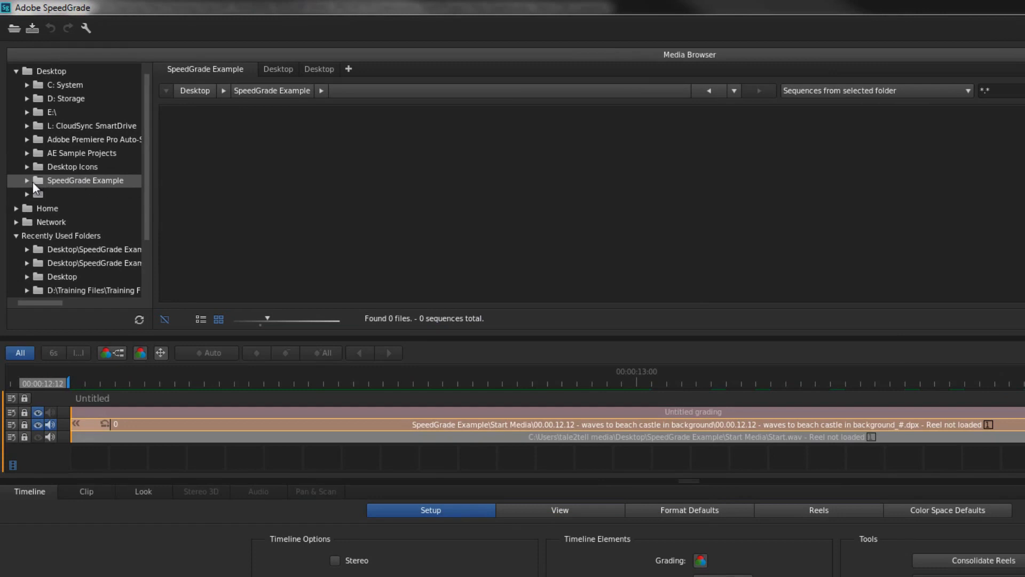
Expand SpeedGrade Example and open Test Footage to list its three clips
{"action": "left_click", "coordinate": [26, 180]}
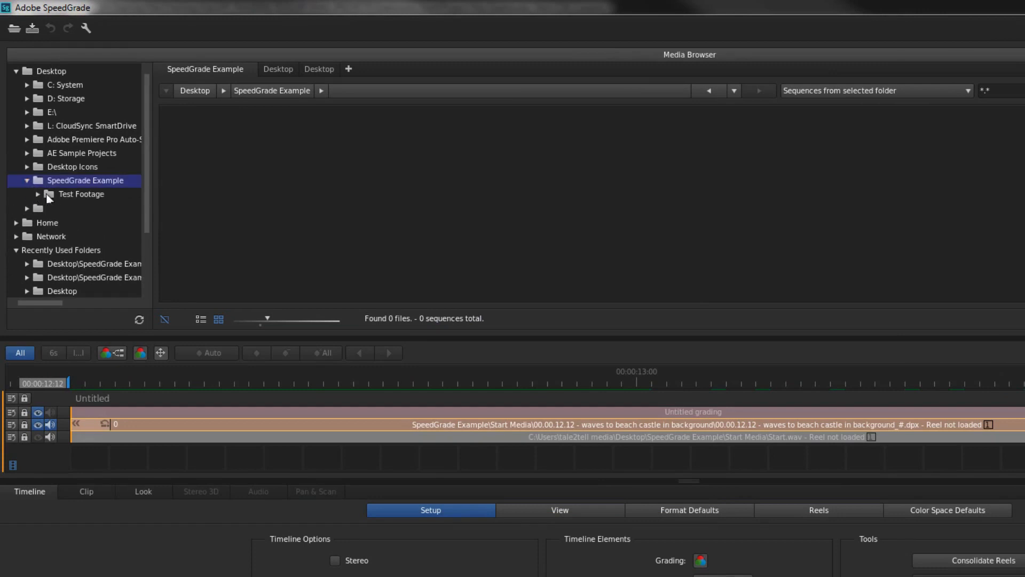
{"action": "left_click", "coordinate": [81, 194]}
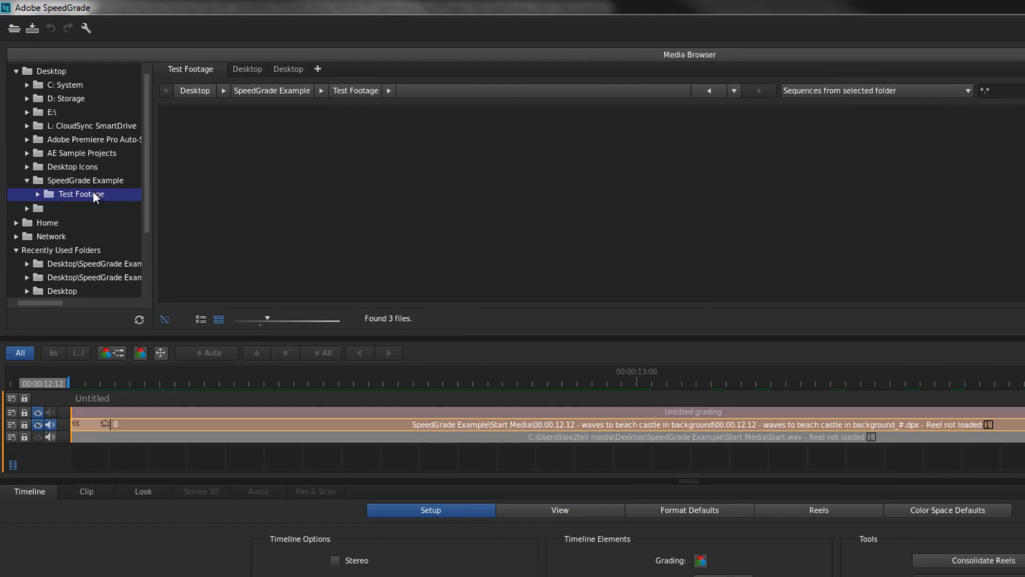
{"action": "left_click", "coordinate": [81, 194]}
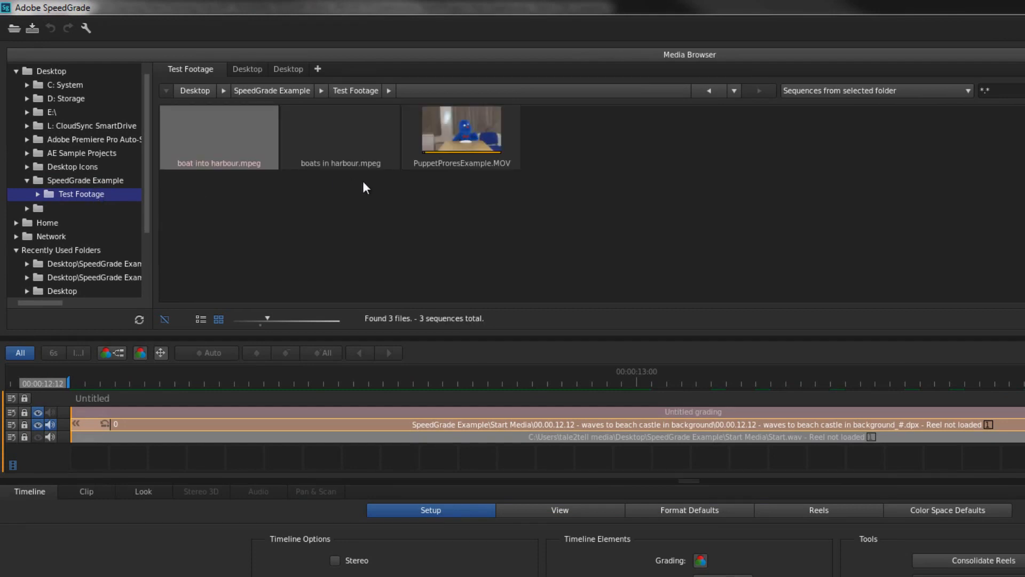
{"action": "mouse_move", "coordinate": [352, 171]}
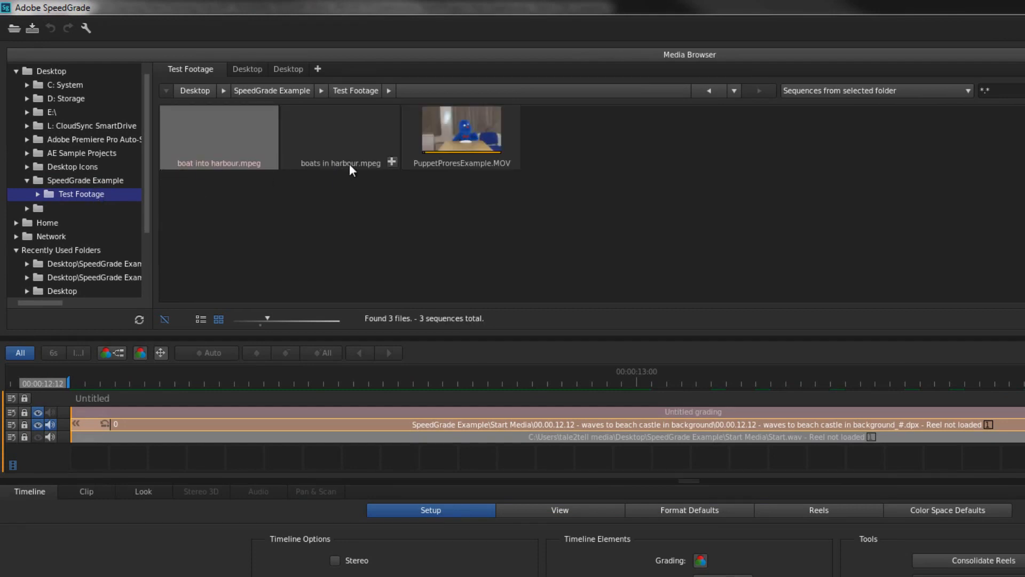
{"action": "mouse_move", "coordinate": [445, 153]}
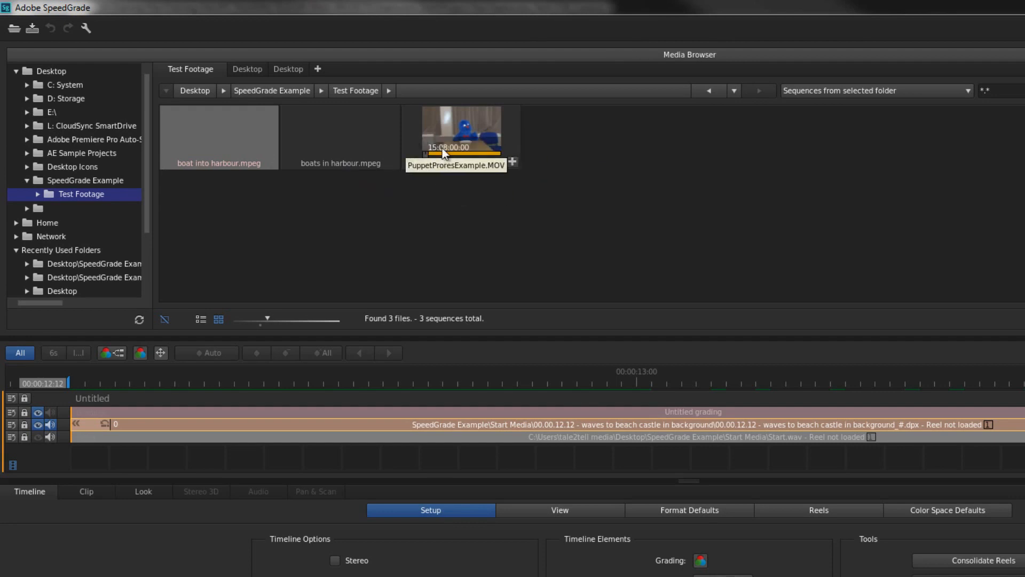
{"action": "mouse_move", "coordinate": [831, 107]}
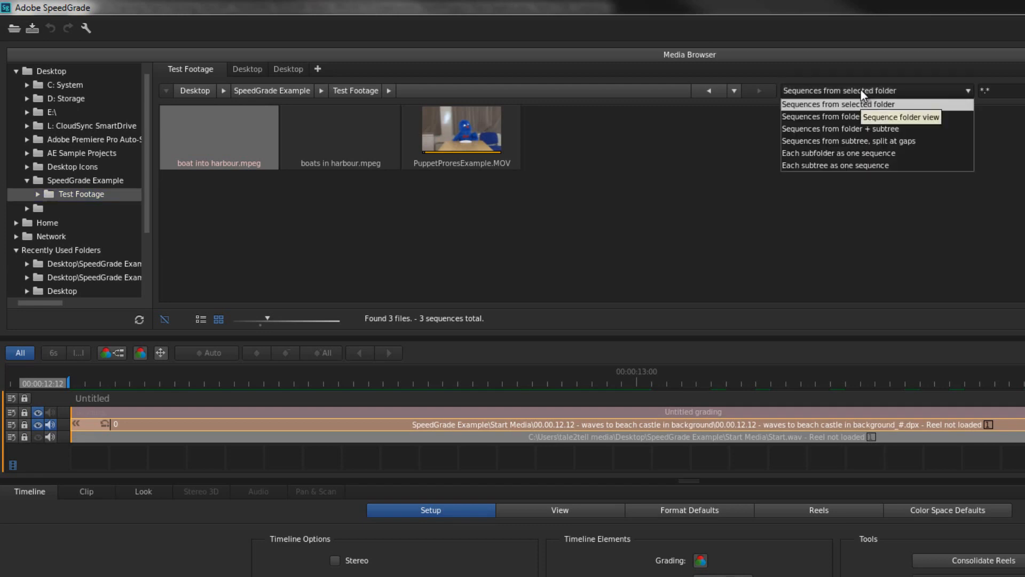
{"action": "mouse_move", "coordinate": [868, 129]}
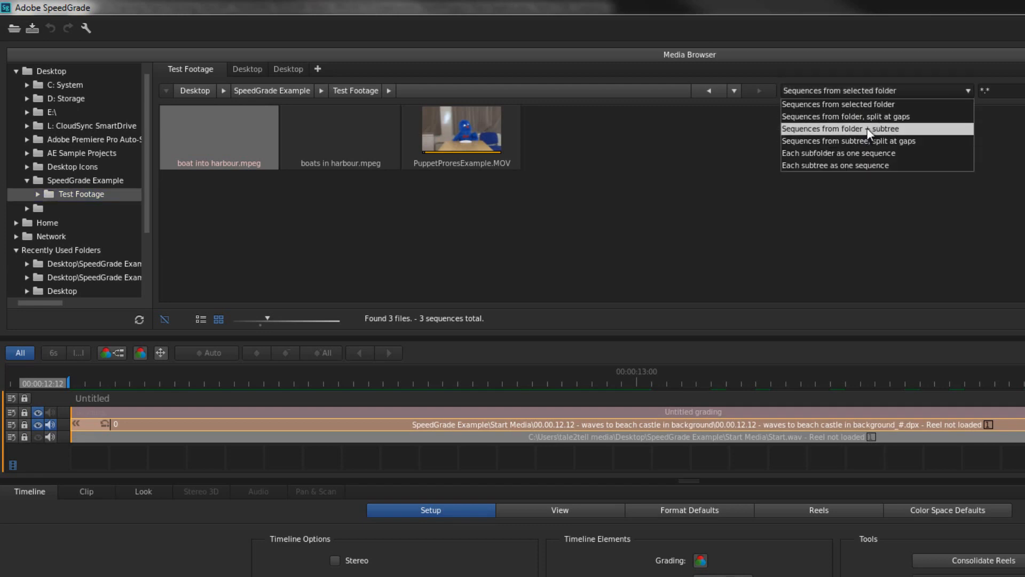
Switch the sequence listing to 'Sequences from folder + subtree'
{"action": "left_click", "coordinate": [840, 128]}
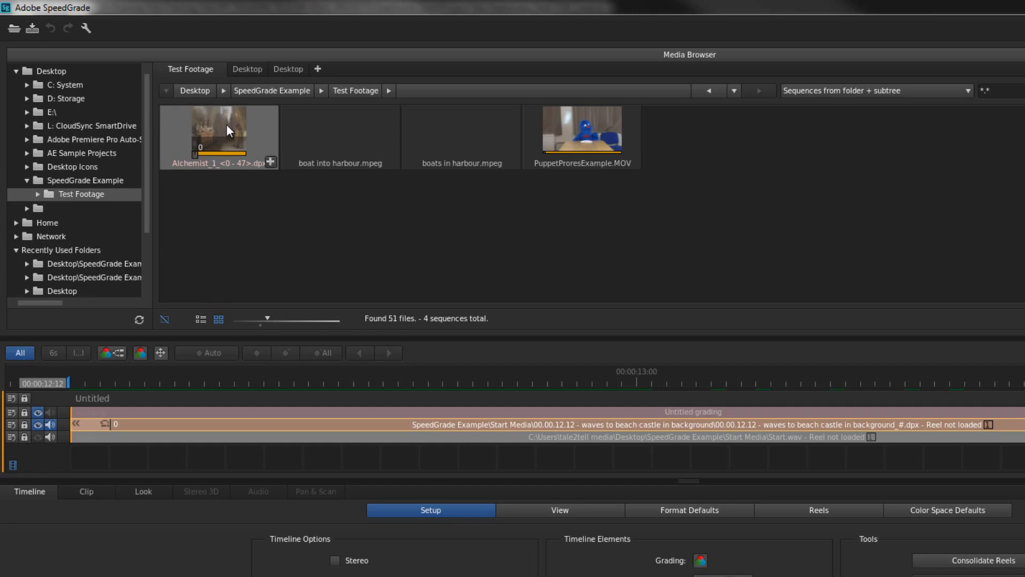
{"action": "mouse_move", "coordinate": [736, 212]}
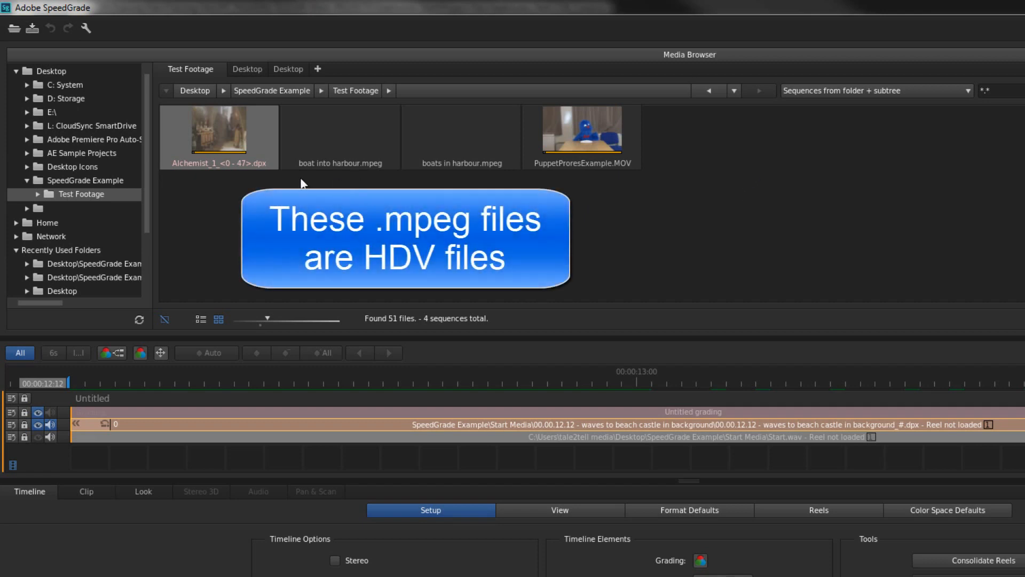
{"action": "mouse_move", "coordinate": [389, 178]}
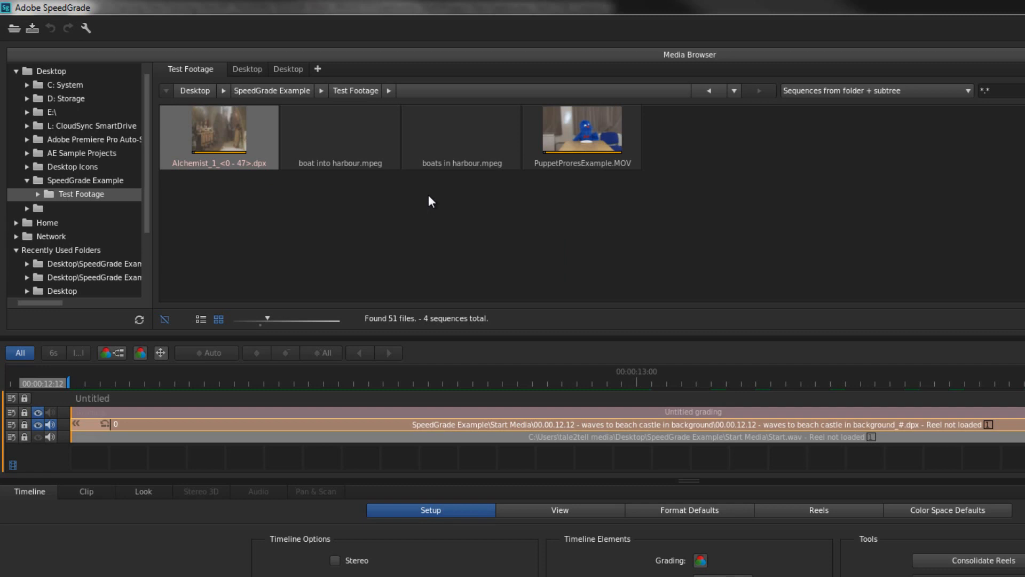
{"action": "mouse_move", "coordinate": [459, 226]}
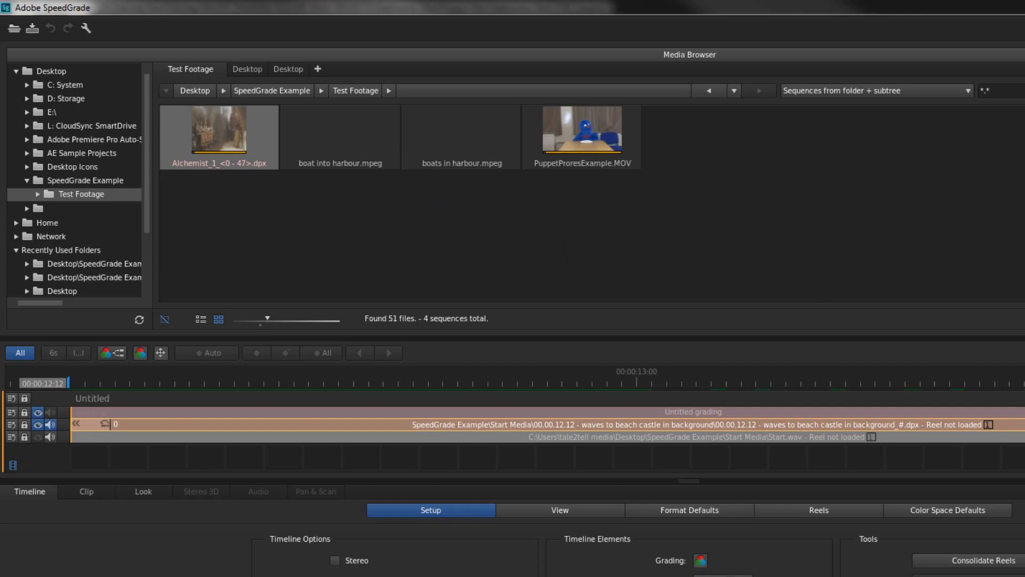
{"action": "mouse_move", "coordinate": [699, 281]}
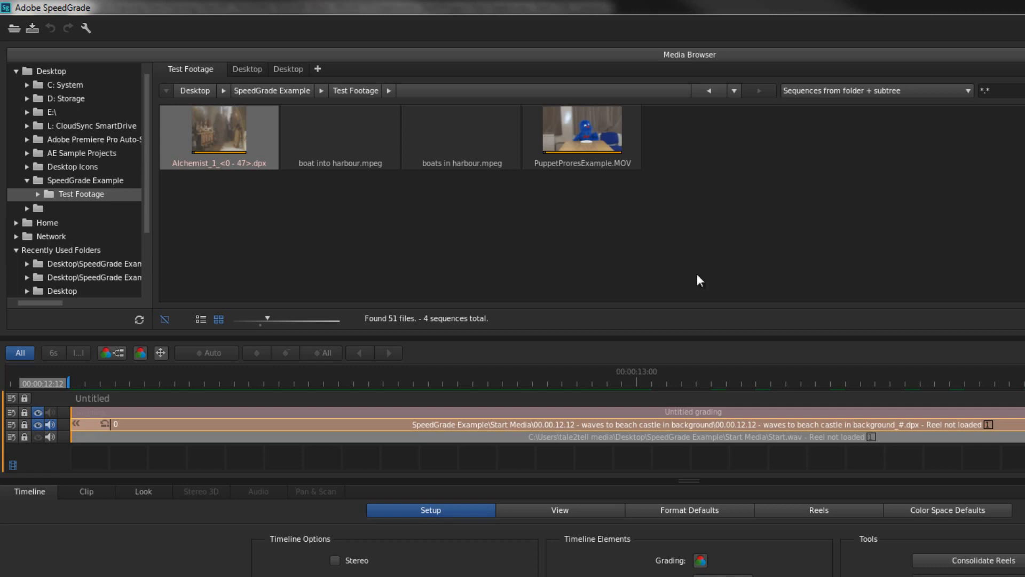
{"action": "mouse_move", "coordinate": [331, 191]}
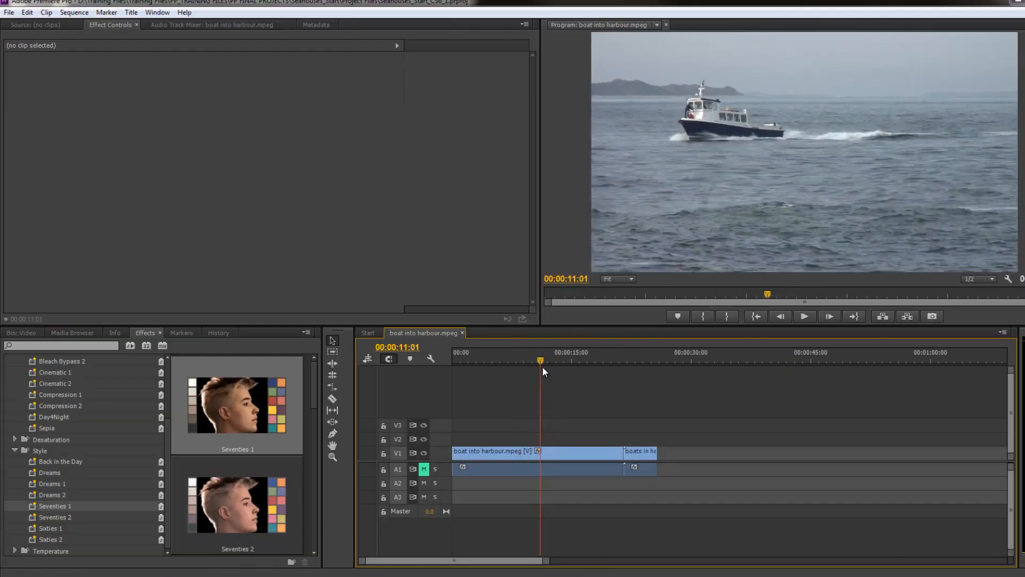
Move the playhead to 00:00:09:02 and open the Timeline panel options menu
{"action": "left_click", "coordinate": [519, 360]}
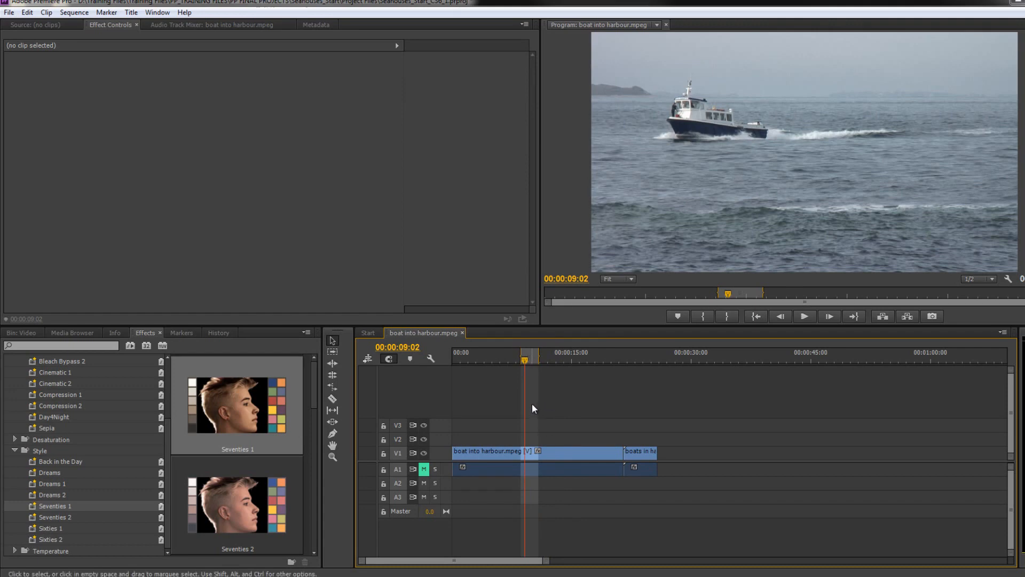
{"action": "mouse_move", "coordinate": [536, 422]}
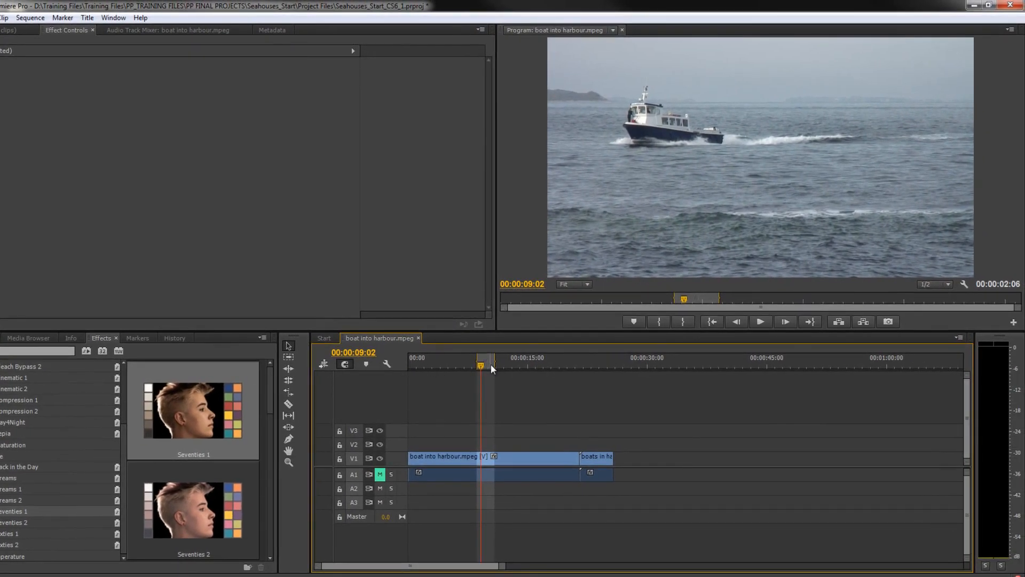
{"action": "left_click", "coordinate": [959, 338]}
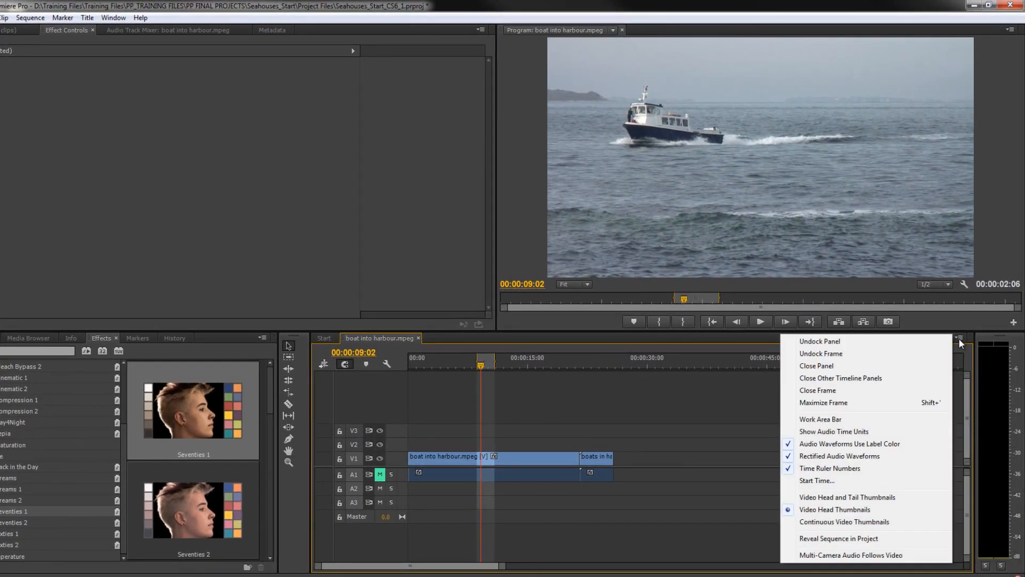
{"action": "mouse_move", "coordinate": [830, 419]}
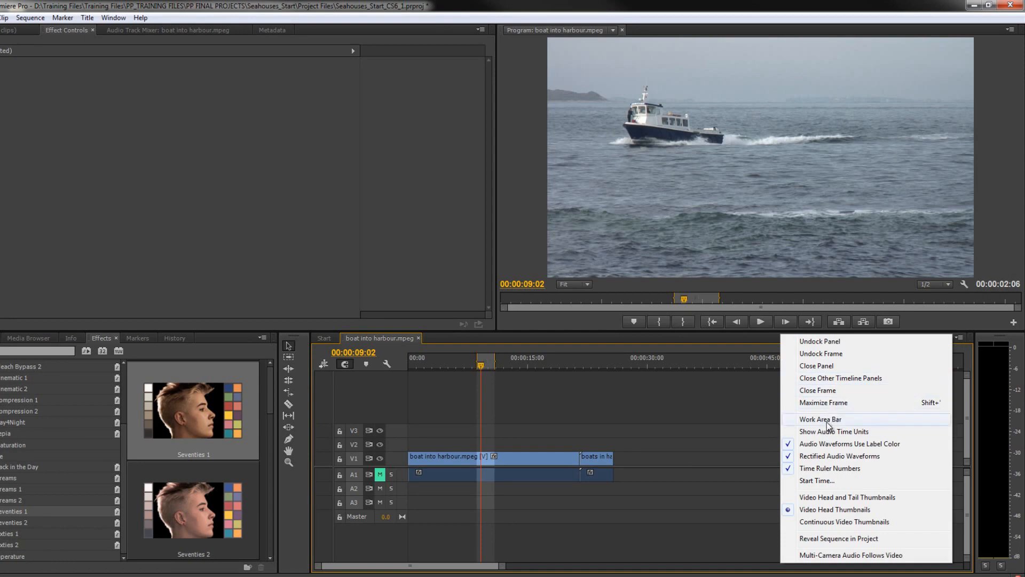
{"action": "mouse_move", "coordinate": [492, 368]}
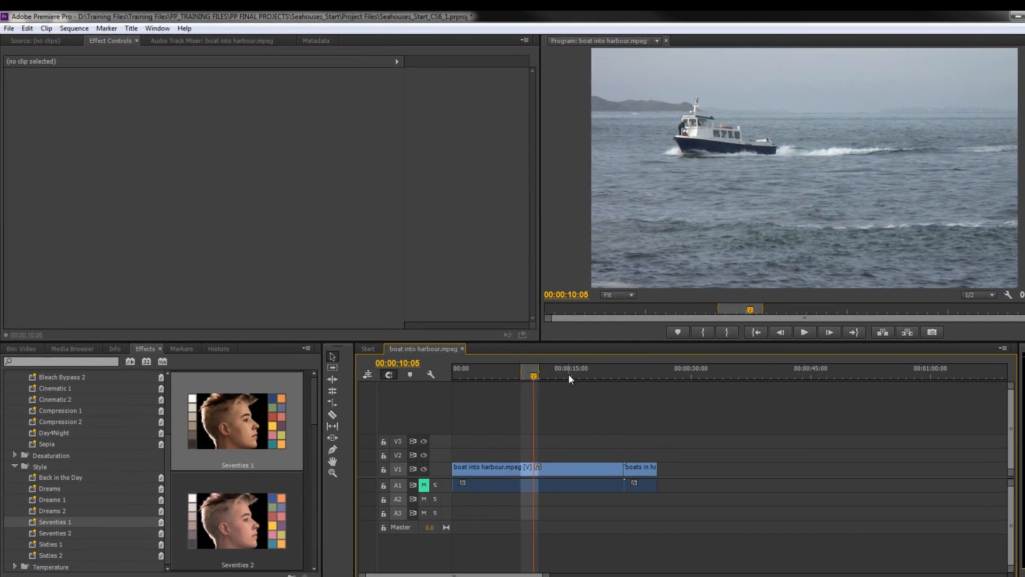
Send the sequence to SpeedGrade as boat into harbour.ircp in Desktop > SpeedGrade Example
{"action": "left_click", "coordinate": [9, 28]}
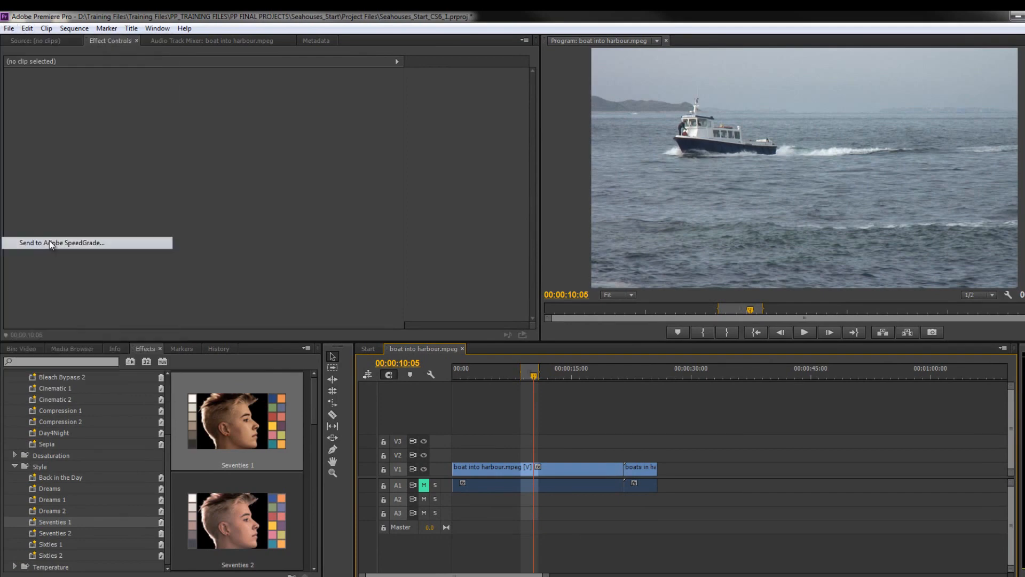
{"action": "left_click", "coordinate": [62, 243]}
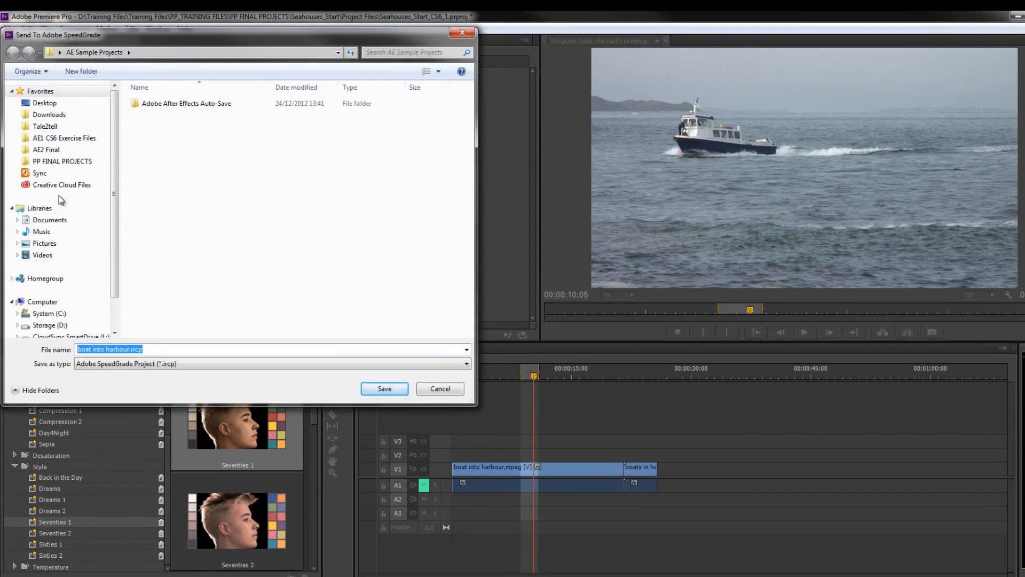
{"action": "left_click", "coordinate": [44, 103]}
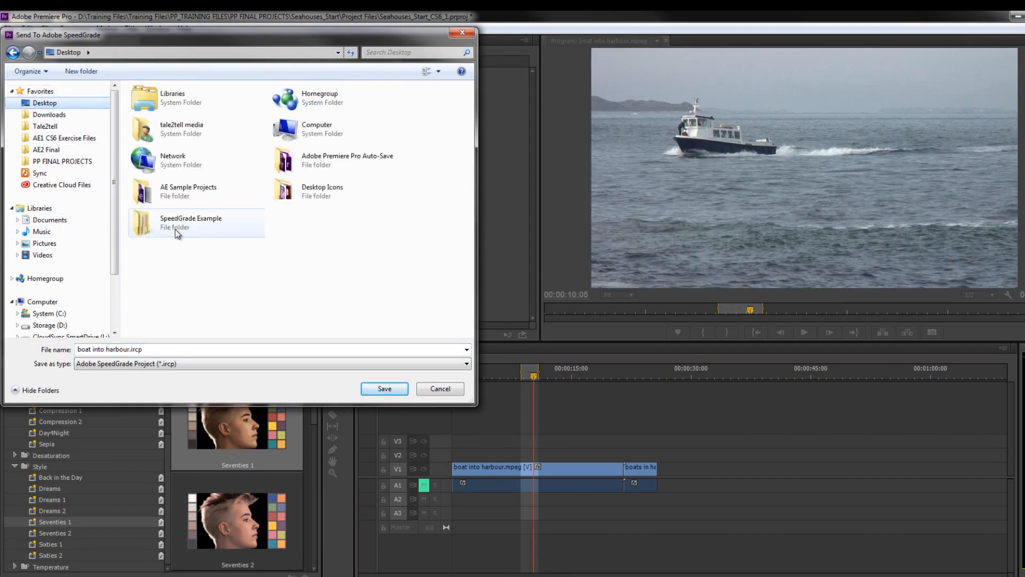
{"action": "double_click", "coordinate": [190, 222]}
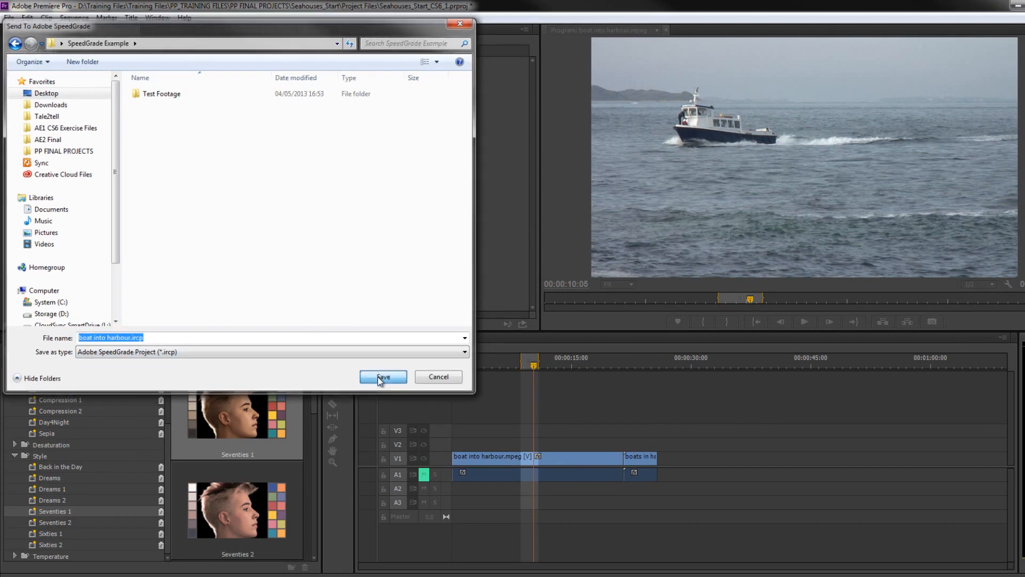
{"action": "left_click", "coordinate": [383, 377]}
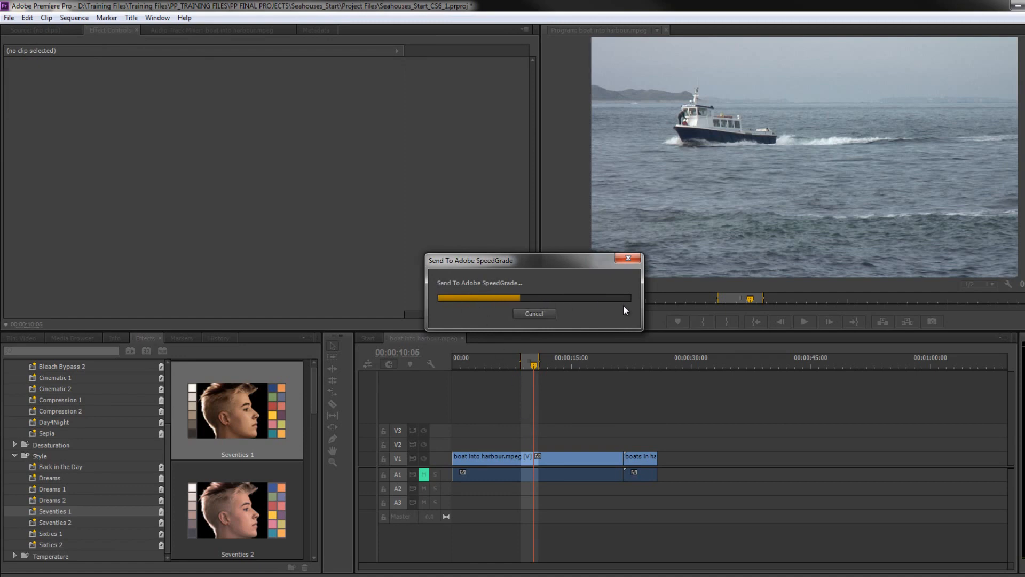
Switch to SpeedGrade and browse the open-project window into the SpeedGrade Example folder
{"action": "left_click", "coordinate": [534, 314]}
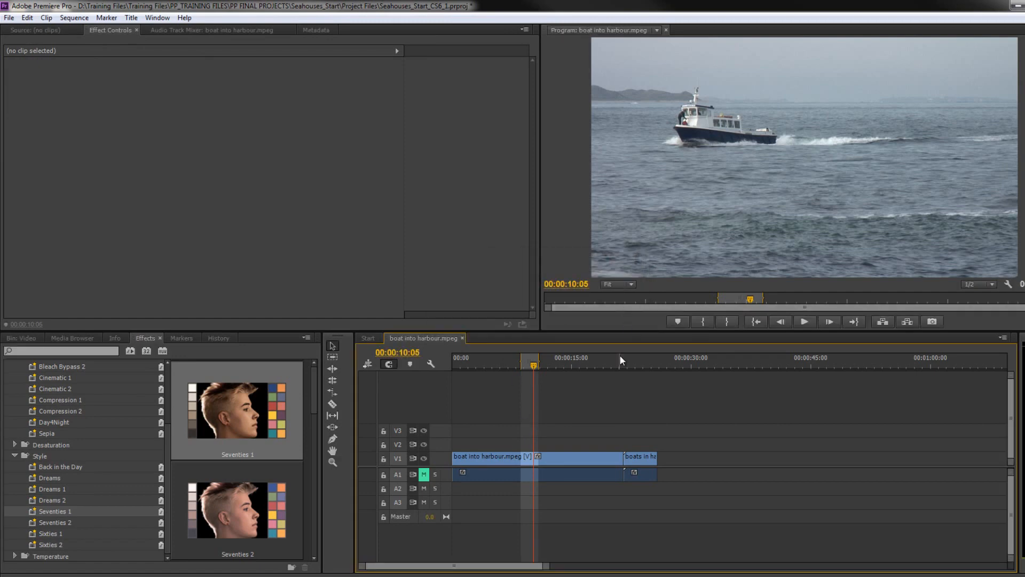
{"action": "mouse_move", "coordinate": [574, 462]}
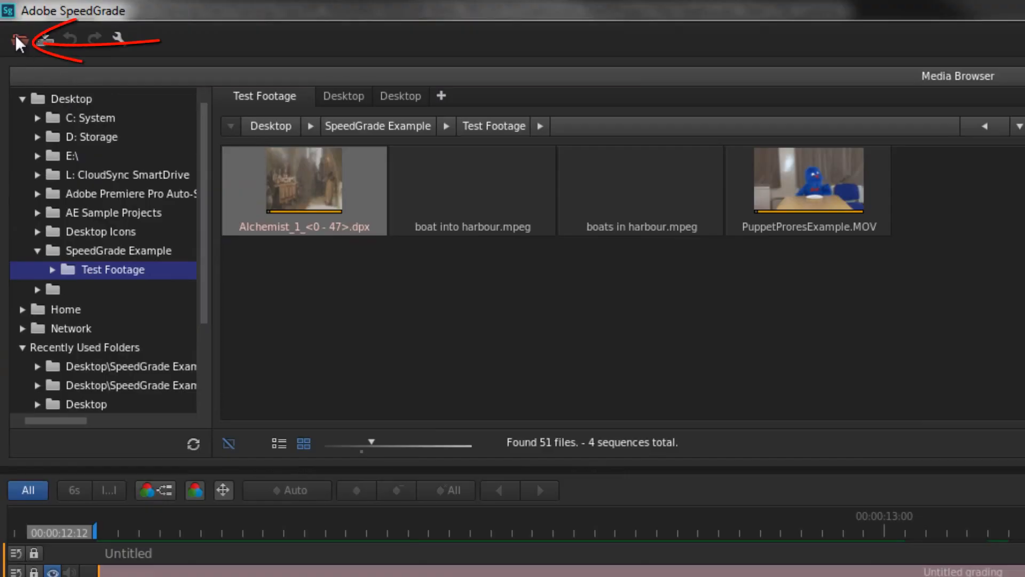
{"action": "mouse_move", "coordinate": [15, 41]}
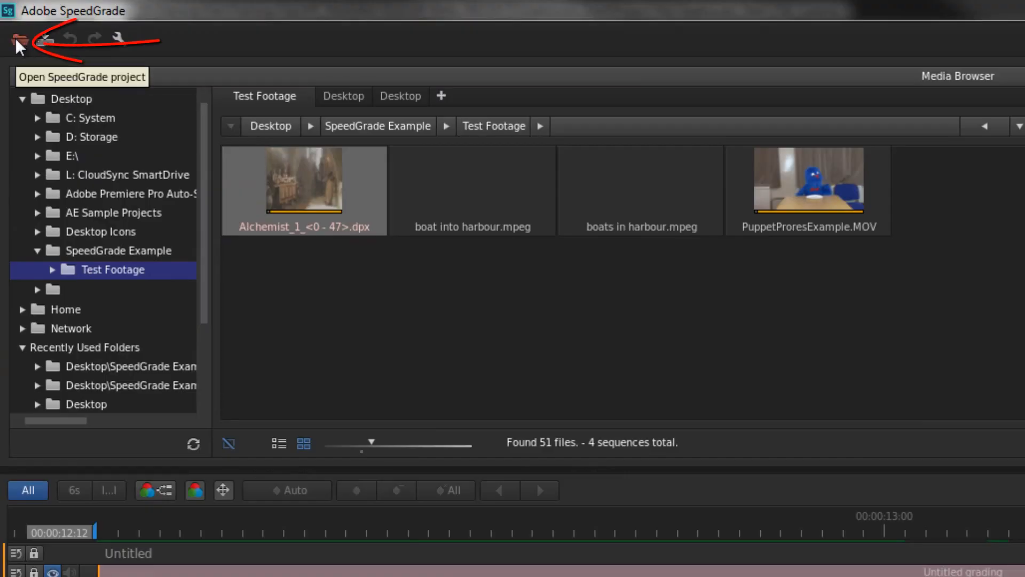
{"action": "left_click", "coordinate": [16, 38]}
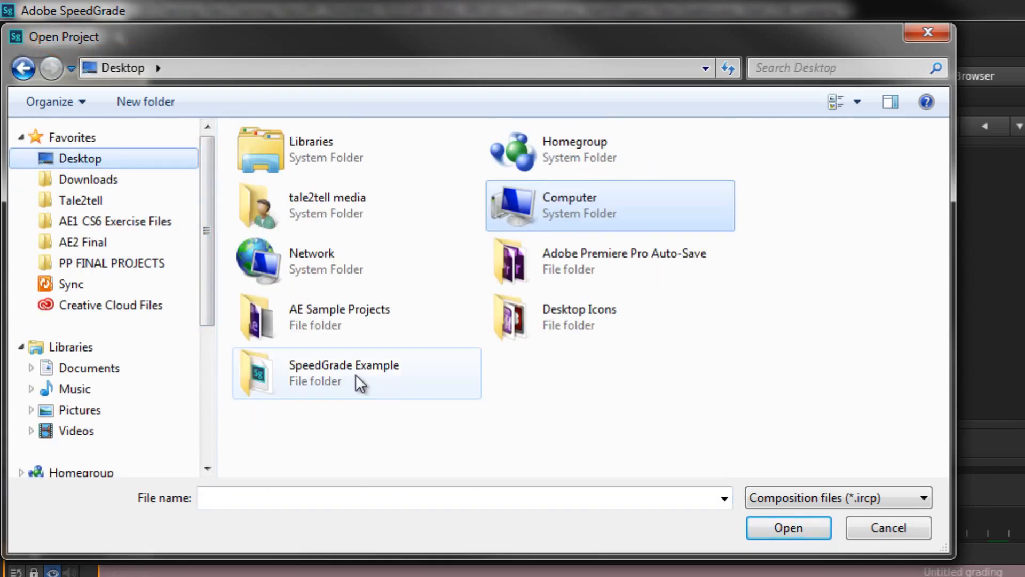
{"action": "double_click", "coordinate": [344, 373]}
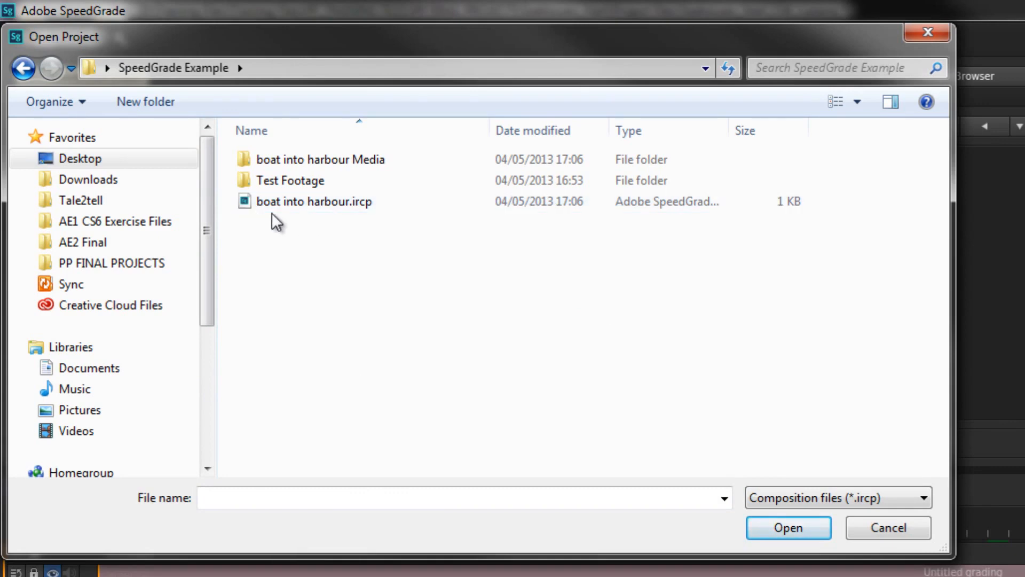
{"action": "mouse_move", "coordinate": [372, 210]}
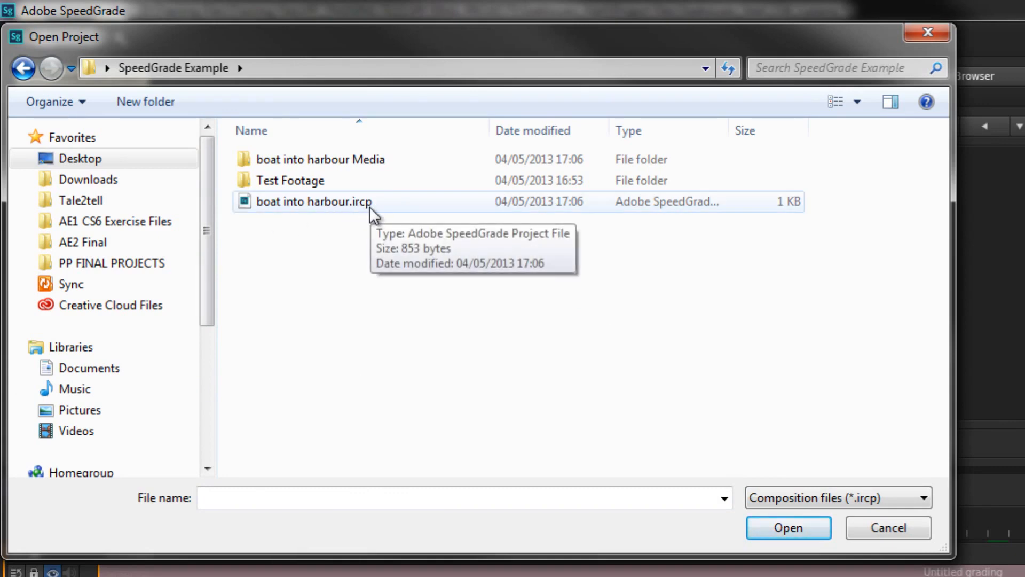
{"action": "left_click", "coordinate": [320, 160]}
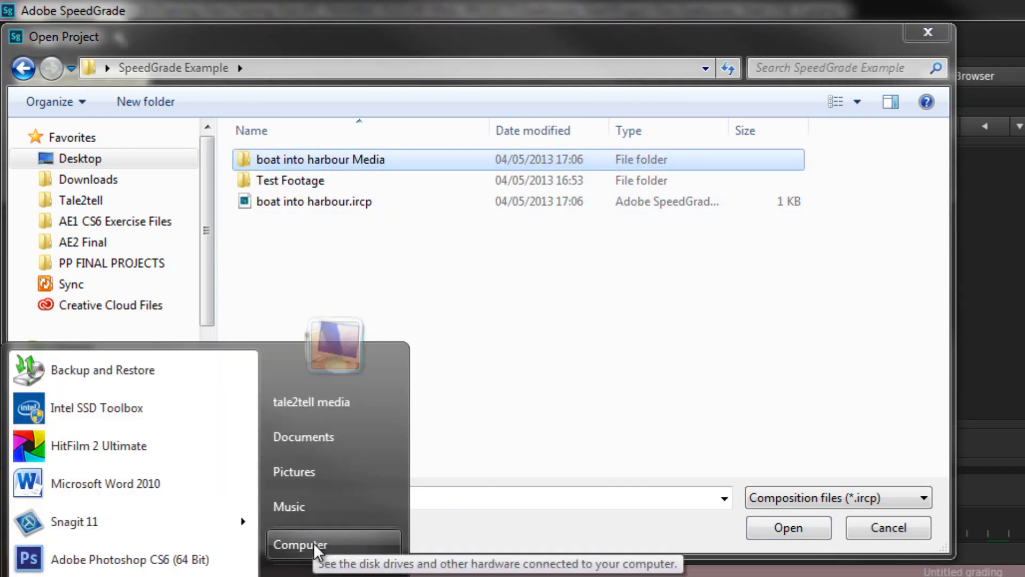
Browse Desktop > SpeedGrade Example > boat into harbour Media in Explorer and scroll the DPX frames
{"action": "left_click", "coordinate": [300, 544]}
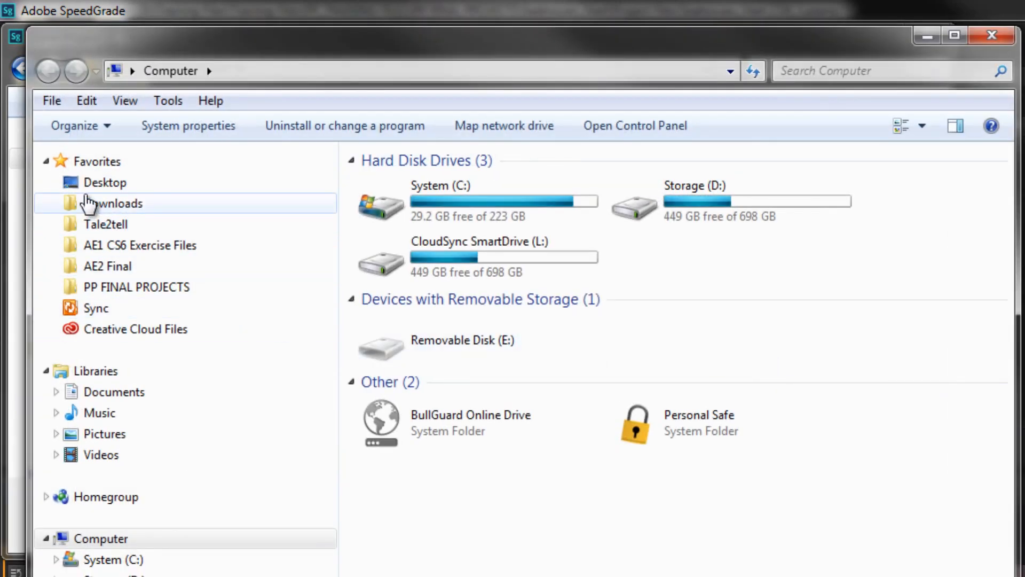
{"action": "left_click", "coordinate": [105, 182]}
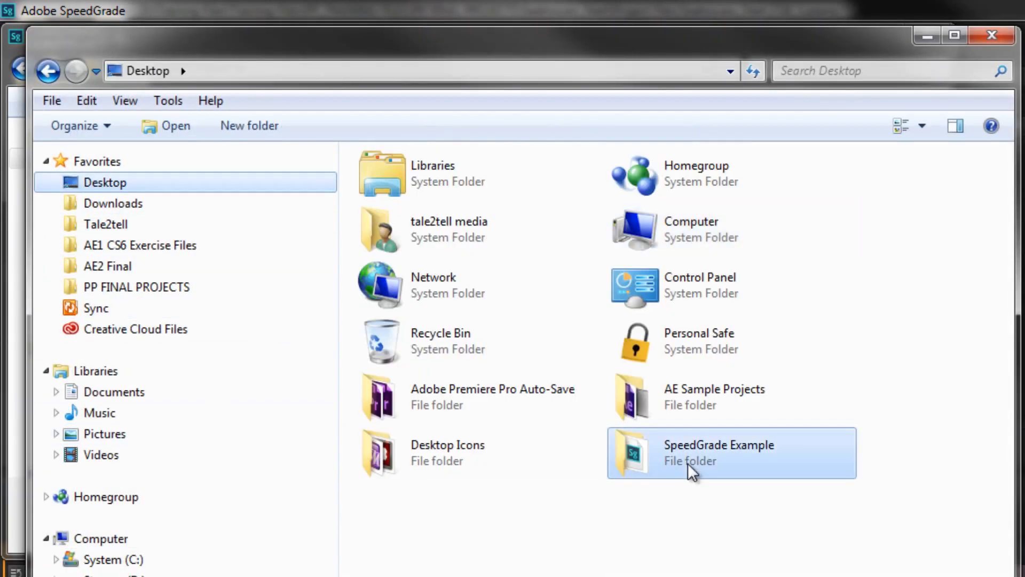
{"action": "double_click", "coordinate": [719, 452]}
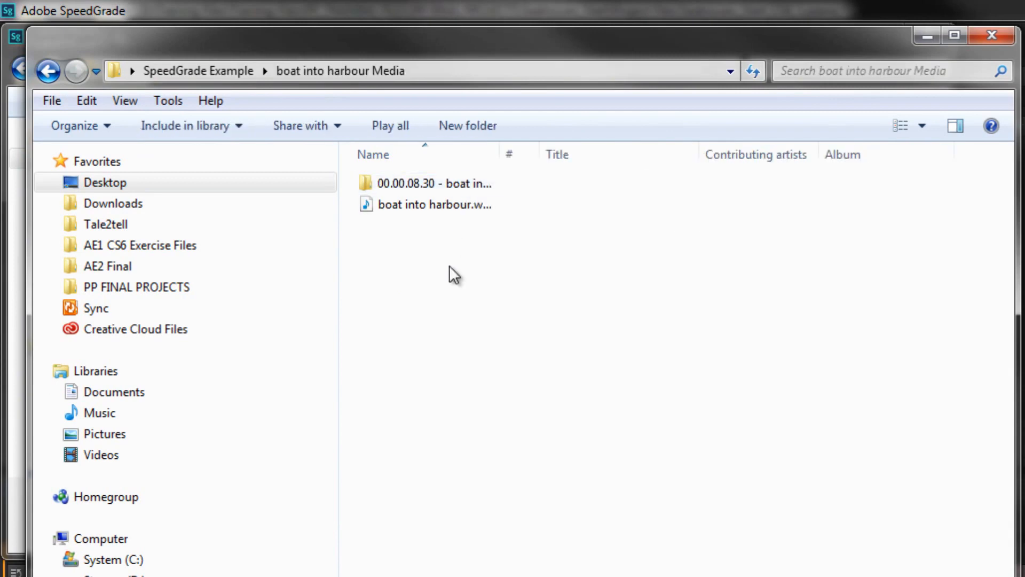
{"action": "double_click", "coordinate": [433, 183]}
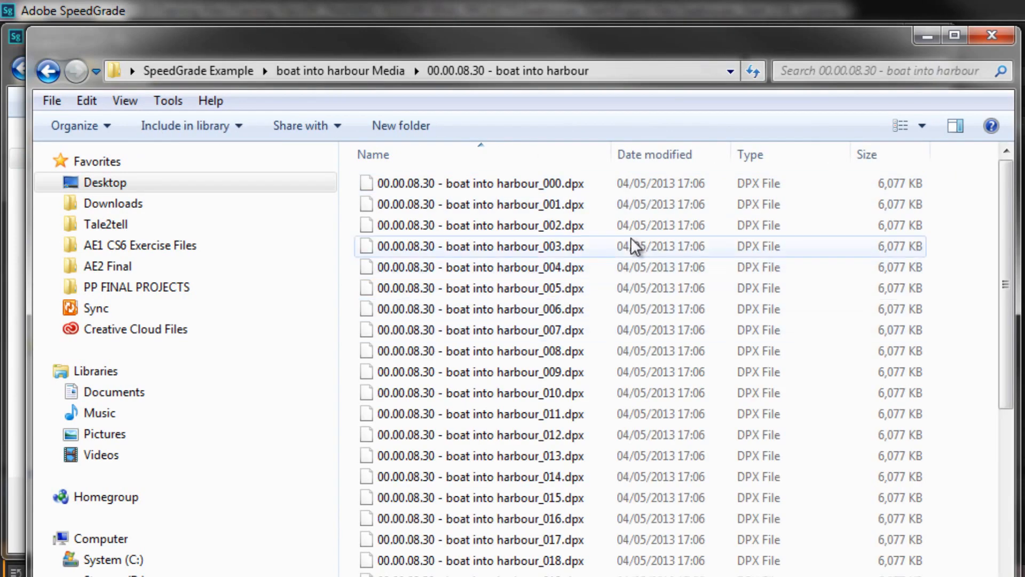
{"action": "scroll", "scroll_direction": "down", "scroll_amount": 3}
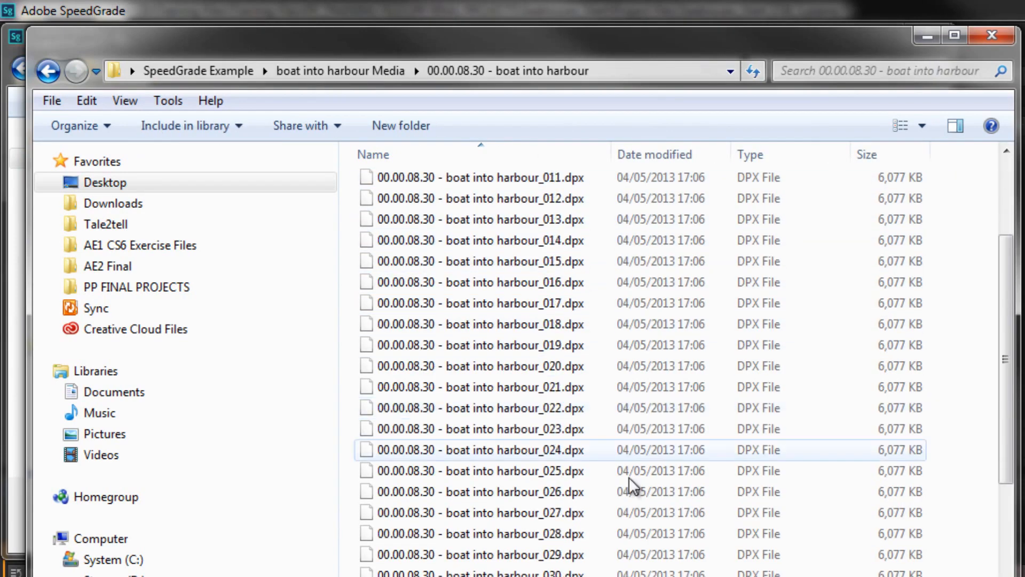
{"action": "scroll", "scroll_direction": "down", "scroll_amount": 3}
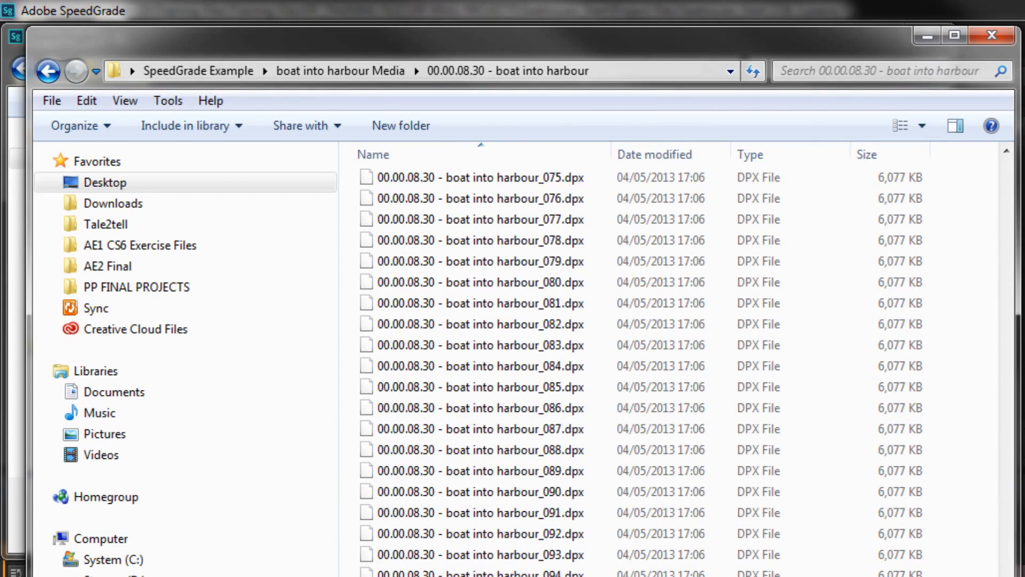
{"action": "scroll", "scroll_direction": "up", "scroll_amount": 3}
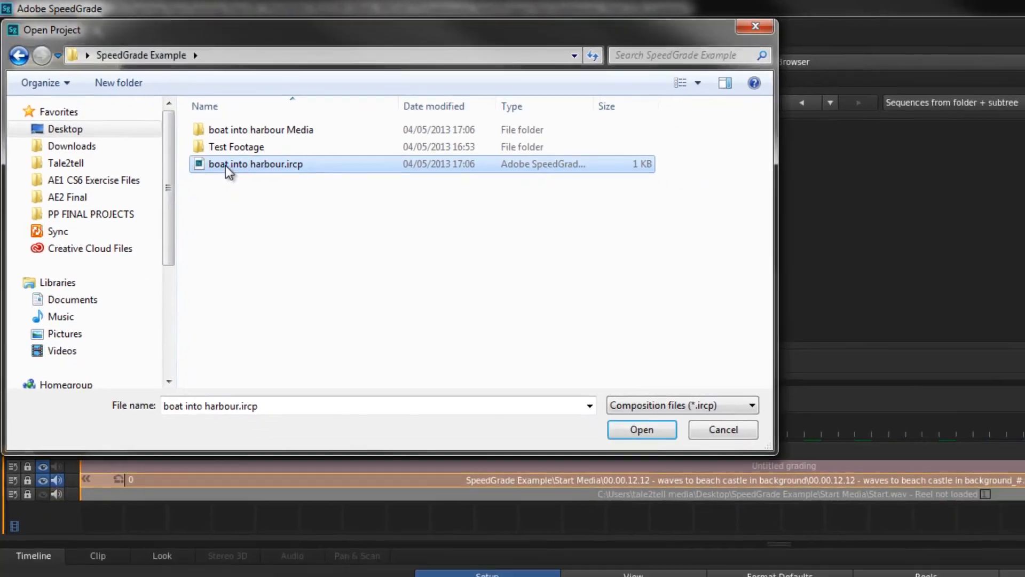
Open the boat into harbour project and show its DPX clip in the Color workspace
{"action": "left_click", "coordinate": [640, 429]}
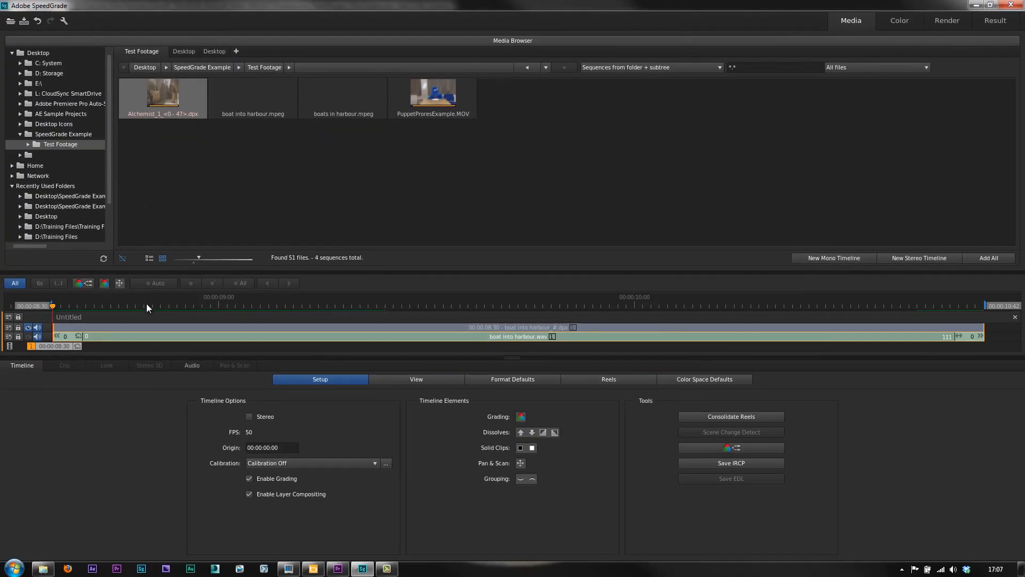
{"action": "mouse_move", "coordinate": [164, 344]}
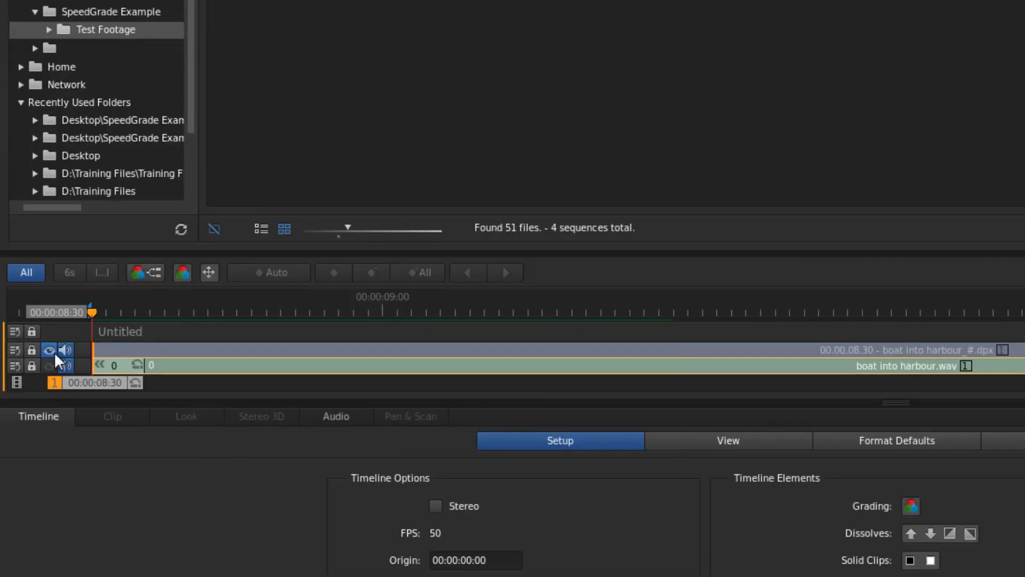
{"action": "left_click", "coordinate": [49, 350]}
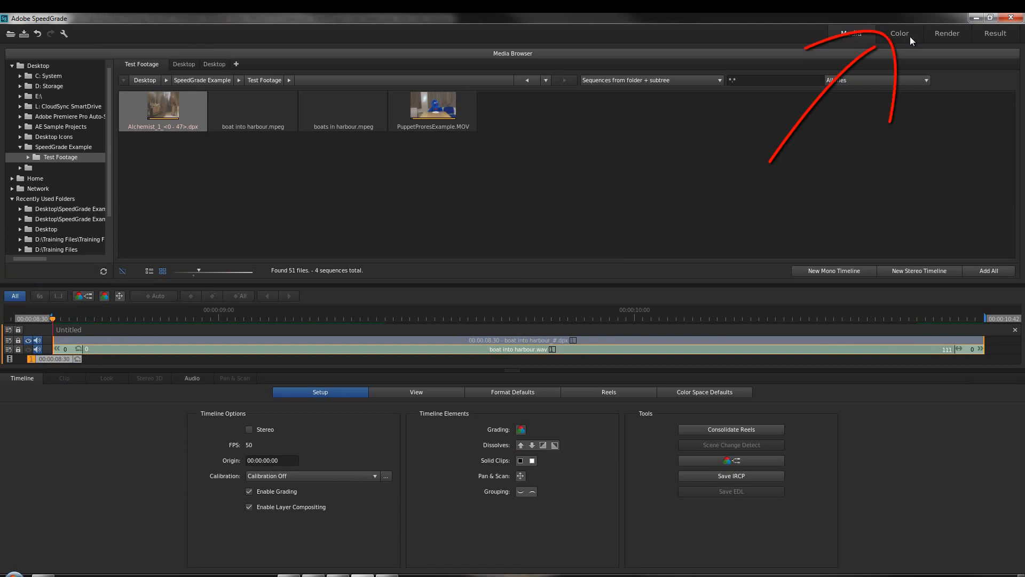
{"action": "left_click", "coordinate": [899, 34]}
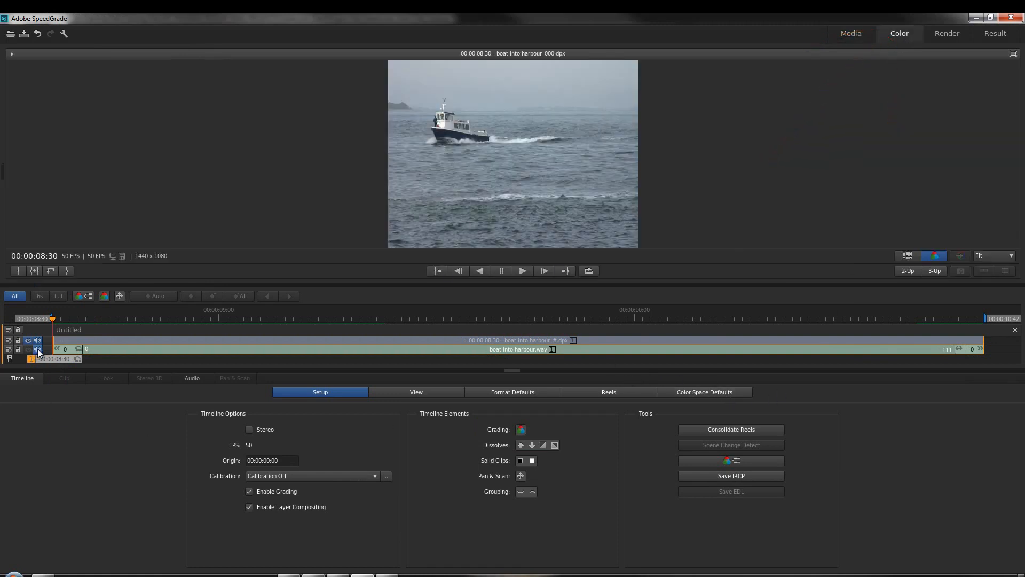
{"action": "left_click", "coordinate": [37, 347]}
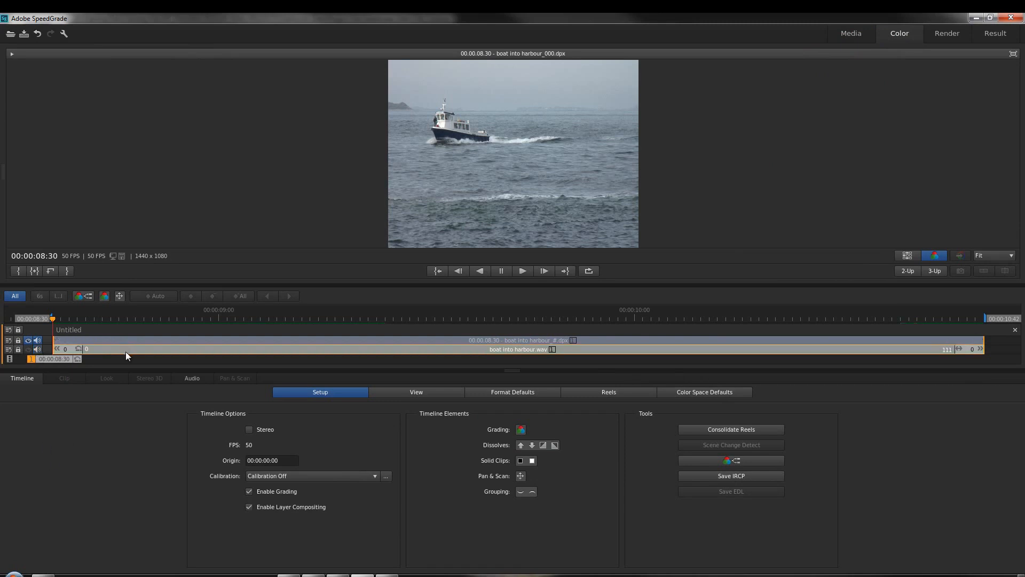
{"action": "mouse_move", "coordinate": [125, 353]}
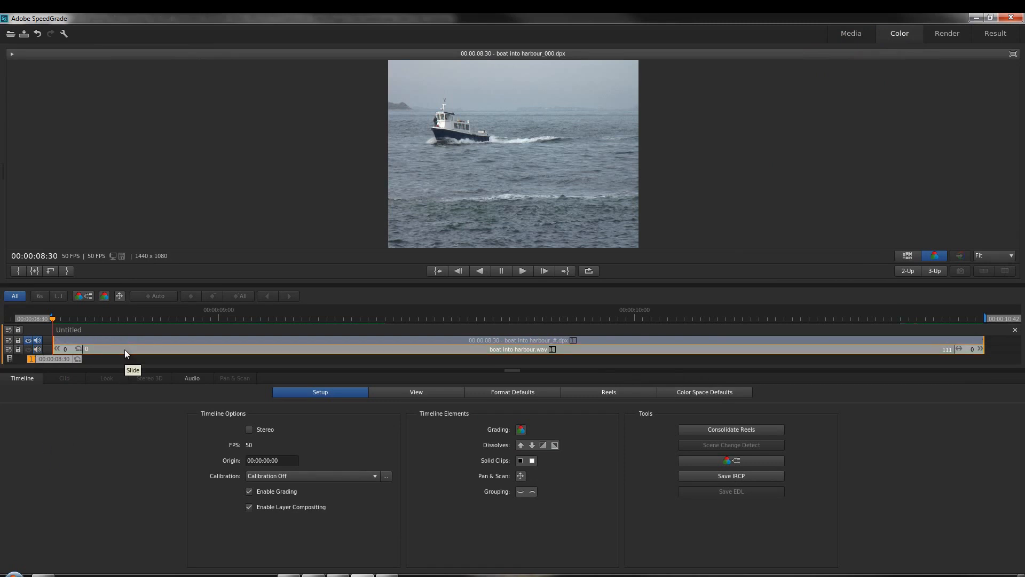
{"action": "mouse_move", "coordinate": [955, 55]}
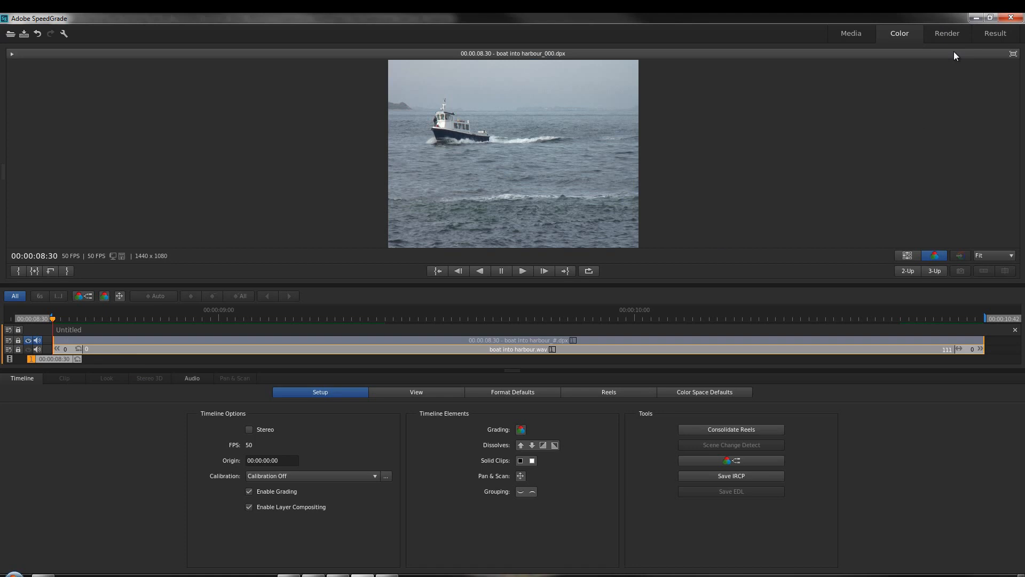
{"action": "mouse_move", "coordinate": [524, 331]}
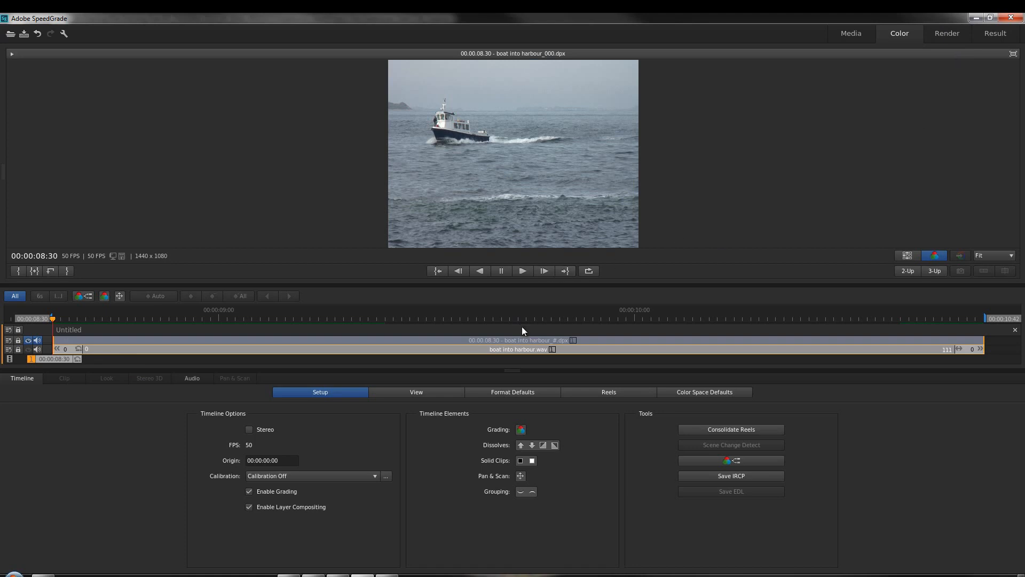
{"action": "mouse_move", "coordinate": [495, 363]}
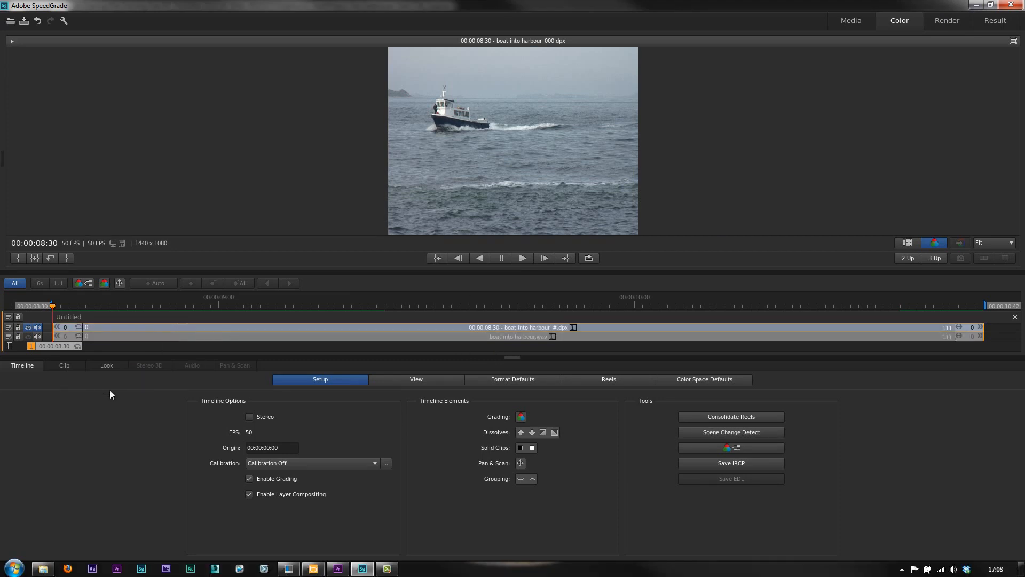
Try the 4 Scopes and 1 Scope layouts for the video scope analysis area
{"action": "left_click", "coordinate": [106, 365]}
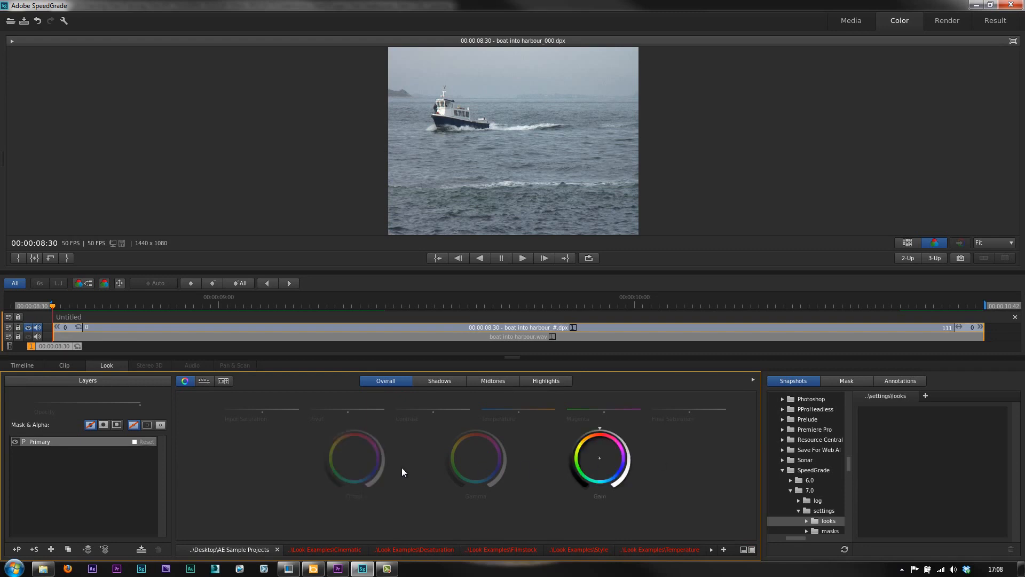
{"action": "mouse_move", "coordinate": [491, 457]}
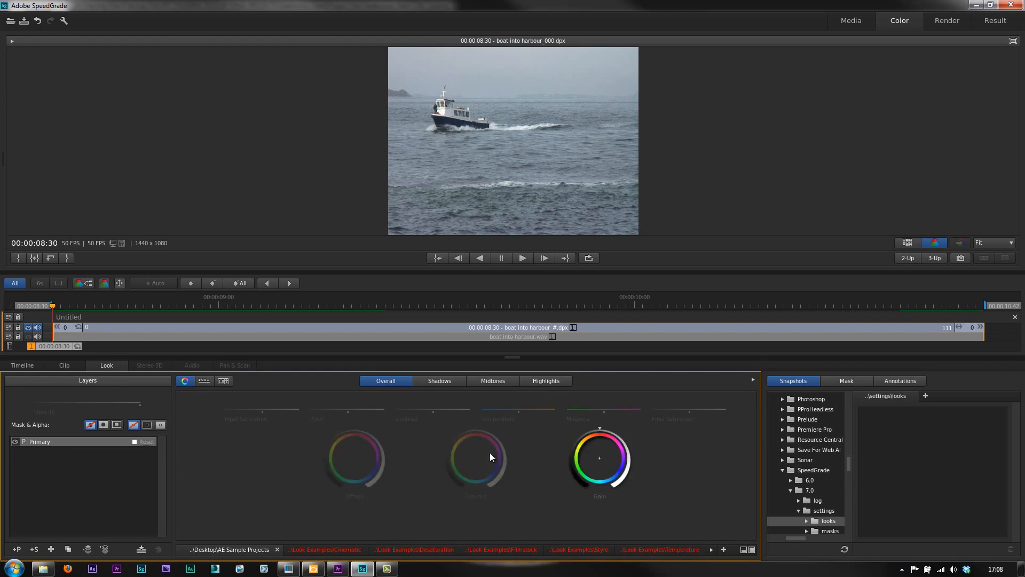
{"action": "mouse_move", "coordinate": [353, 458]}
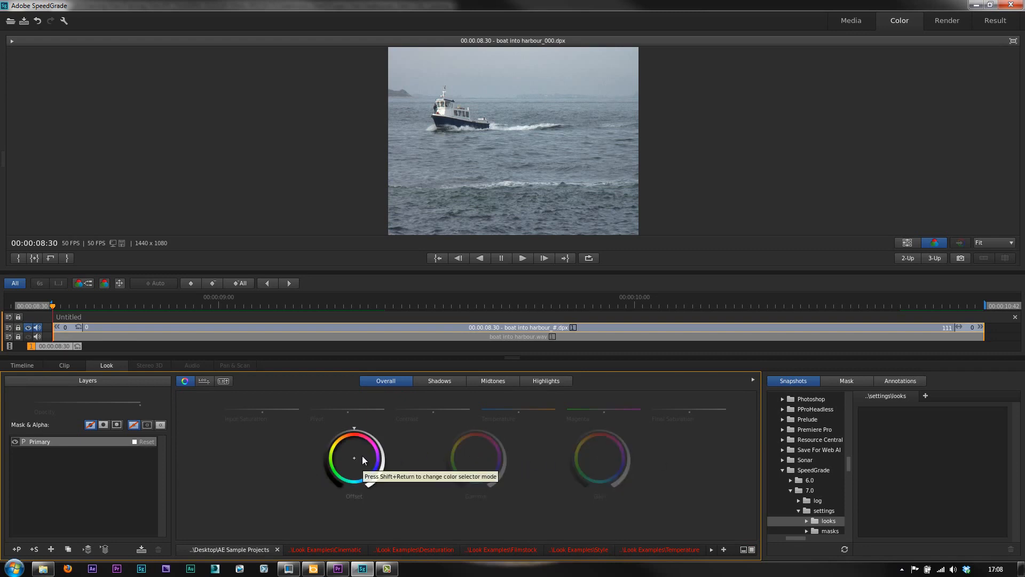
{"action": "mouse_move", "coordinate": [368, 463]}
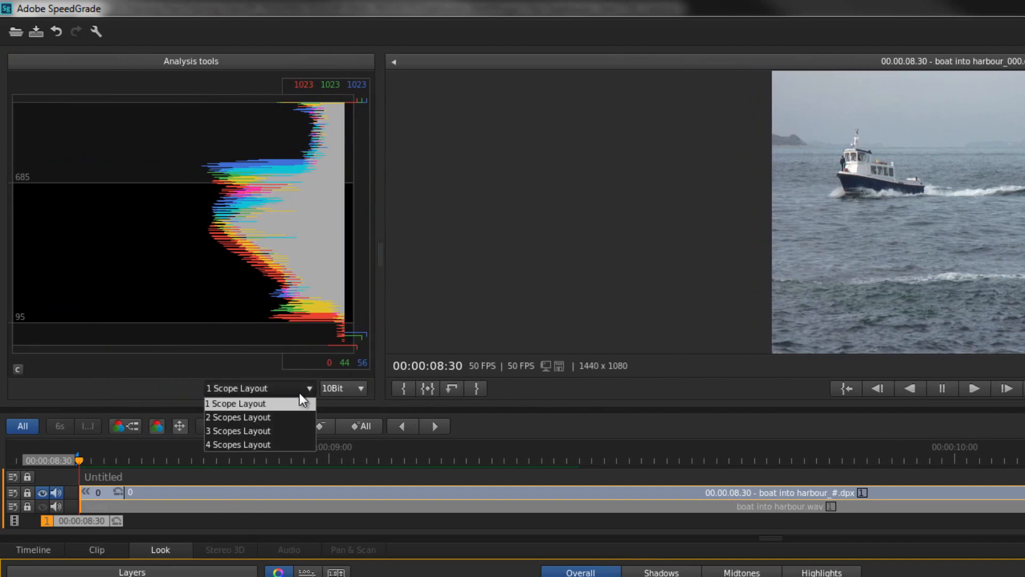
{"action": "left_click", "coordinate": [239, 444]}
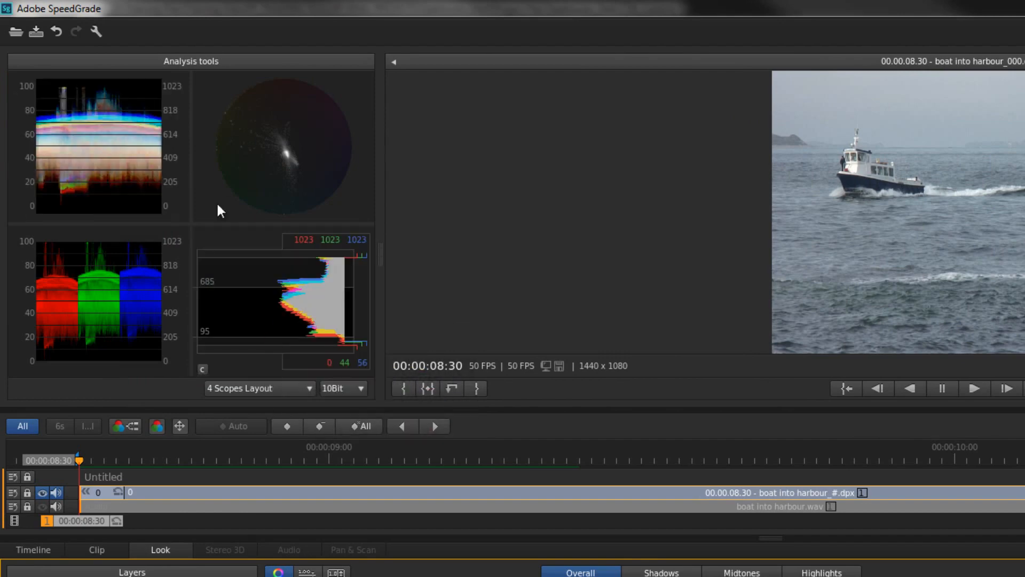
{"action": "mouse_move", "coordinate": [292, 399]}
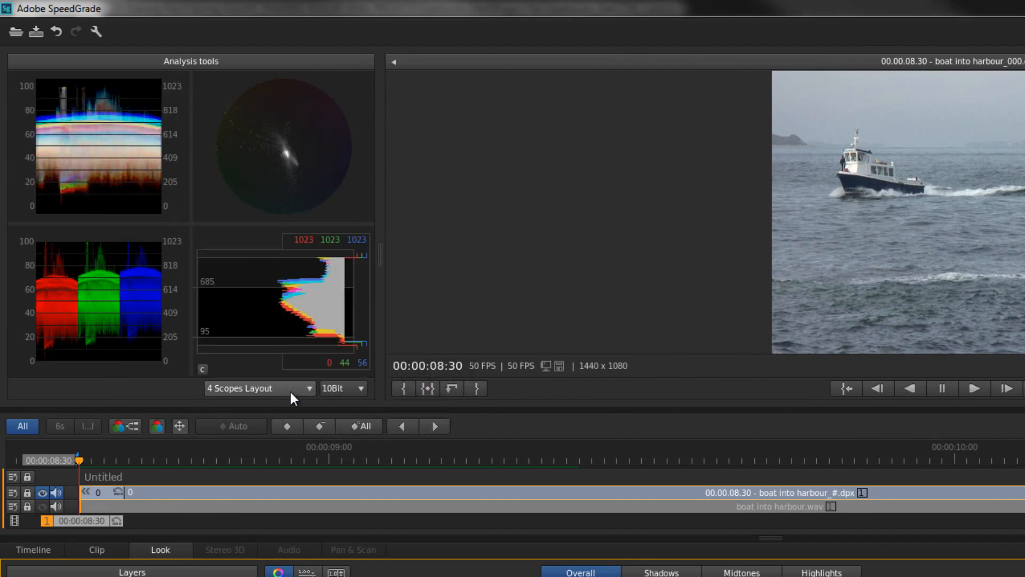
{"action": "left_click", "coordinate": [259, 388]}
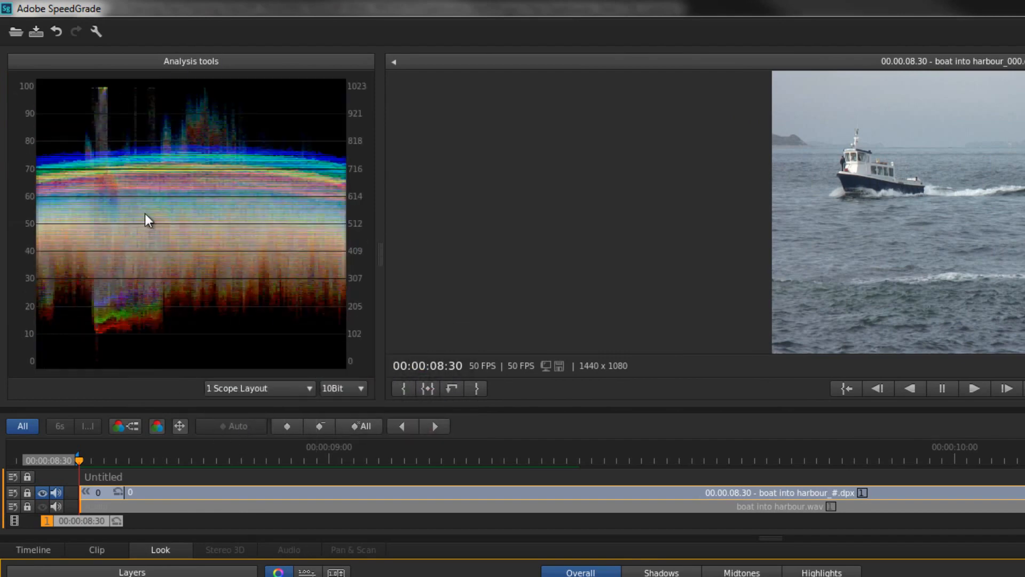
{"action": "left_click", "coordinate": [259, 388]}
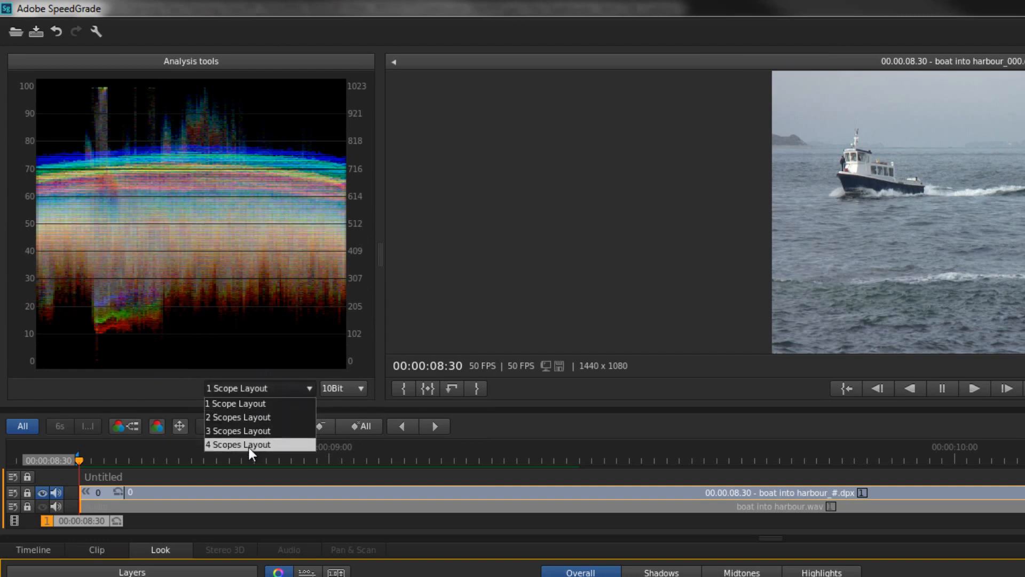
{"action": "left_click", "coordinate": [238, 444]}
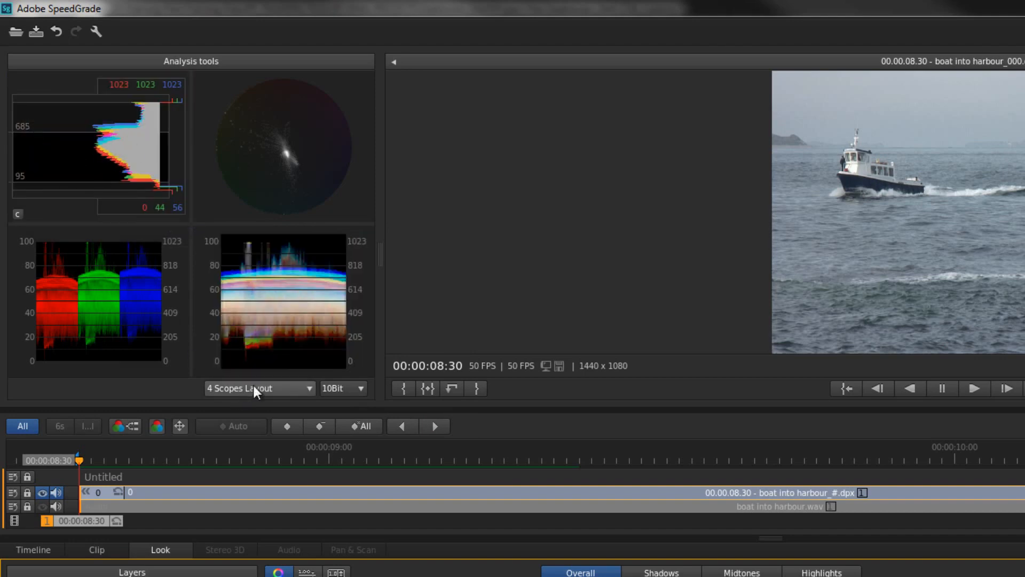
{"action": "left_click", "coordinate": [259, 388]}
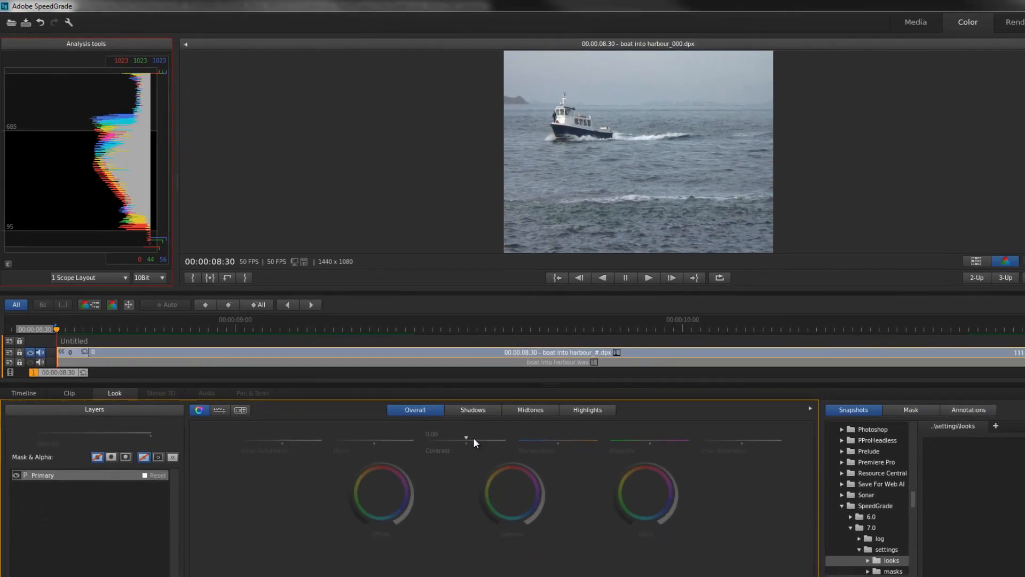
{"action": "mouse_move", "coordinate": [466, 440]}
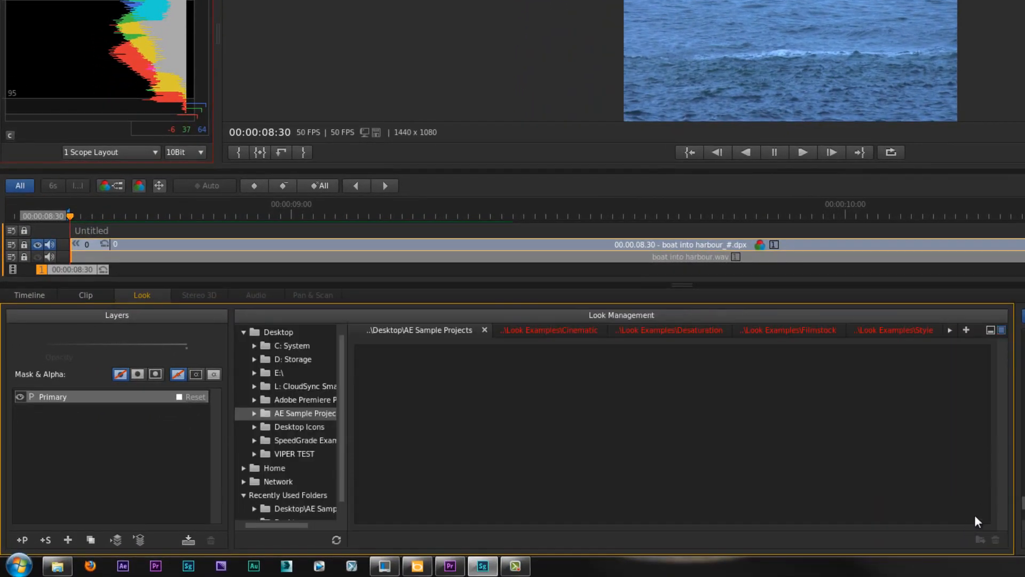
Browse the Cinematic, Filmstock and Style example look folders in the look library
{"action": "left_click", "coordinate": [537, 330]}
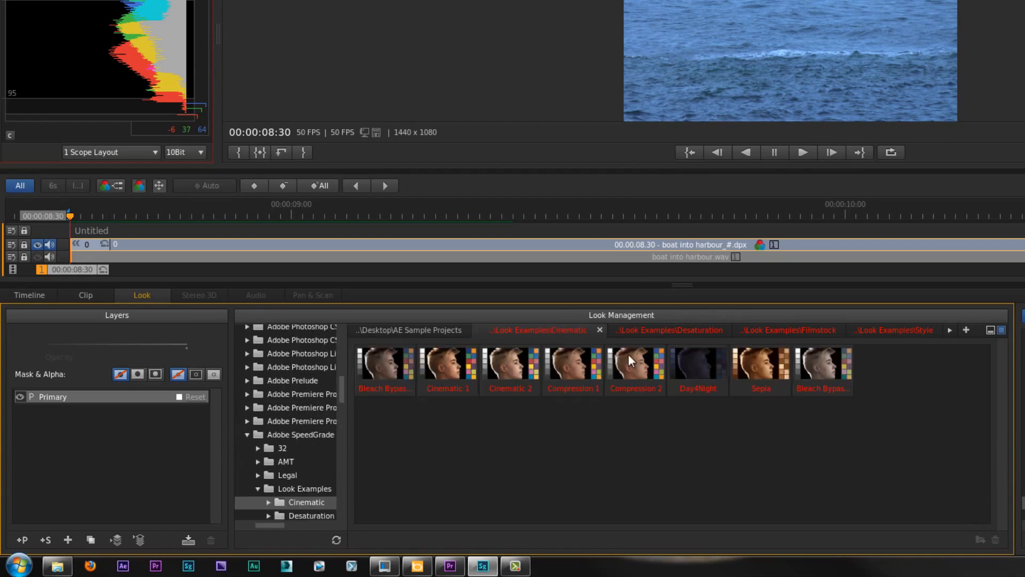
{"action": "left_click", "coordinate": [788, 329]}
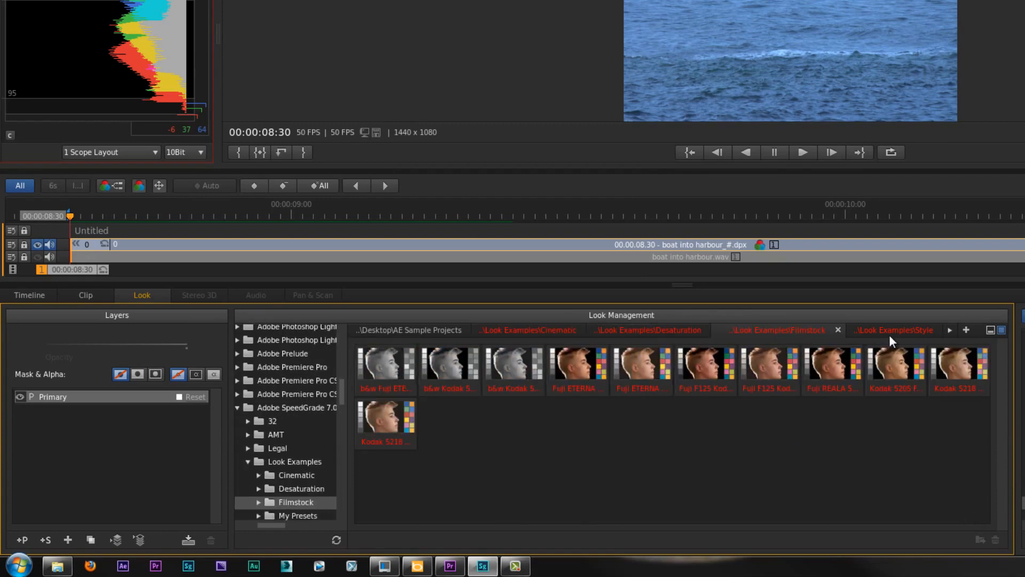
{"action": "left_click", "coordinate": [648, 329]}
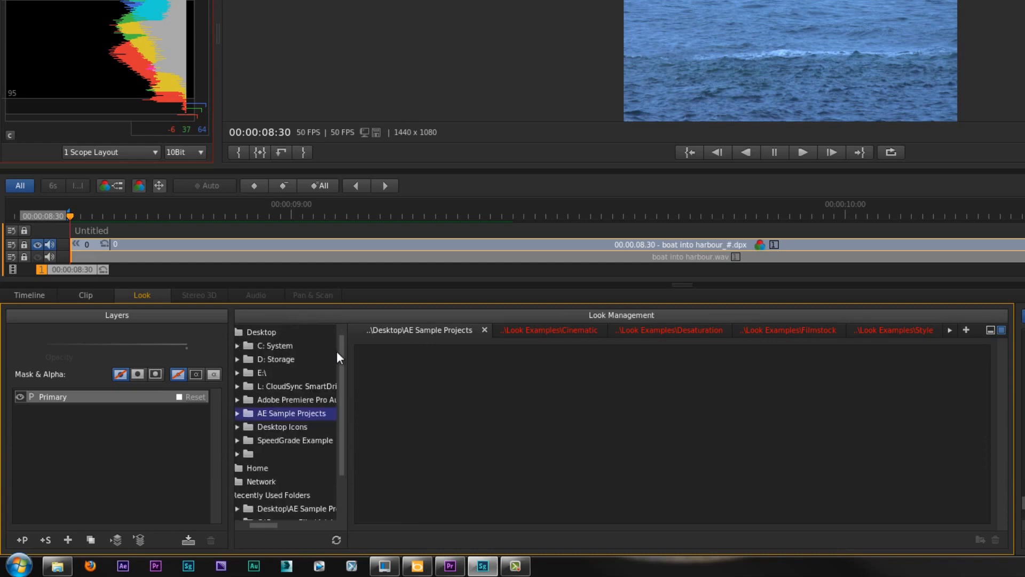
Point the look browser at the Desktop SpeedGrade Example folder
{"action": "left_click", "coordinate": [286, 440]}
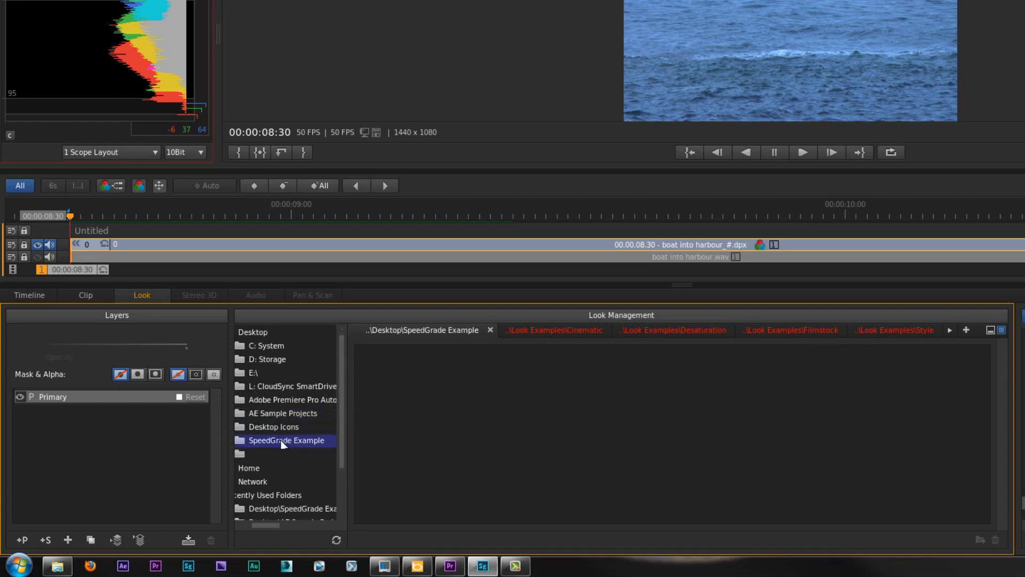
{"action": "mouse_move", "coordinate": [248, 544]}
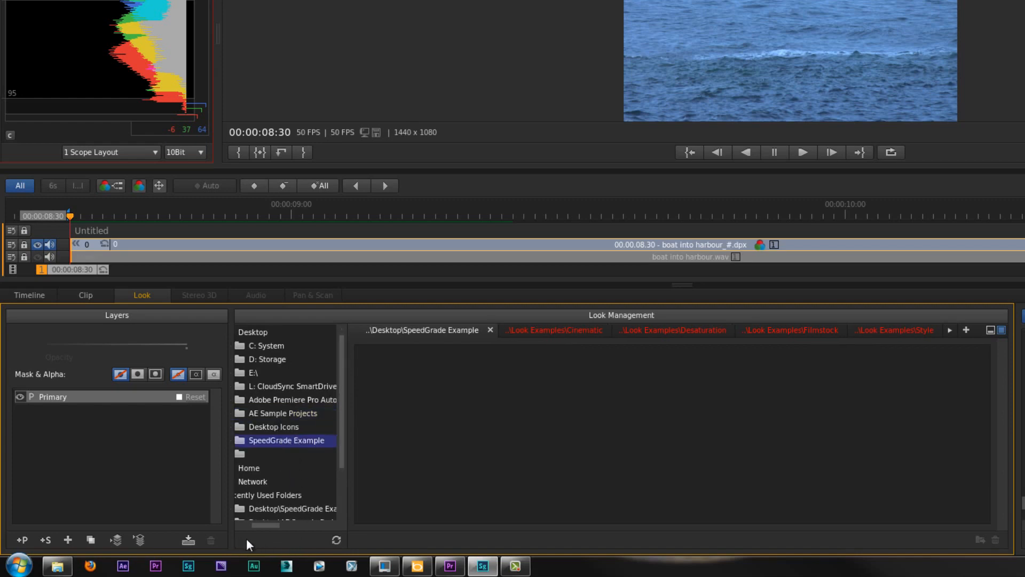
{"action": "mouse_move", "coordinate": [270, 380]}
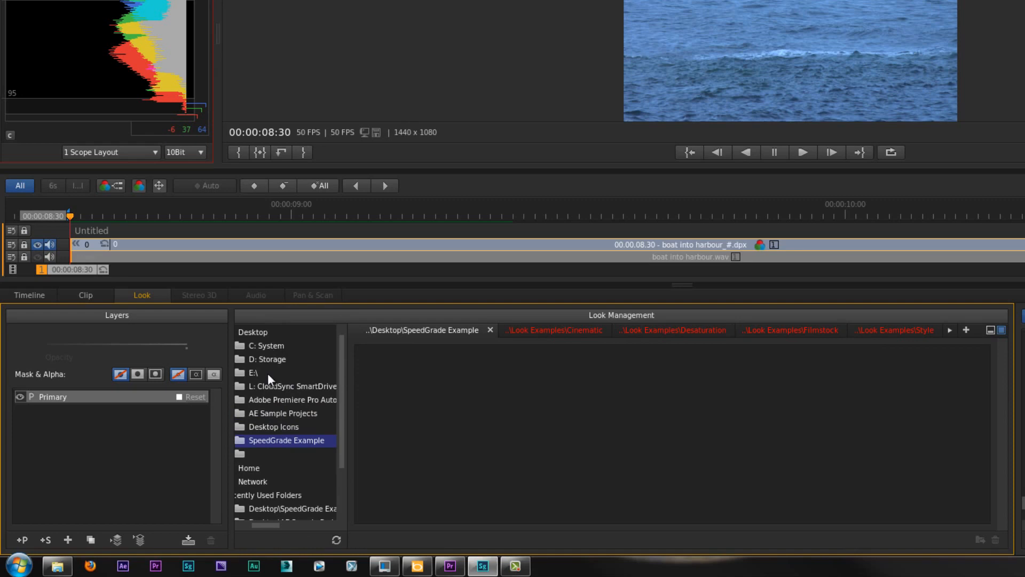
{"action": "mouse_move", "coordinate": [270, 381]}
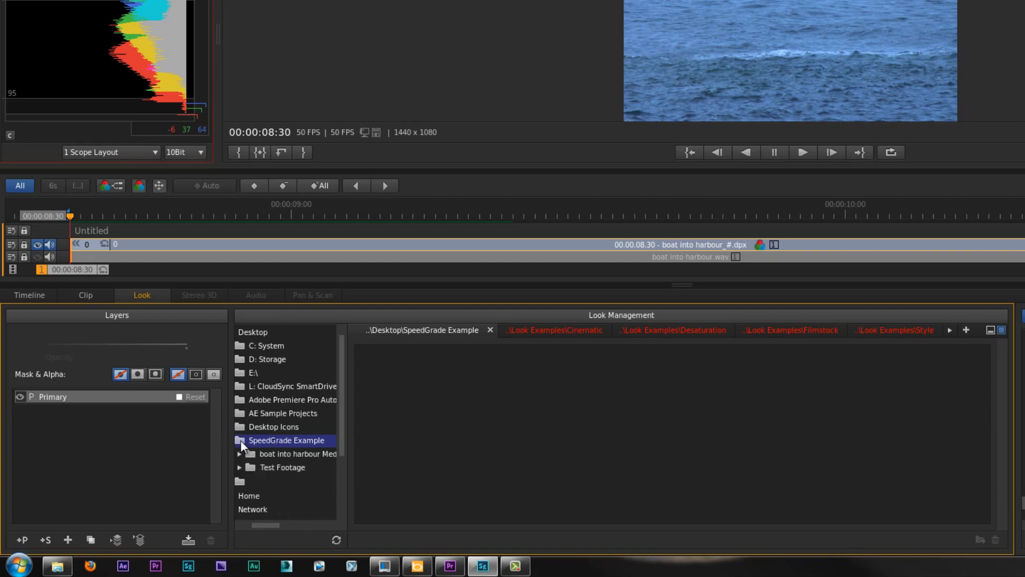
{"action": "mouse_move", "coordinate": [244, 446]}
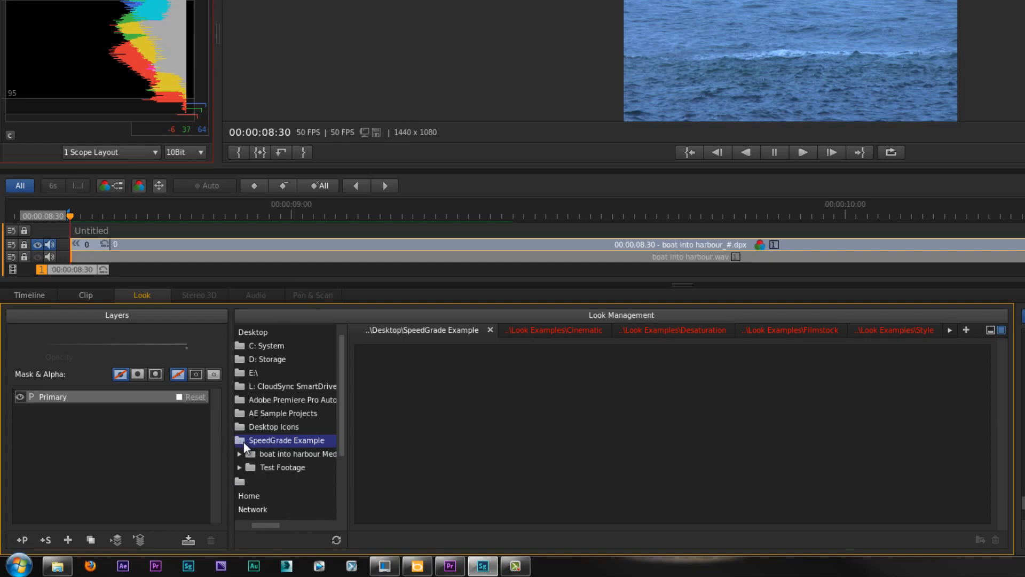
{"action": "mouse_move", "coordinate": [182, 556]}
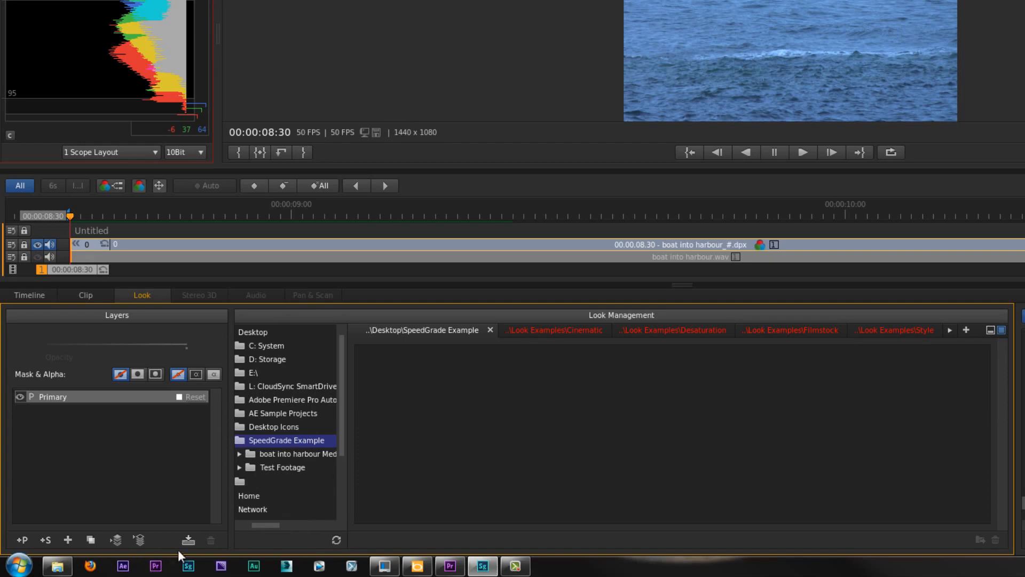
{"action": "mouse_move", "coordinate": [188, 540]}
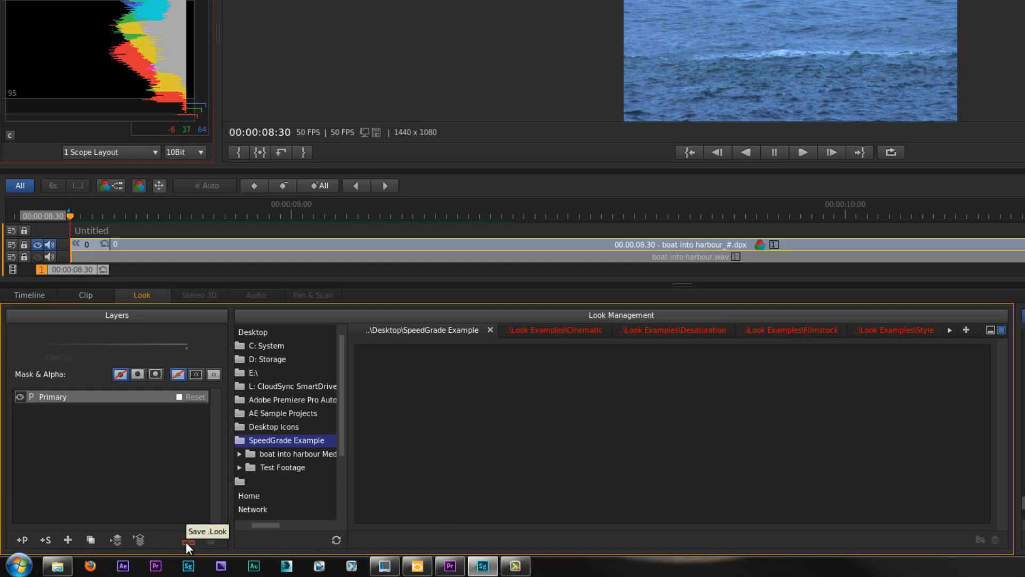
Save the boat shot's grade as a new look and rename it OverdoneExample
{"action": "left_click", "coordinate": [189, 541]}
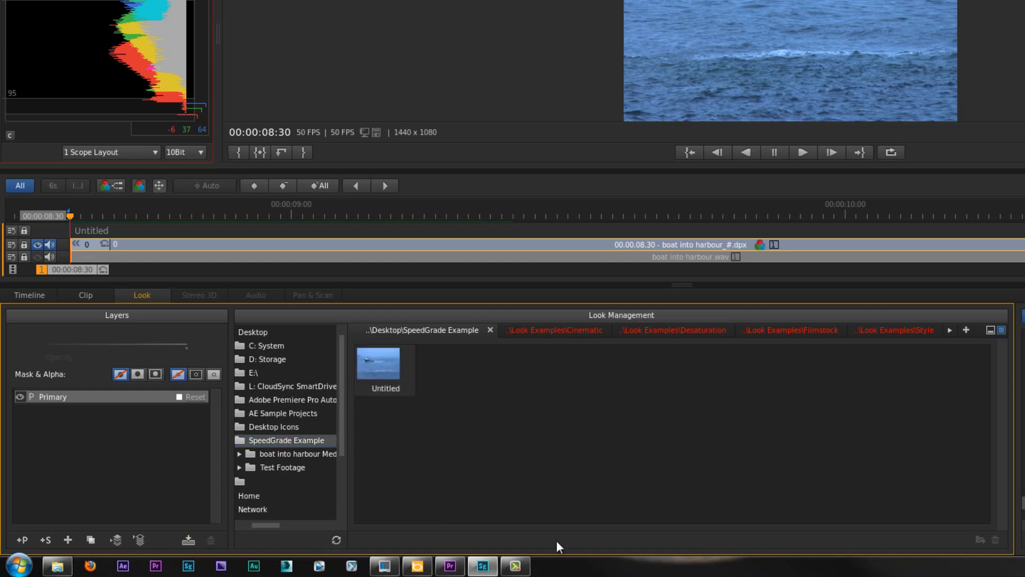
{"action": "double_click", "coordinate": [384, 388]}
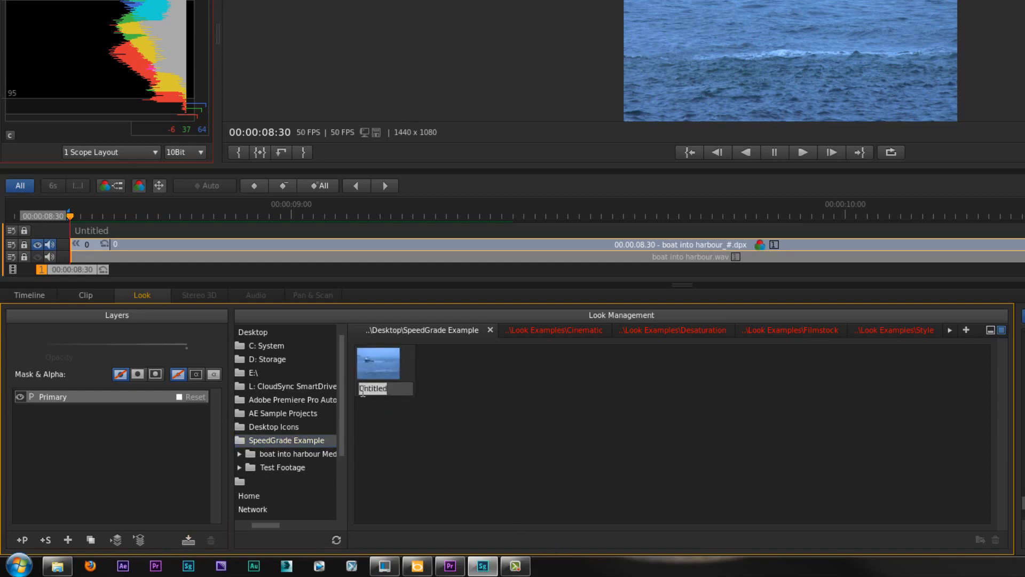
{"action": "type", "text": "E"}
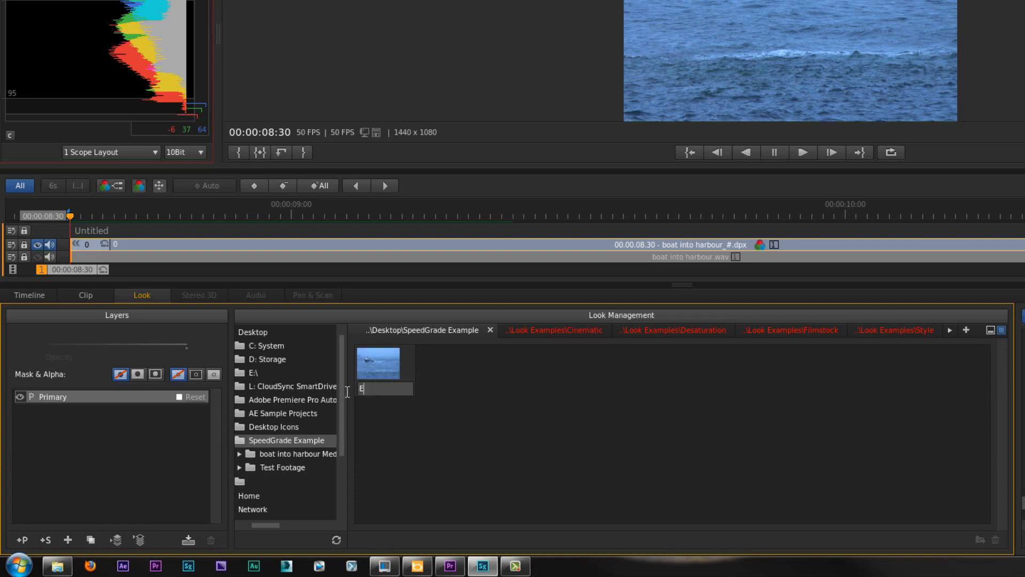
{"action": "type", "text": "x"}
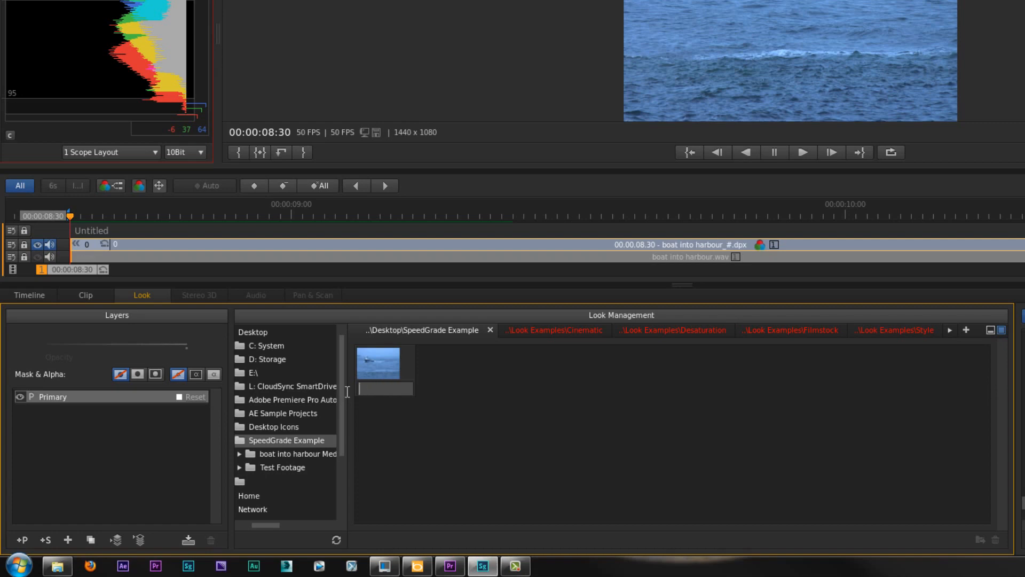
{"action": "type", "text": "Overdo"}
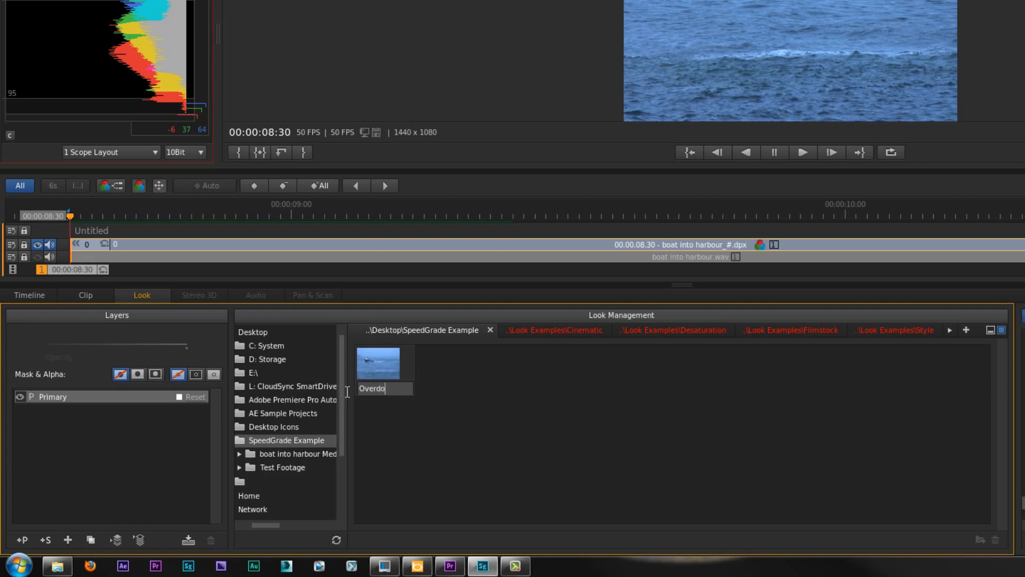
{"action": "type", "text": "neExa..."}
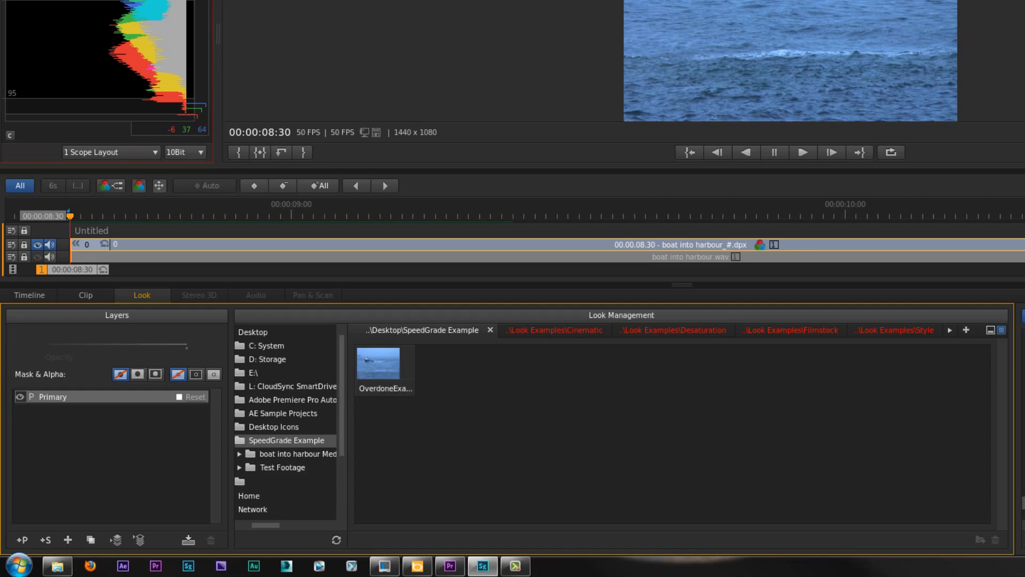
{"action": "mouse_move", "coordinate": [448, 566]}
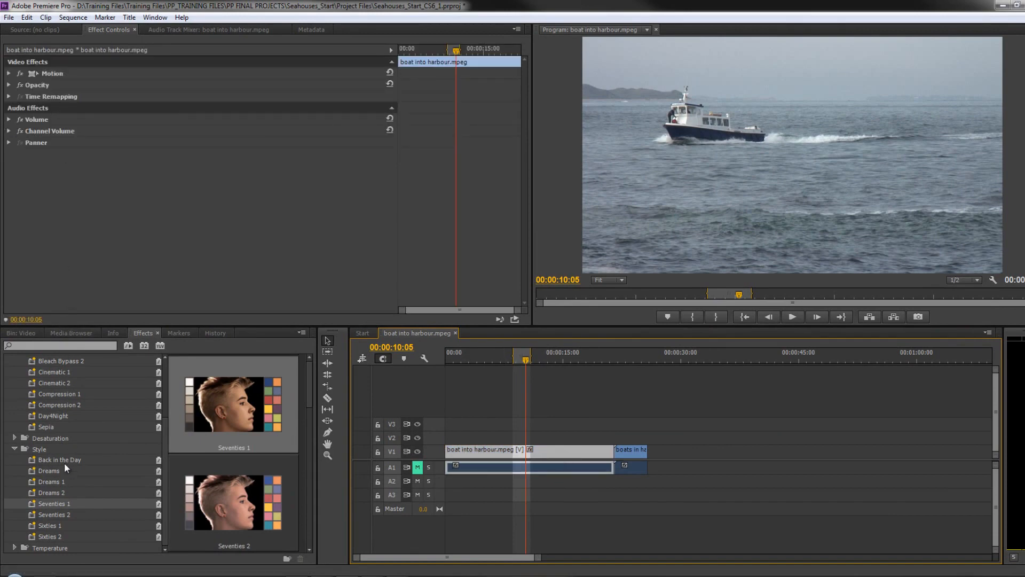
Load OverdoneExample.look from the Desktop SpeedGrade Example folder into the clip's Lumetri effect
{"action": "scroll", "scroll_direction": "up", "scroll_amount": 3}
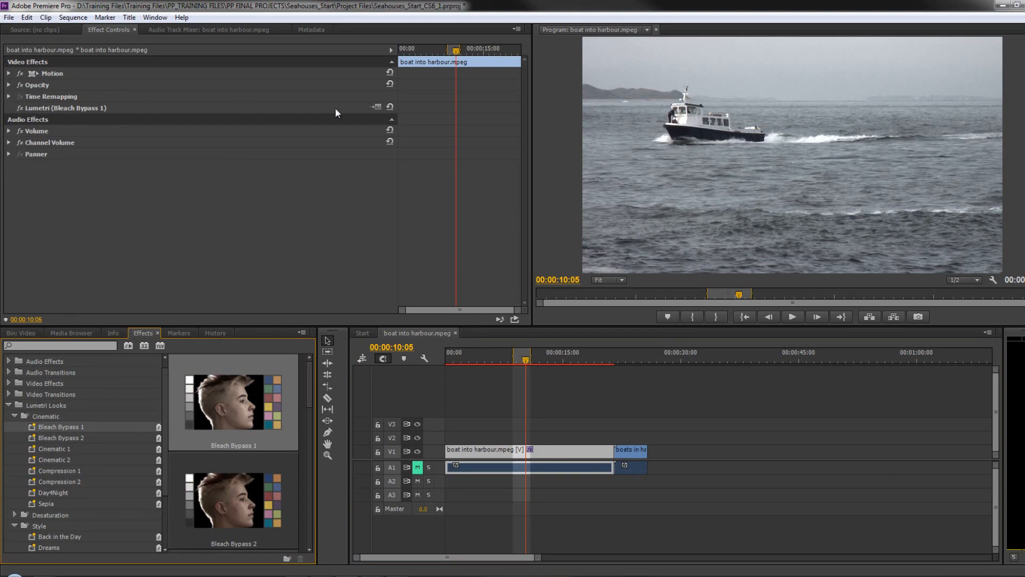
{"action": "left_click", "coordinate": [376, 107]}
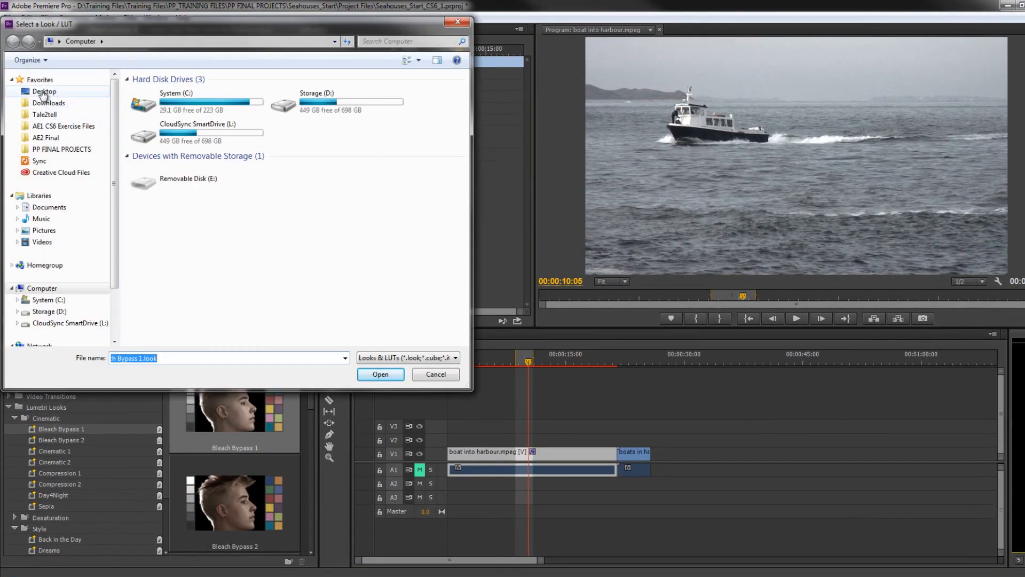
{"action": "left_click", "coordinate": [44, 91]}
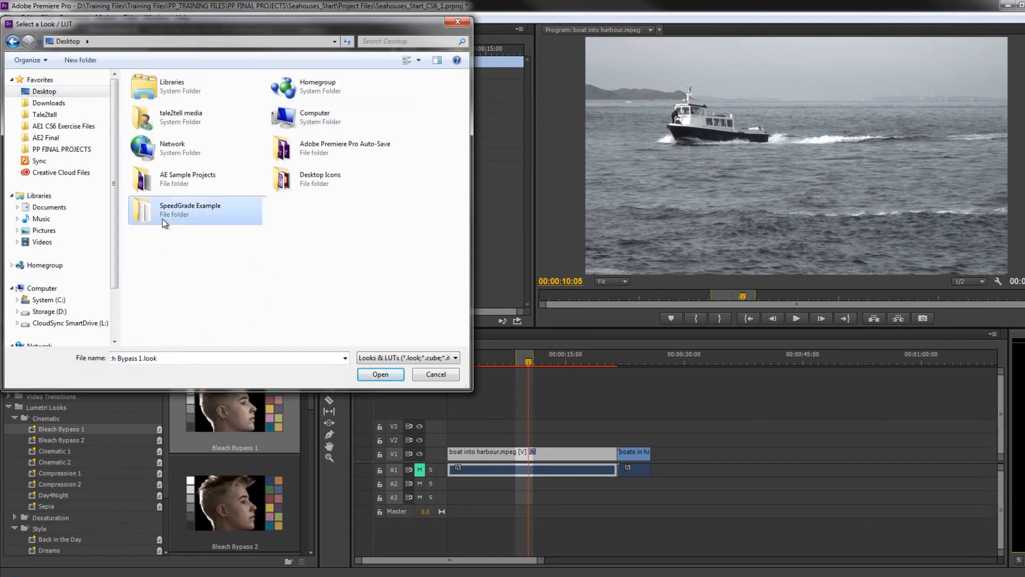
{"action": "double_click", "coordinate": [190, 210]}
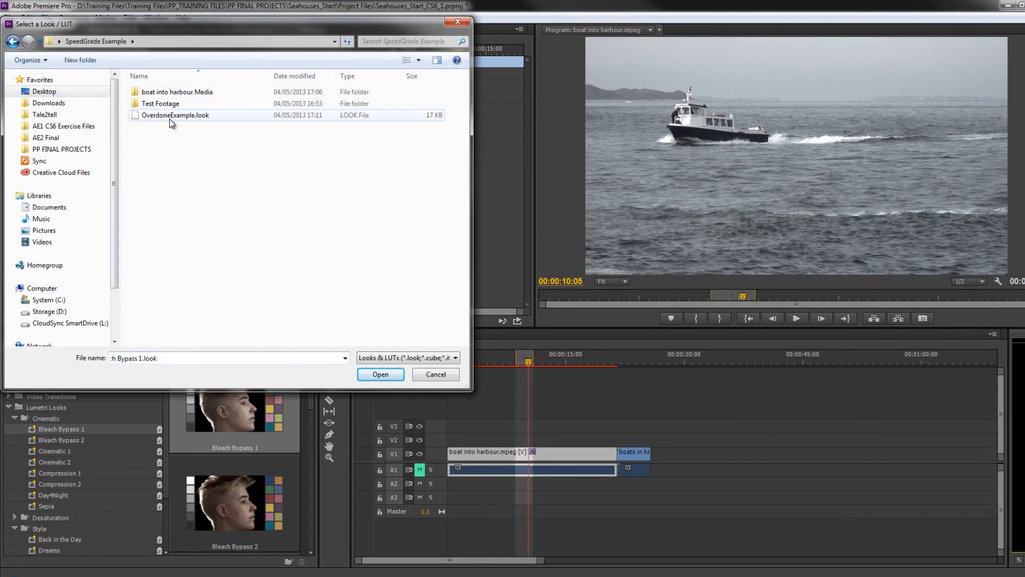
{"action": "left_click", "coordinate": [379, 373]}
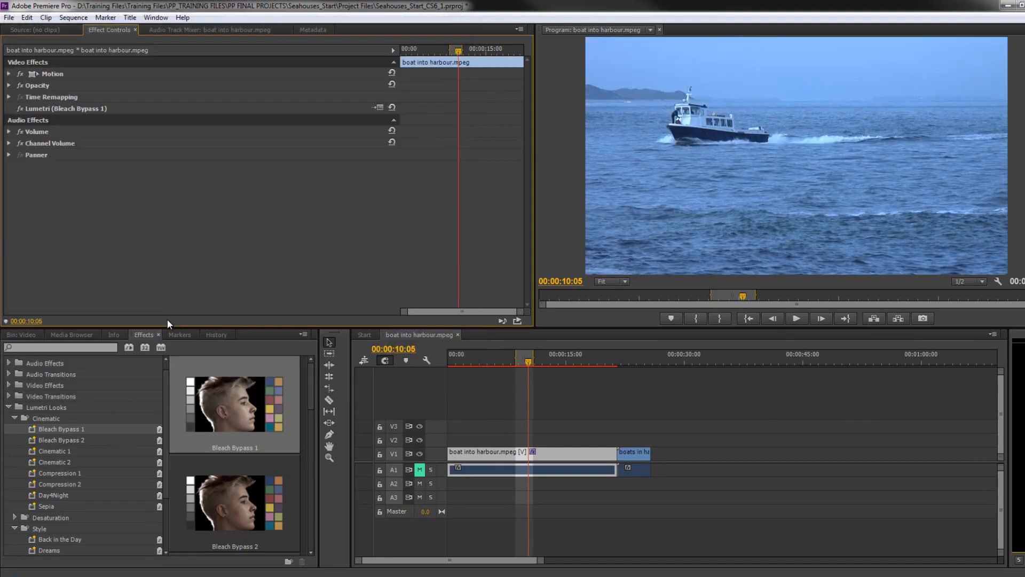
{"action": "mouse_move", "coordinate": [652, 202]}
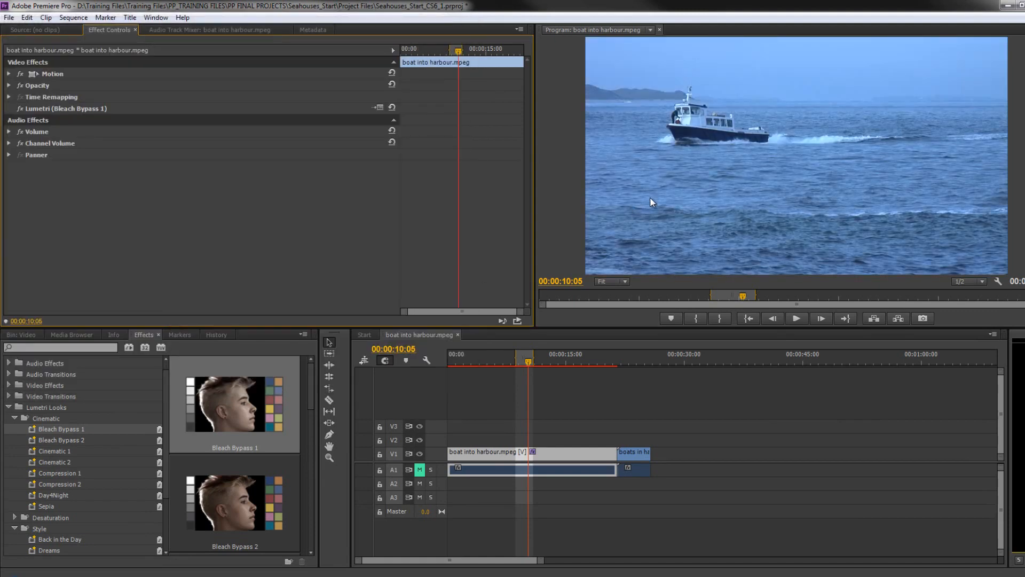
{"action": "mouse_move", "coordinate": [651, 212]}
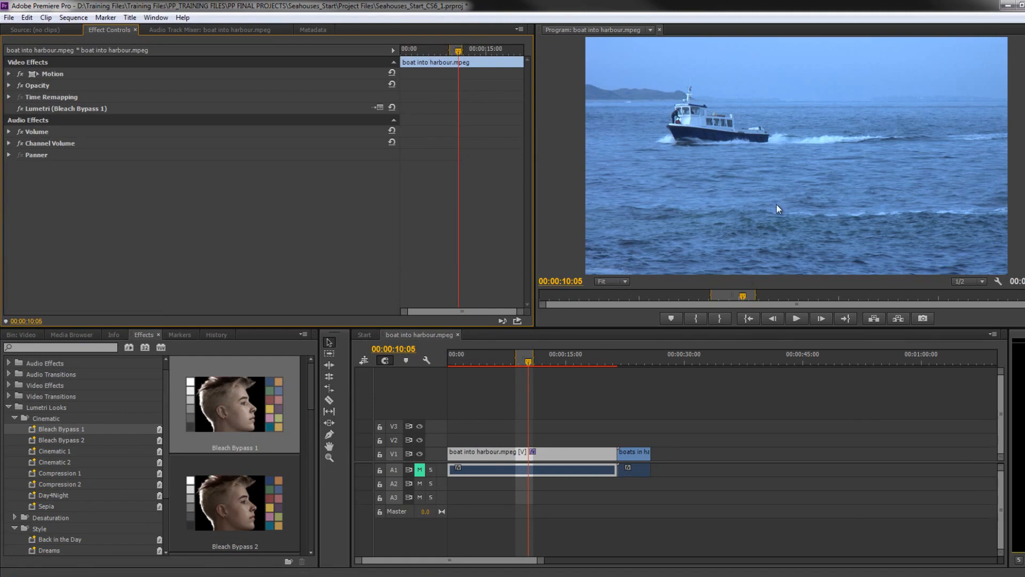
{"action": "mouse_move", "coordinate": [42, 445]}
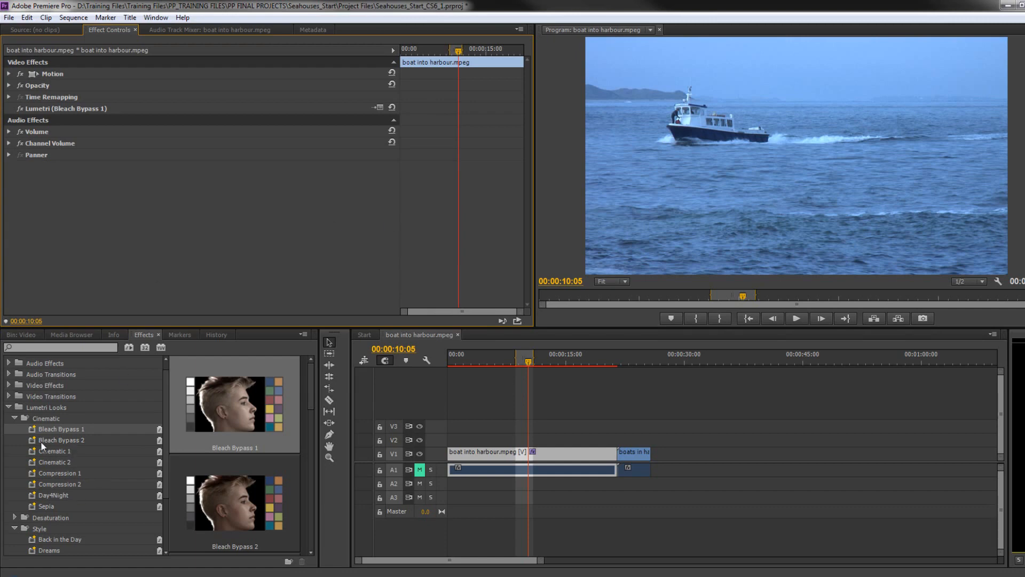
{"action": "mouse_move", "coordinate": [76, 414]}
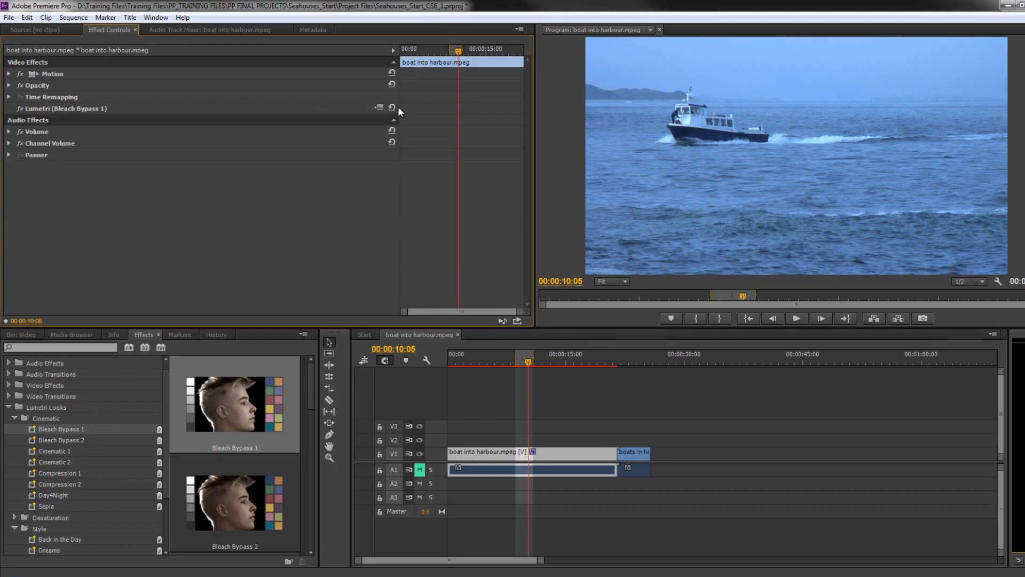
{"action": "mouse_move", "coordinate": [30, 122]}
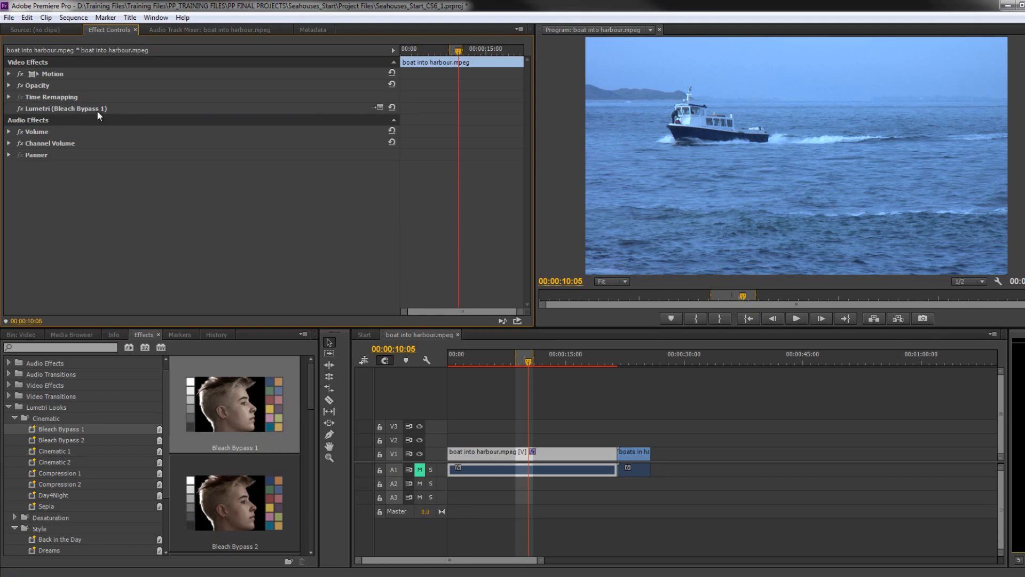
{"action": "mouse_move", "coordinate": [123, 113]}
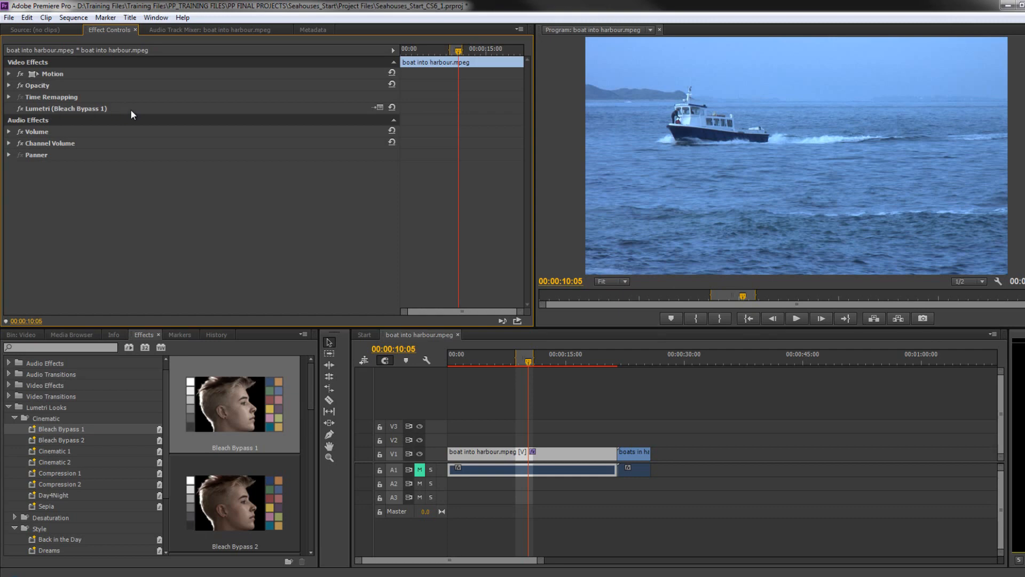
{"action": "mouse_move", "coordinate": [97, 111]}
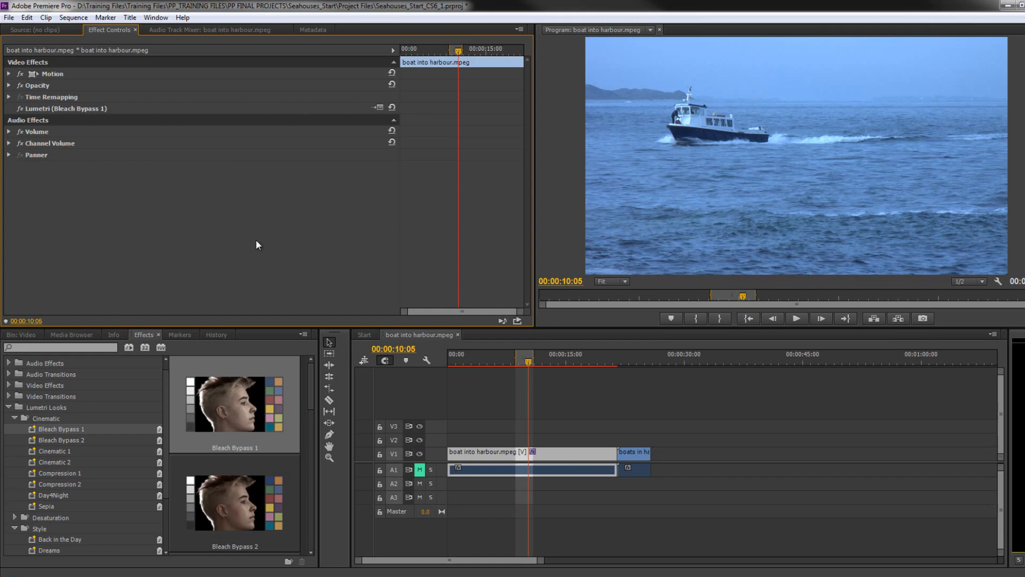
{"action": "mouse_move", "coordinate": [510, 417]}
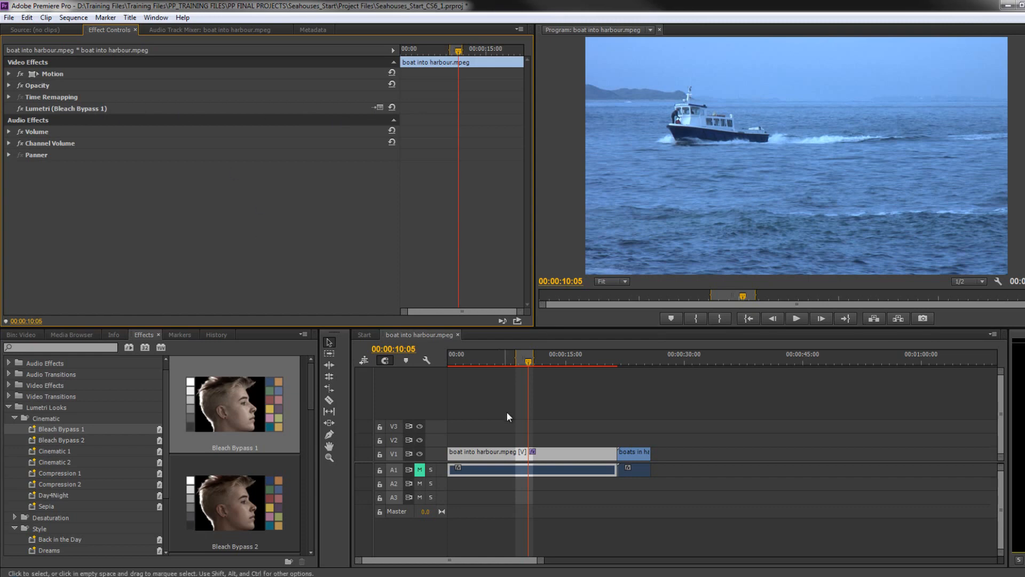
{"action": "mouse_move", "coordinate": [381, 458]}
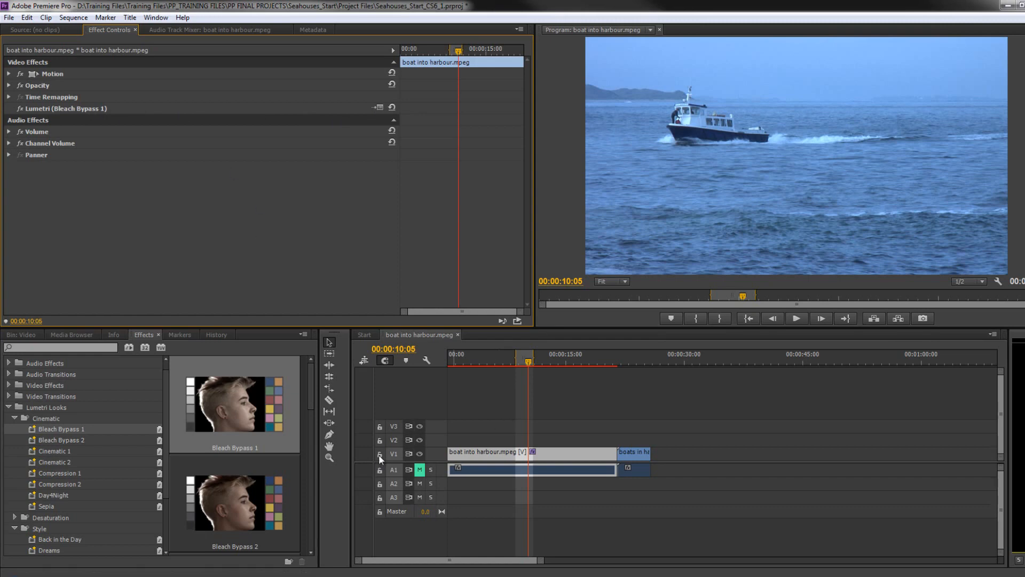
{"action": "mouse_move", "coordinate": [18, 341]}
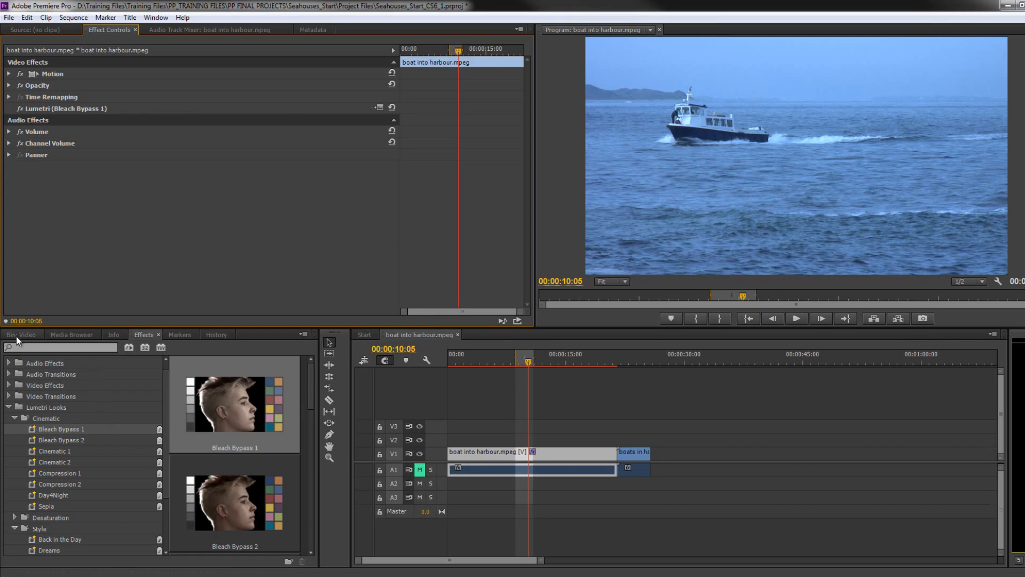
Create a new adjustment layer in the Video bin with its default settings
{"action": "left_click", "coordinate": [21, 334]}
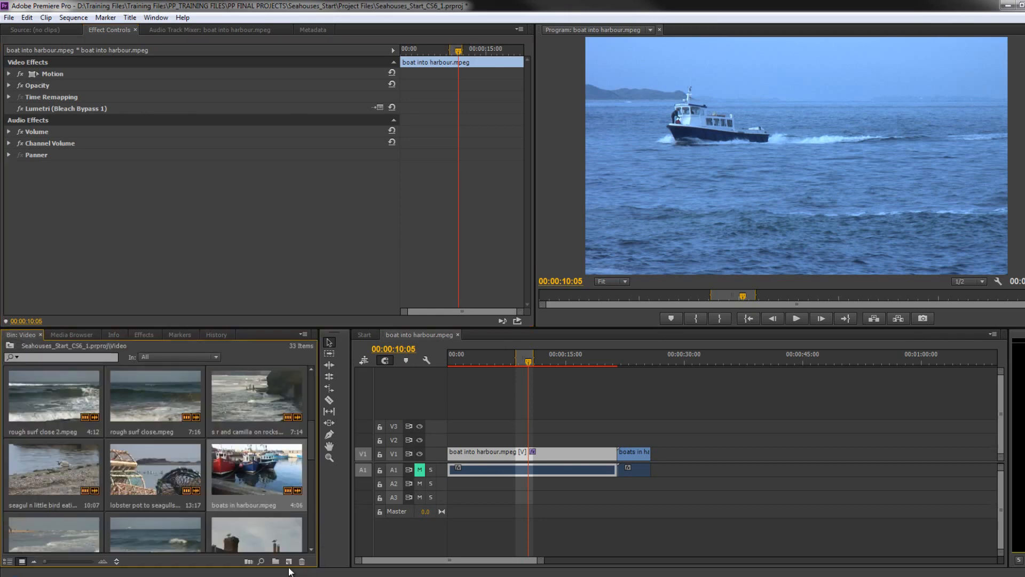
{"action": "left_click", "coordinate": [288, 561]}
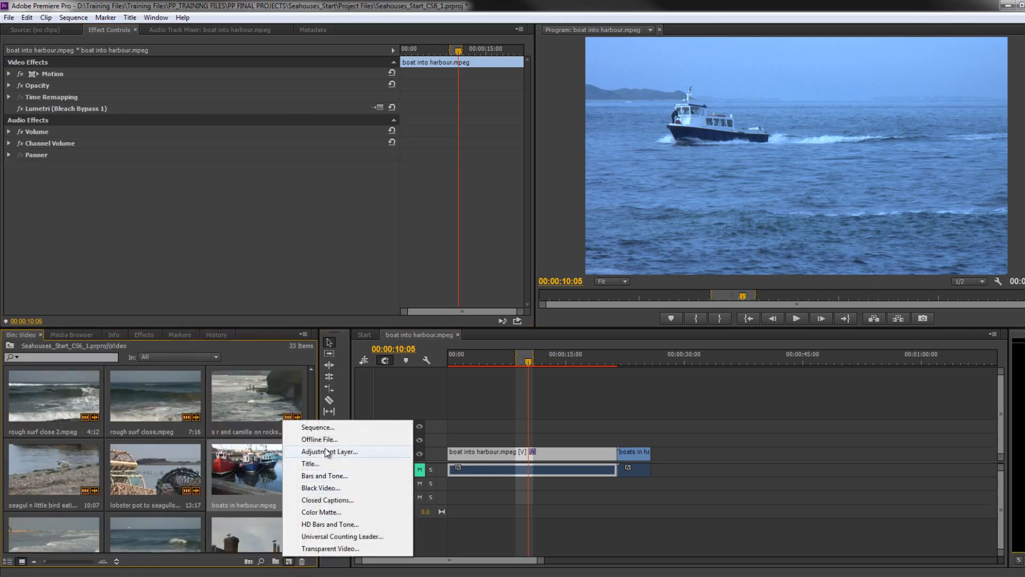
{"action": "left_click", "coordinate": [329, 451]}
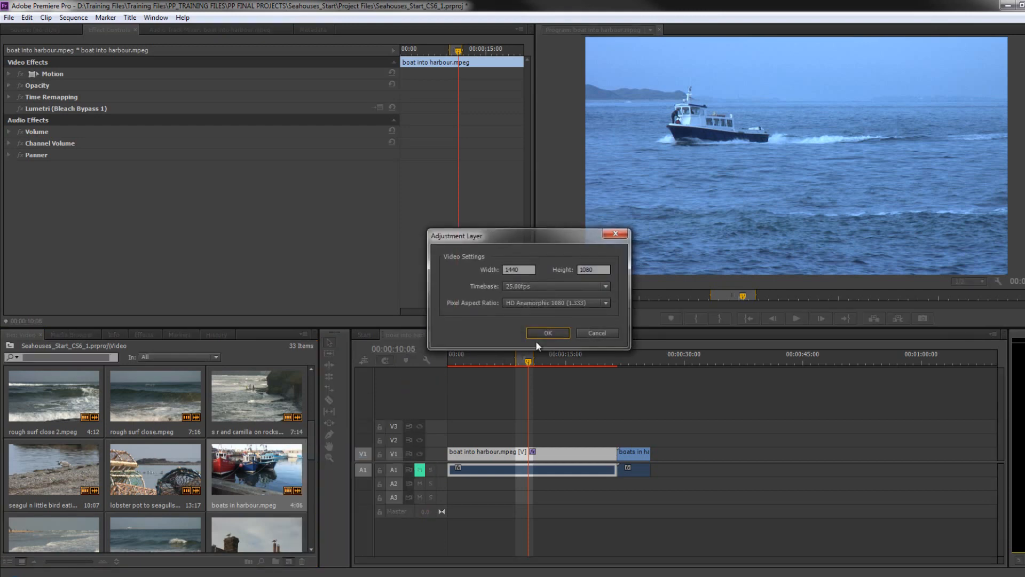
{"action": "left_click", "coordinate": [548, 332]}
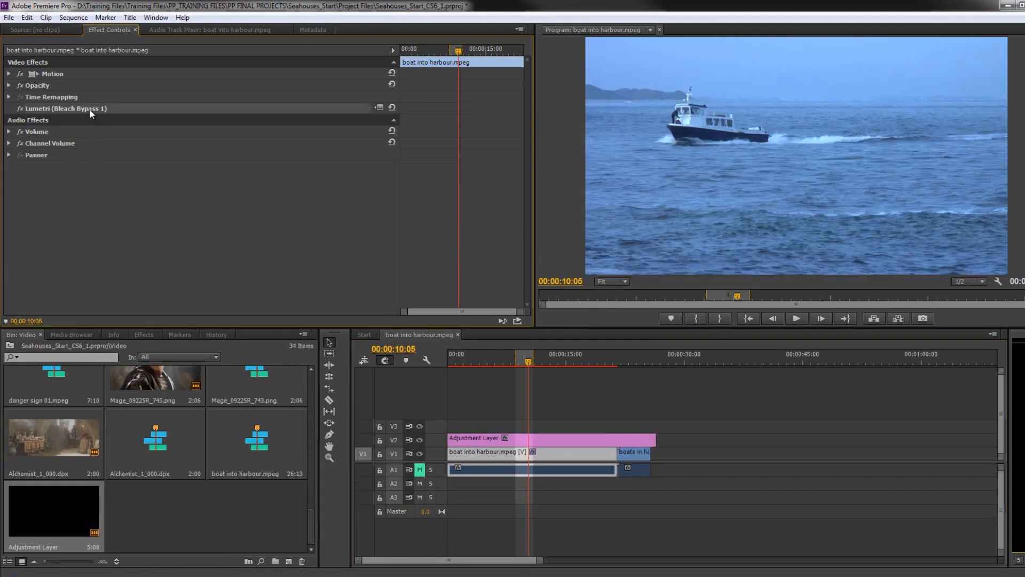
Disable the boat clip's Lumetri look, scrub the sequence, and show the Lumetri Looks effects list
{"action": "left_click", "coordinate": [550, 438]}
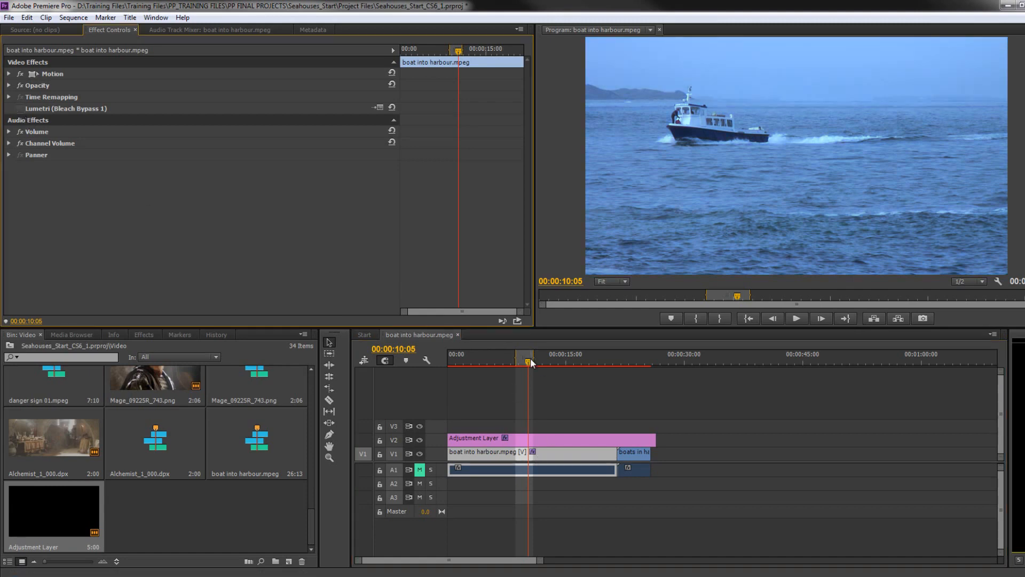
{"action": "left_click", "coordinate": [627, 363]}
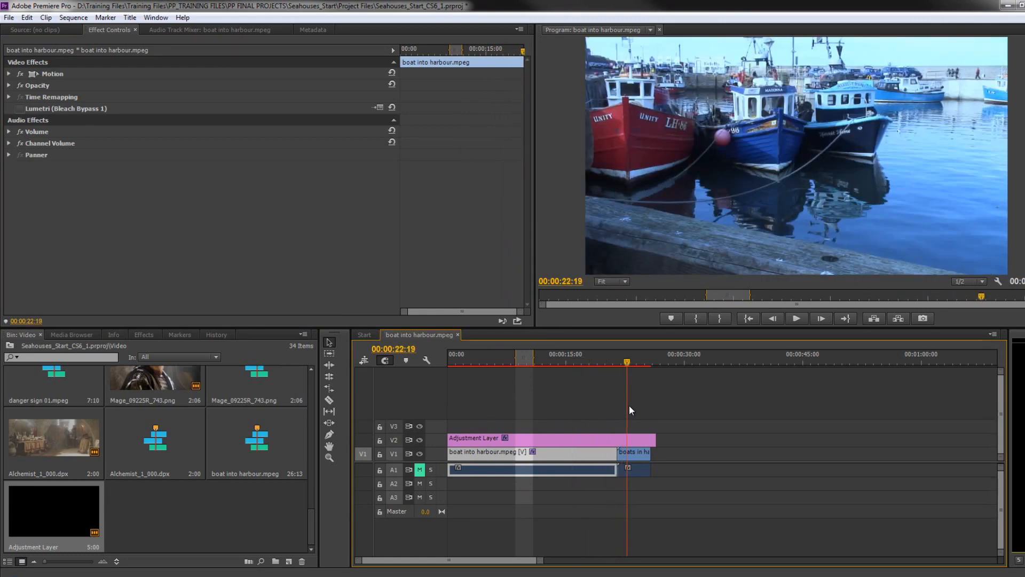
{"action": "left_click", "coordinate": [592, 353]}
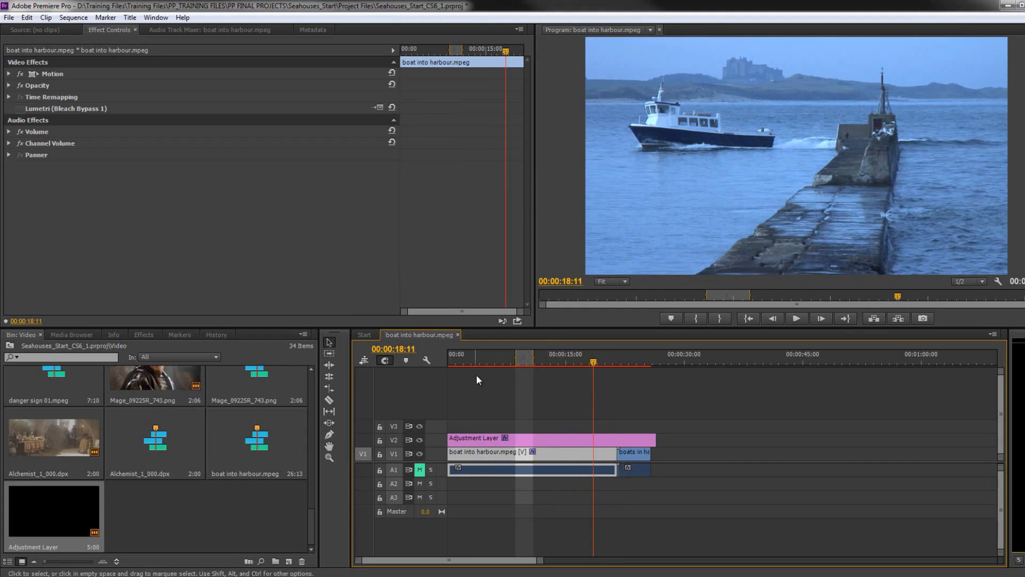
{"action": "mouse_move", "coordinate": [940, 423]}
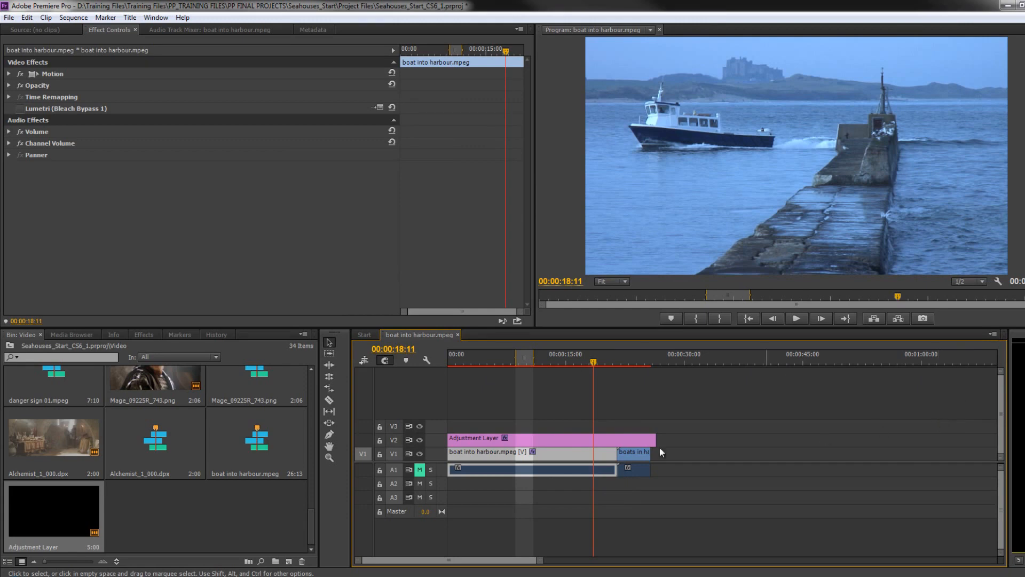
{"action": "mouse_move", "coordinate": [577, 441]}
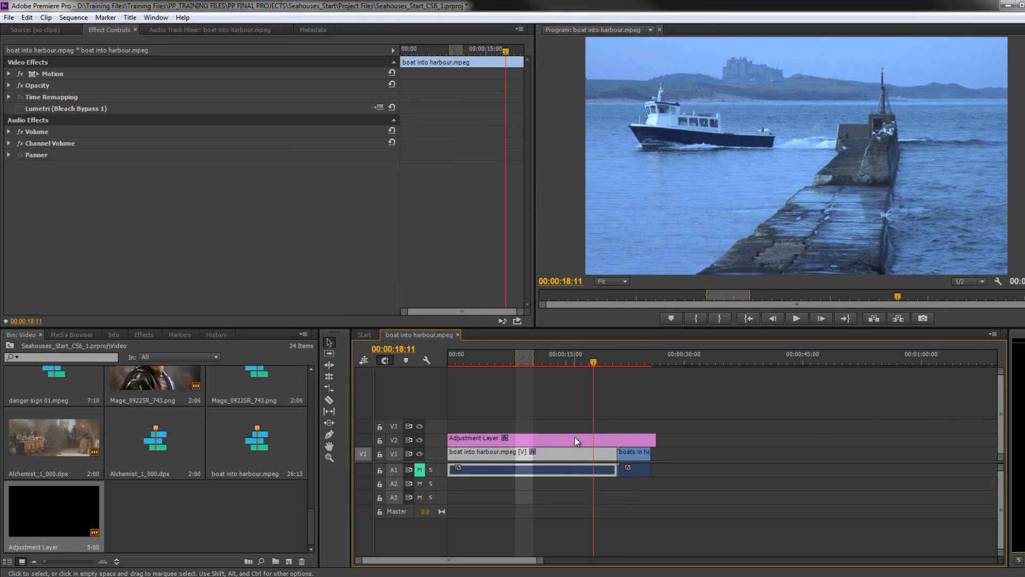
{"action": "mouse_move", "coordinate": [575, 440]}
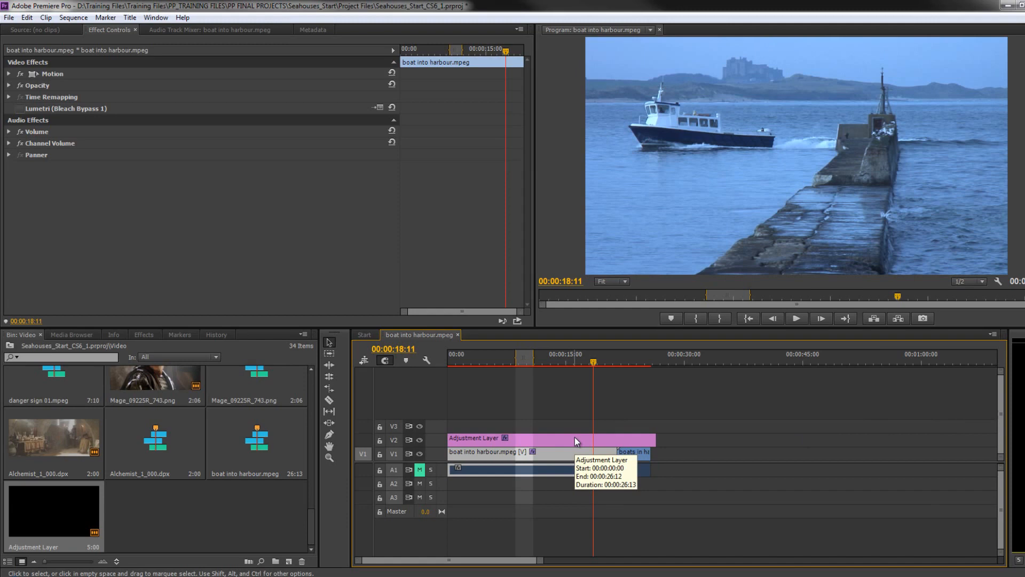
{"action": "mouse_move", "coordinate": [624, 464]}
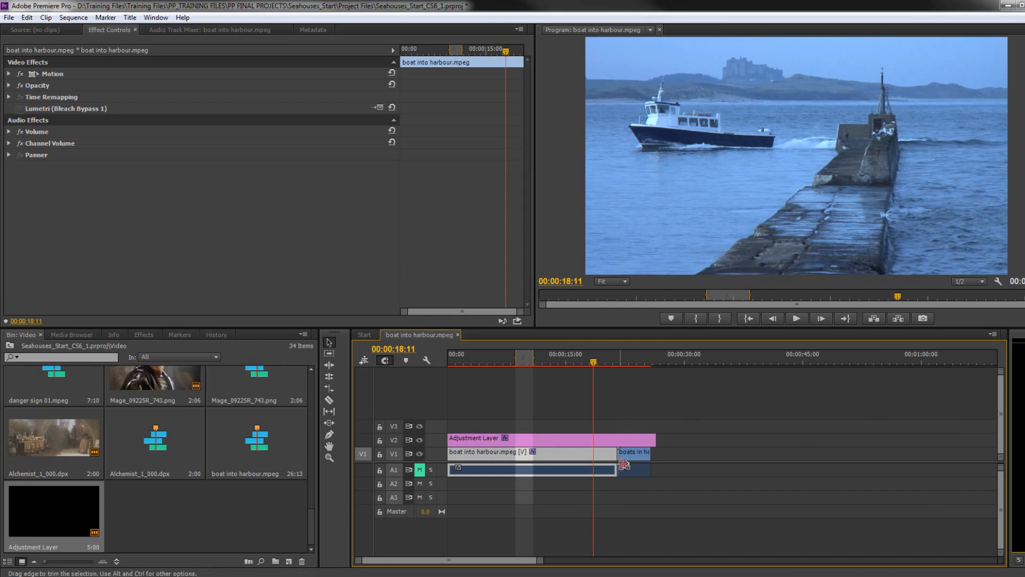
{"action": "mouse_move", "coordinate": [334, 528]}
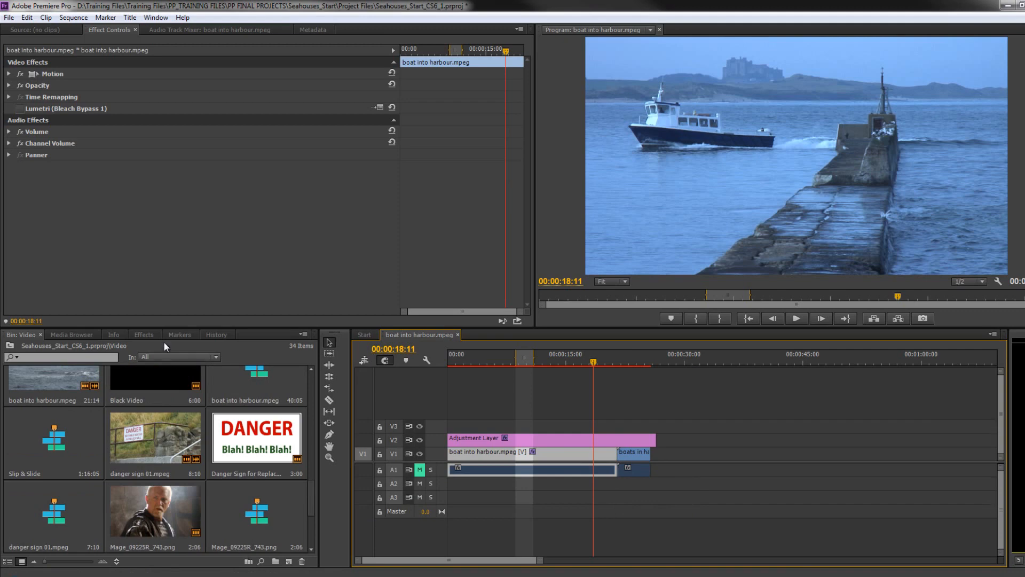
{"action": "left_click", "coordinate": [142, 334]}
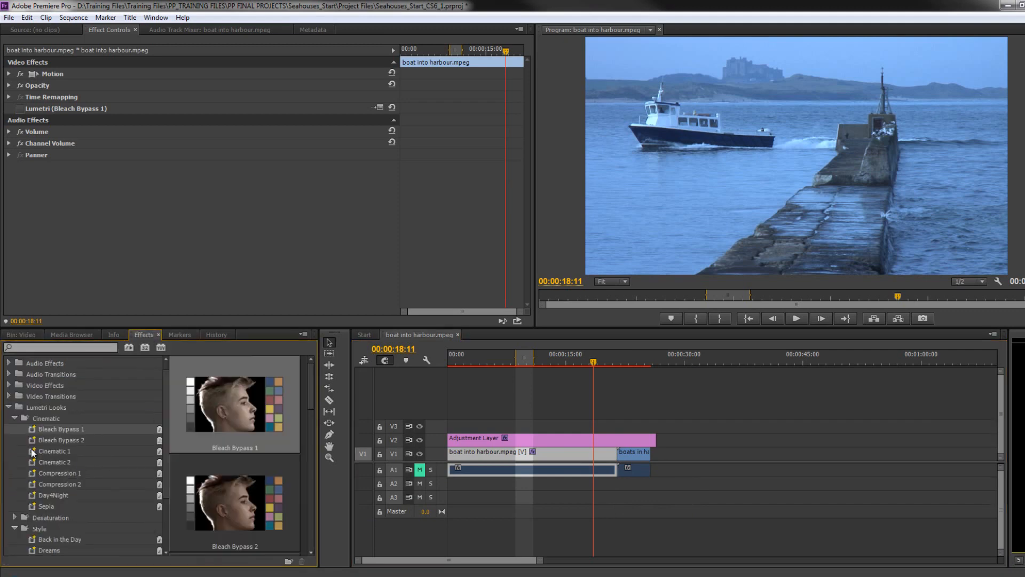
{"action": "mouse_move", "coordinate": [43, 415]}
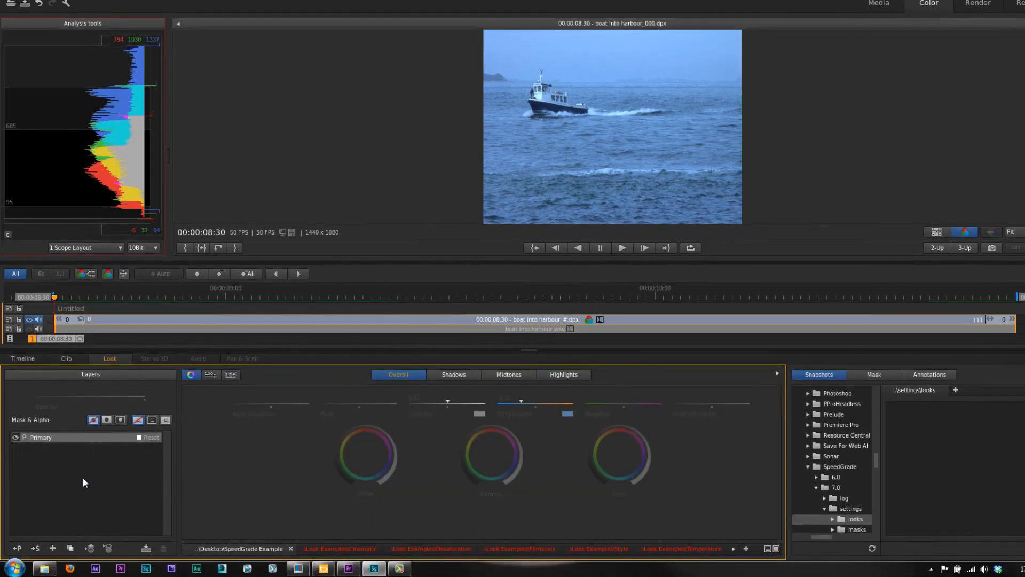
{"action": "mouse_move", "coordinate": [242, 548]}
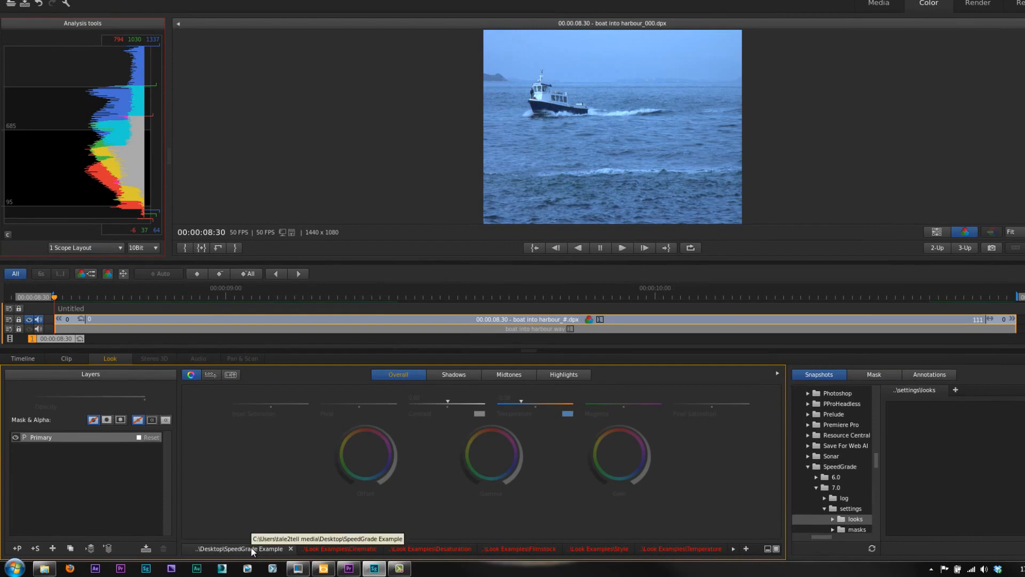